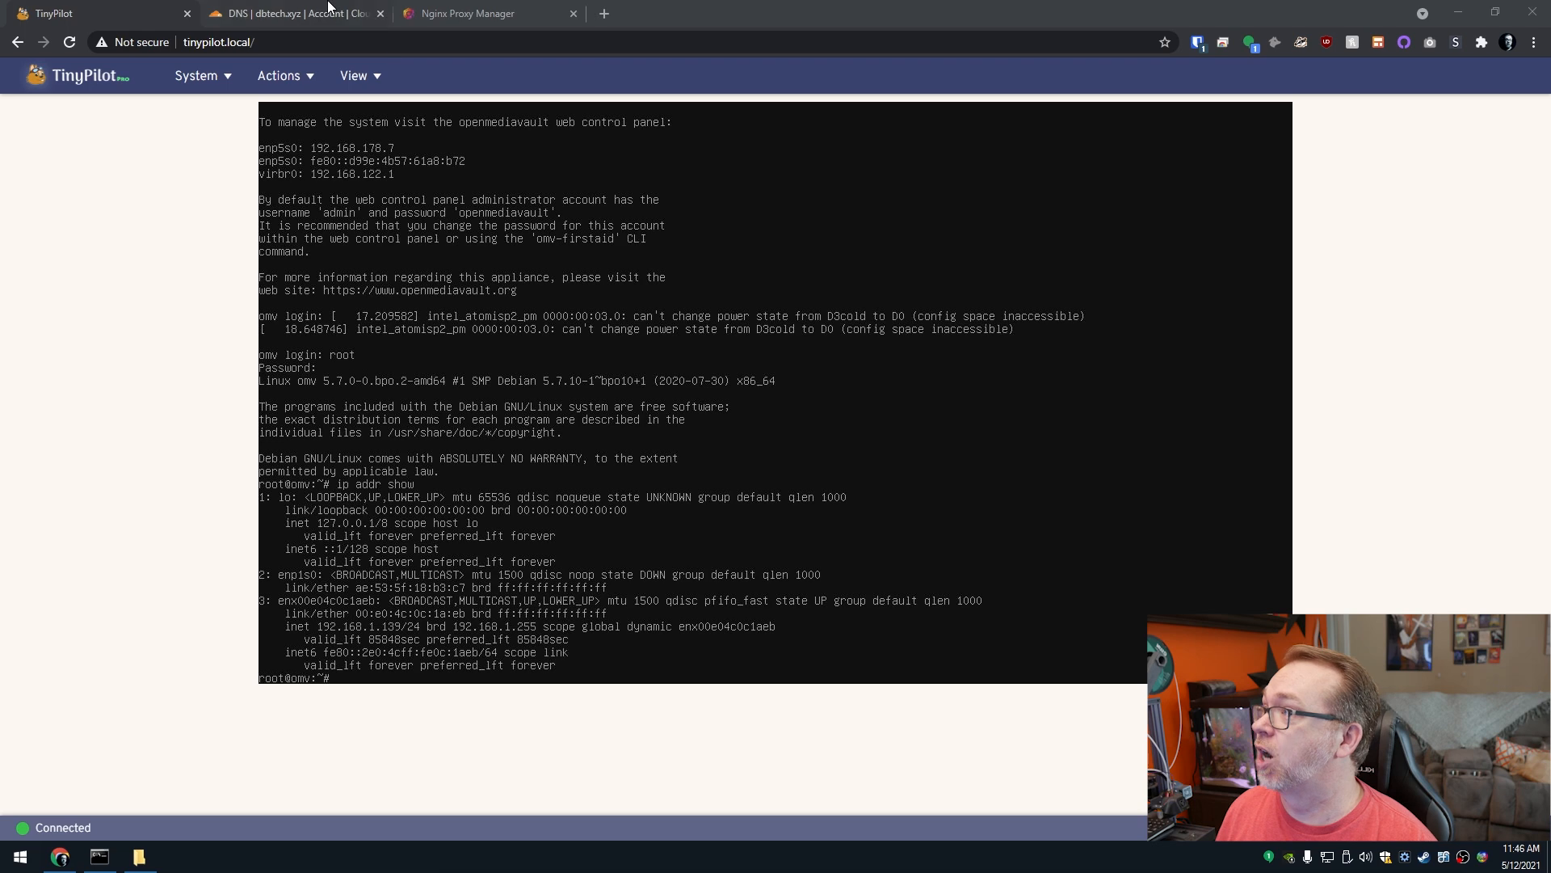
- Review TinyPilot's login security settings from the System menu, then return to the remote console
left_click(218, 42)
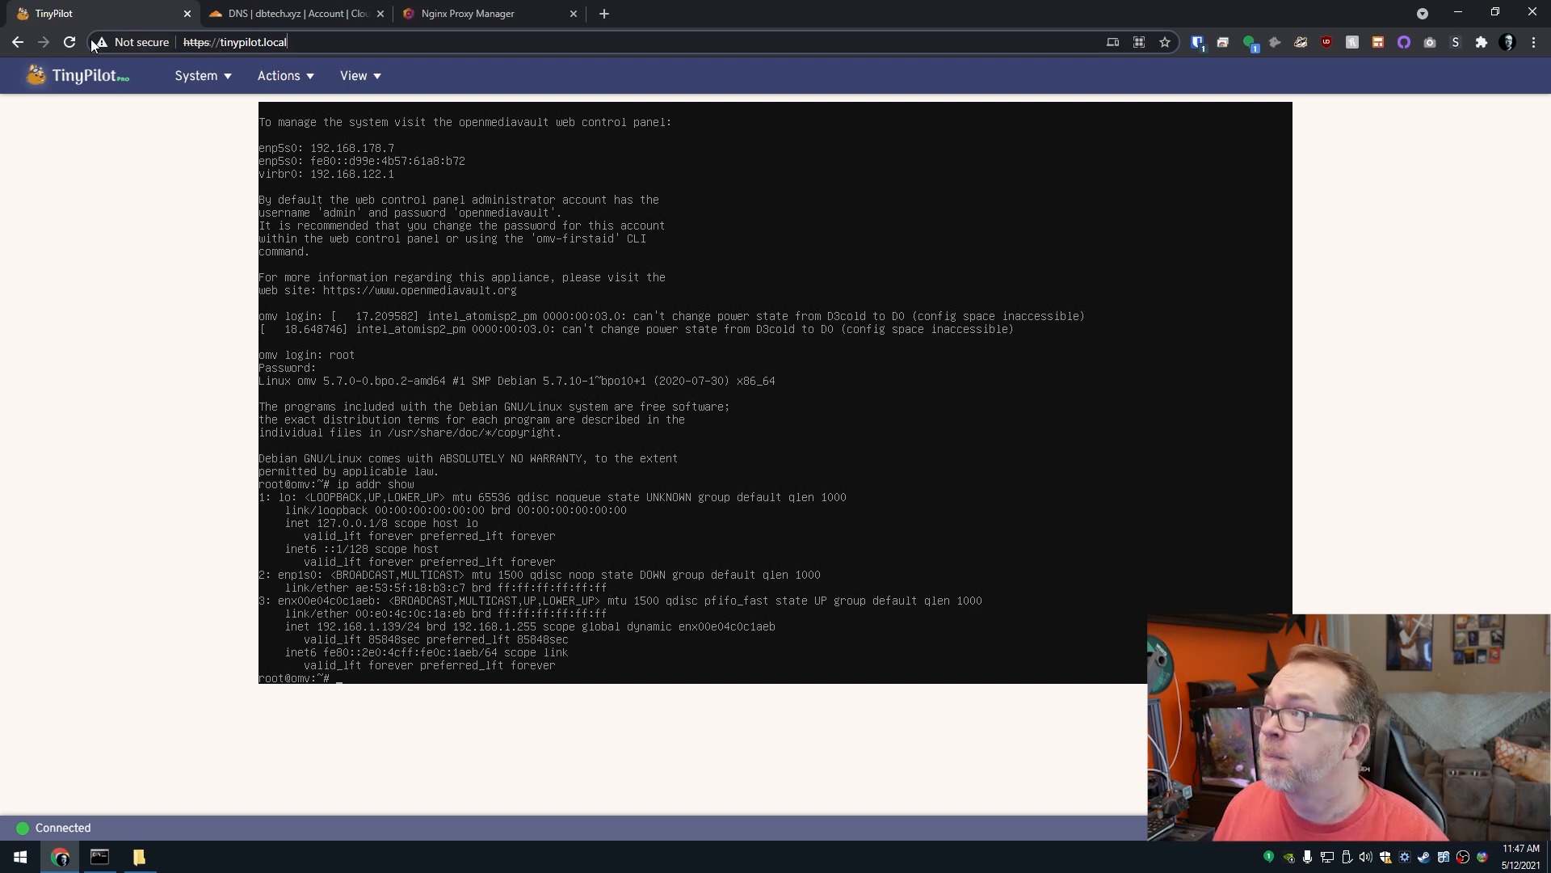
left_click(195, 76)
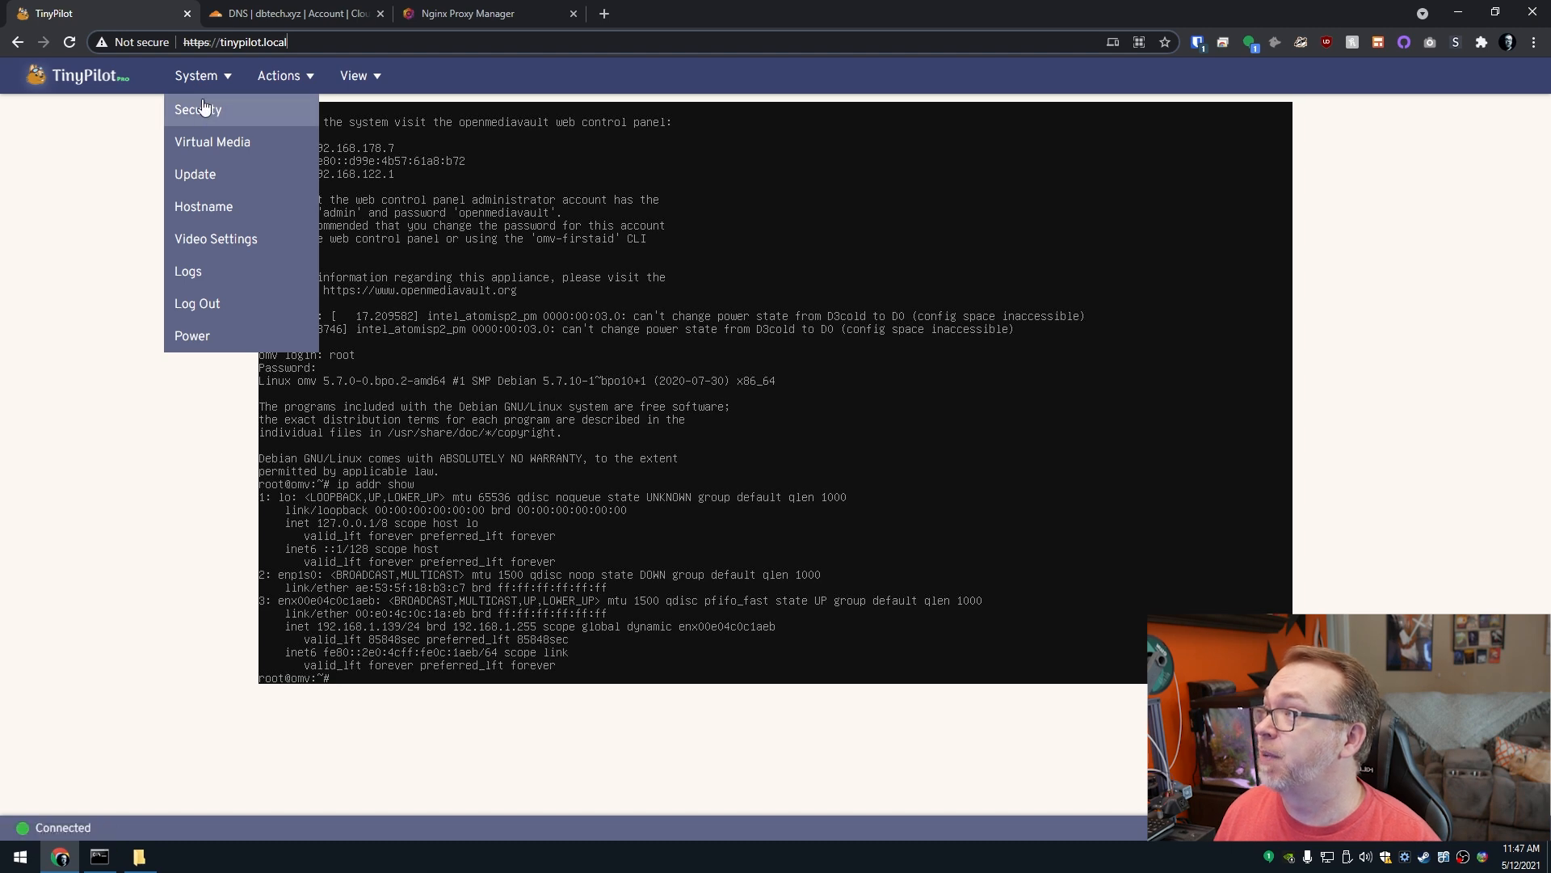
left_click(197, 108)
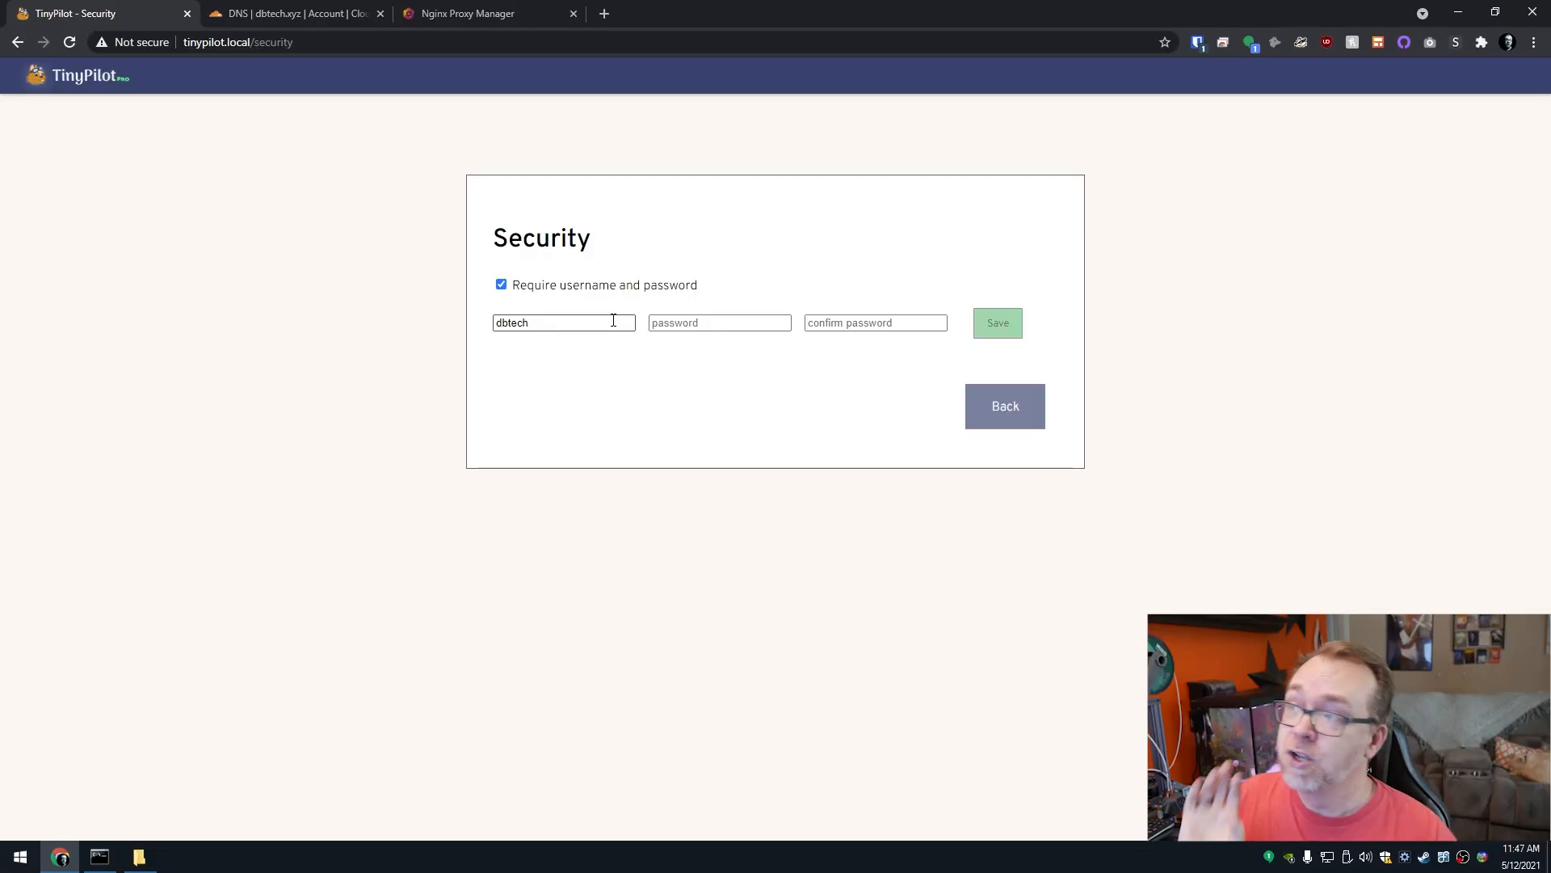
mouse_move(442, 193)
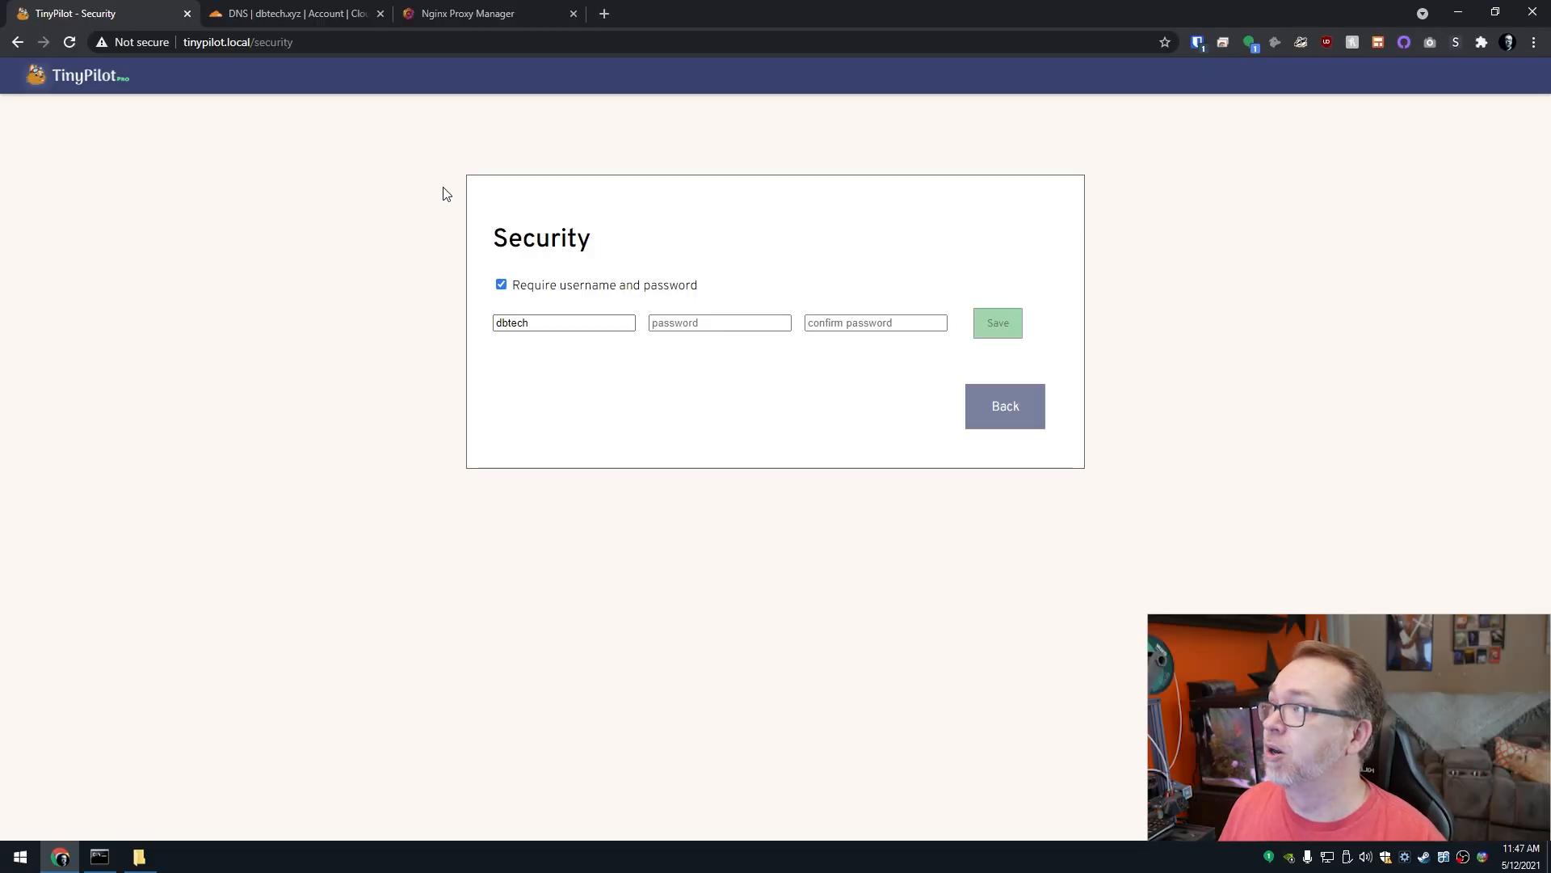
left_click(1003, 405)
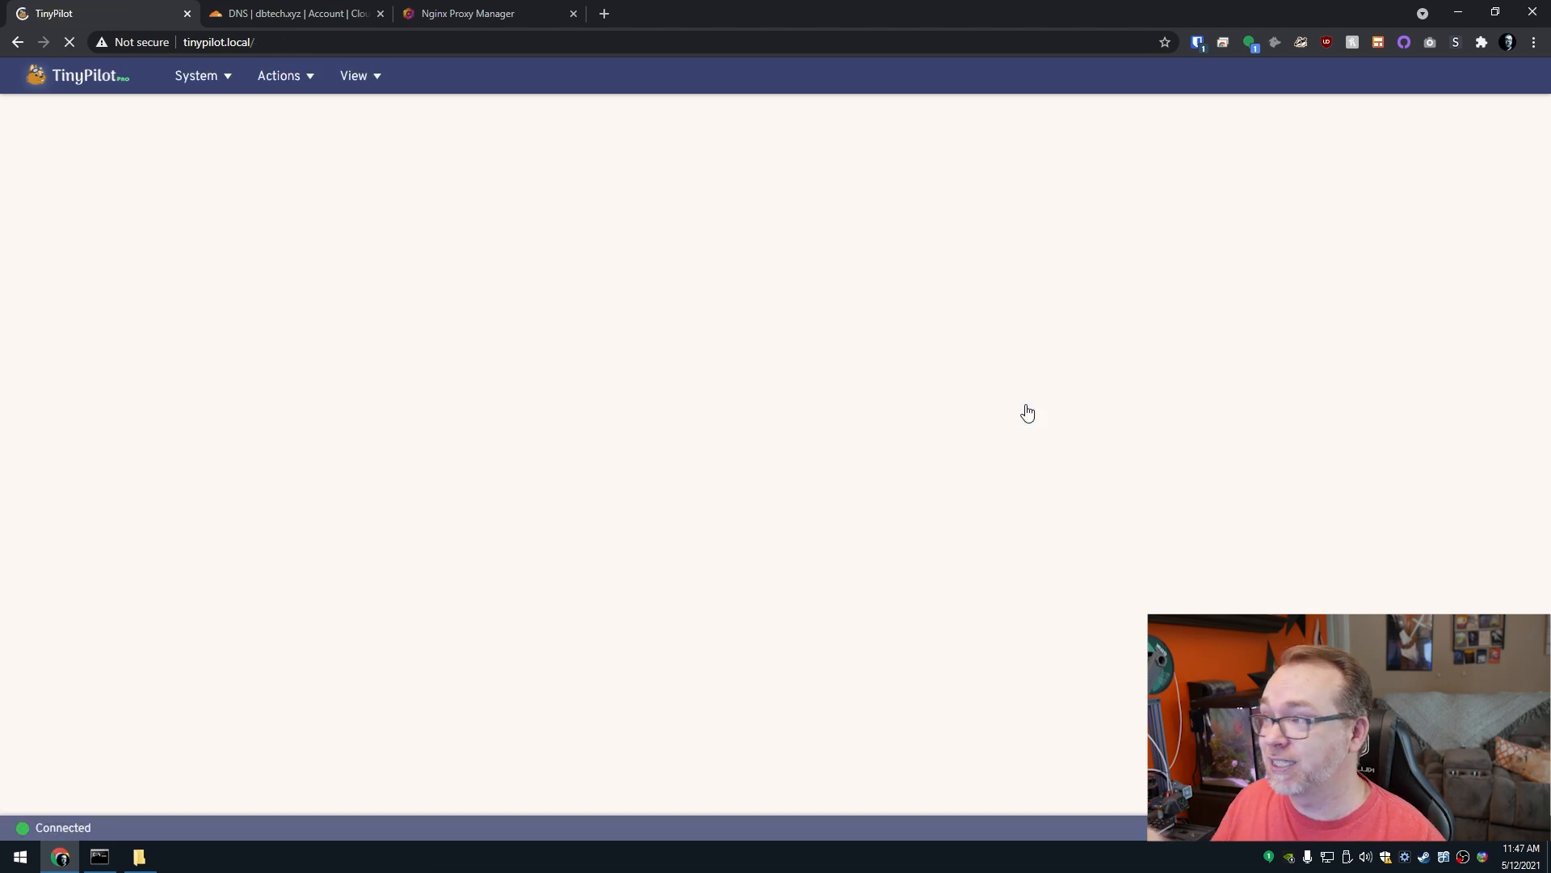
- Check TinyPilot for software updates, dismiss the no-updates notice and browse the remaining System options
left_click(196, 76)
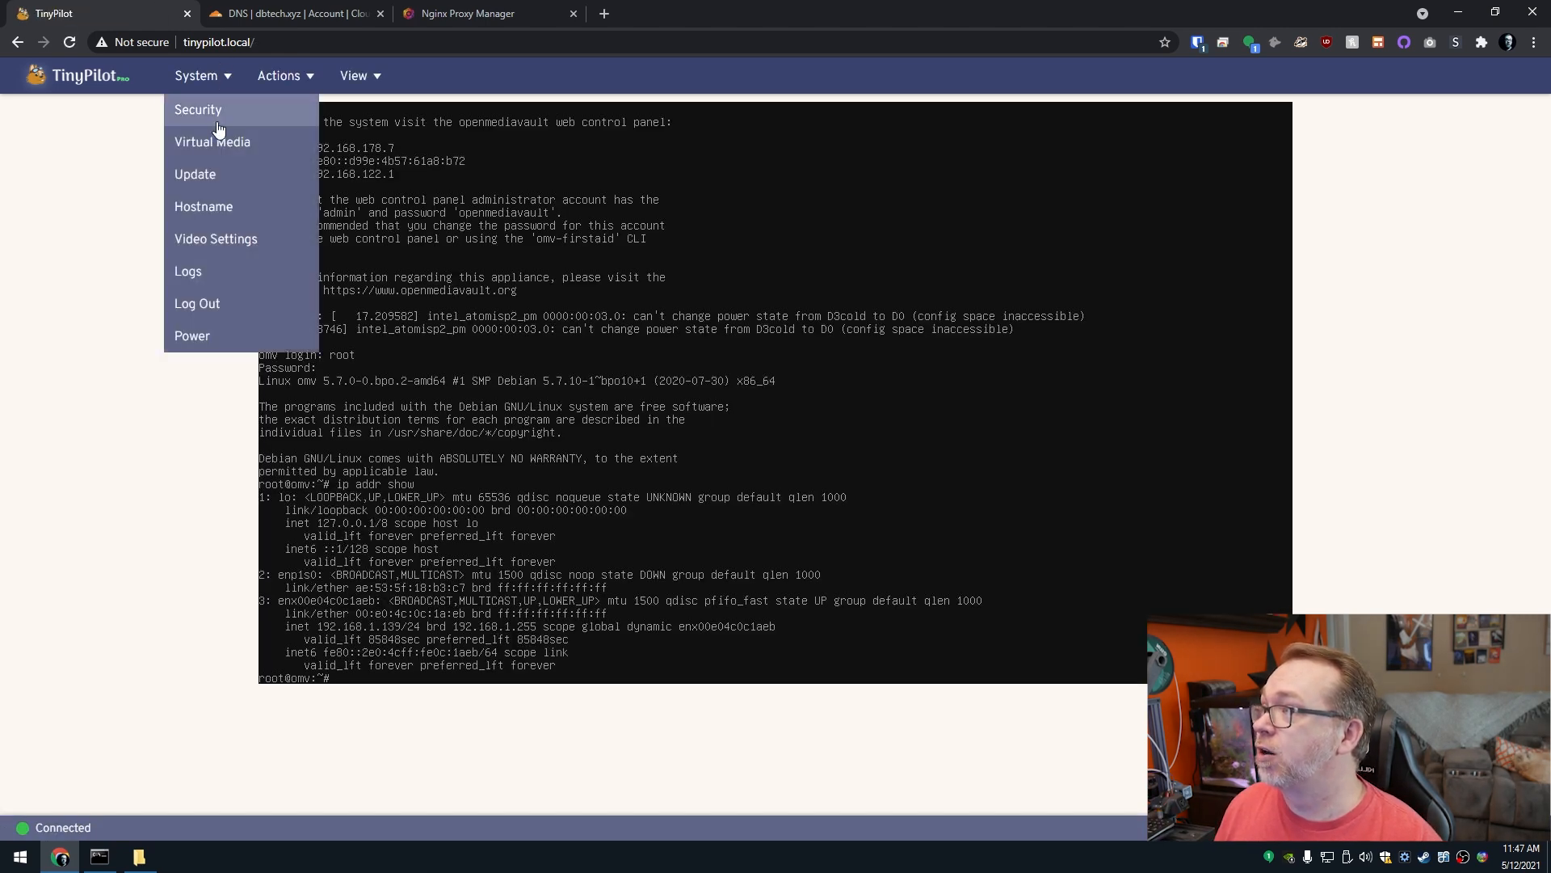
left_click(195, 174)
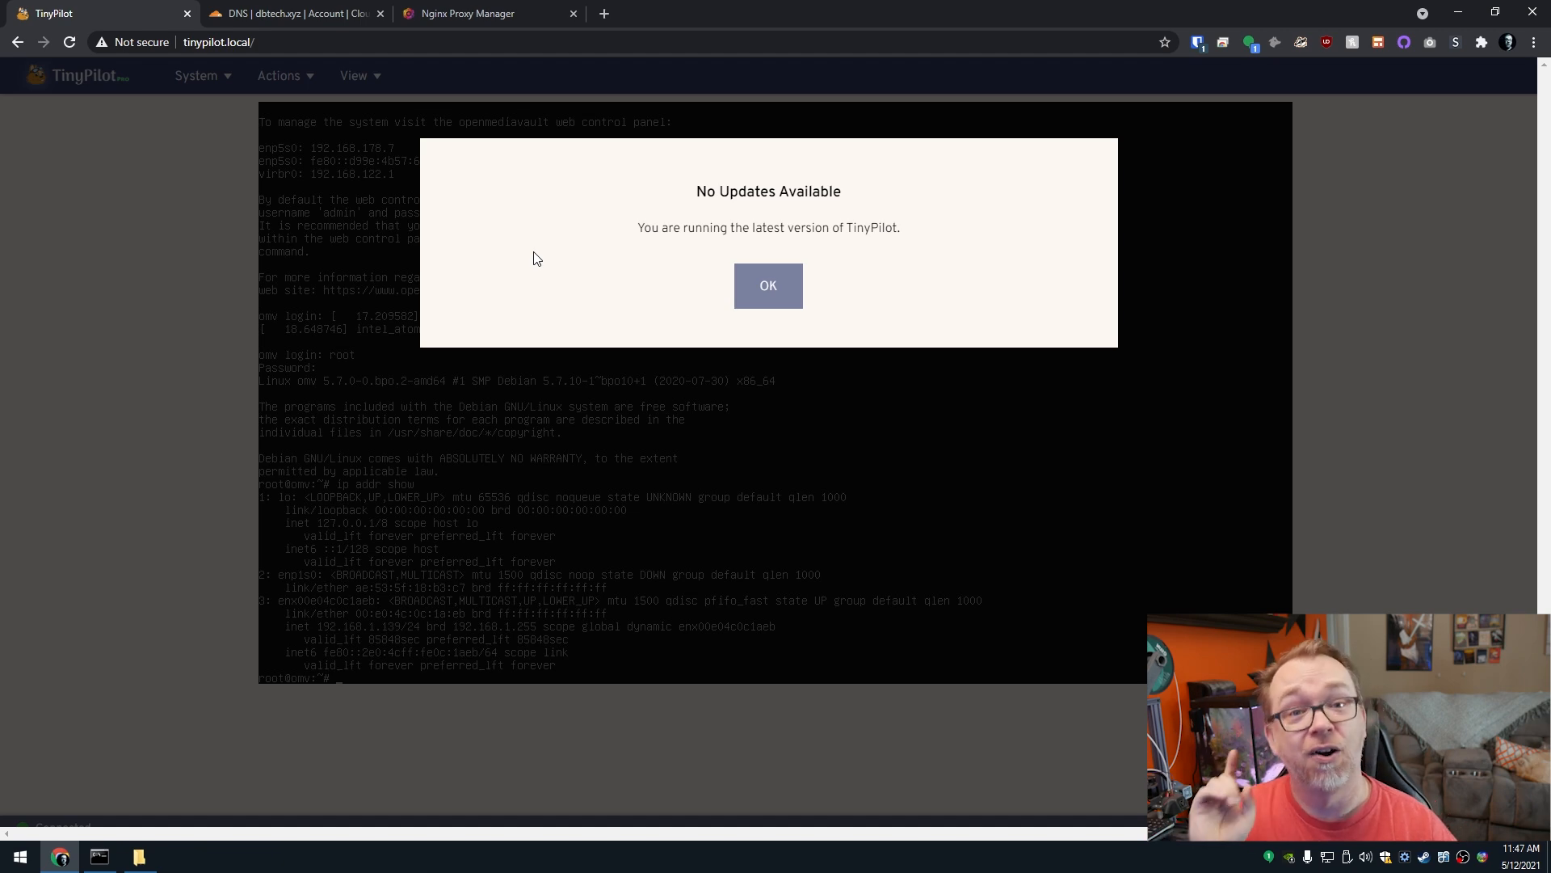
left_click(768, 286)
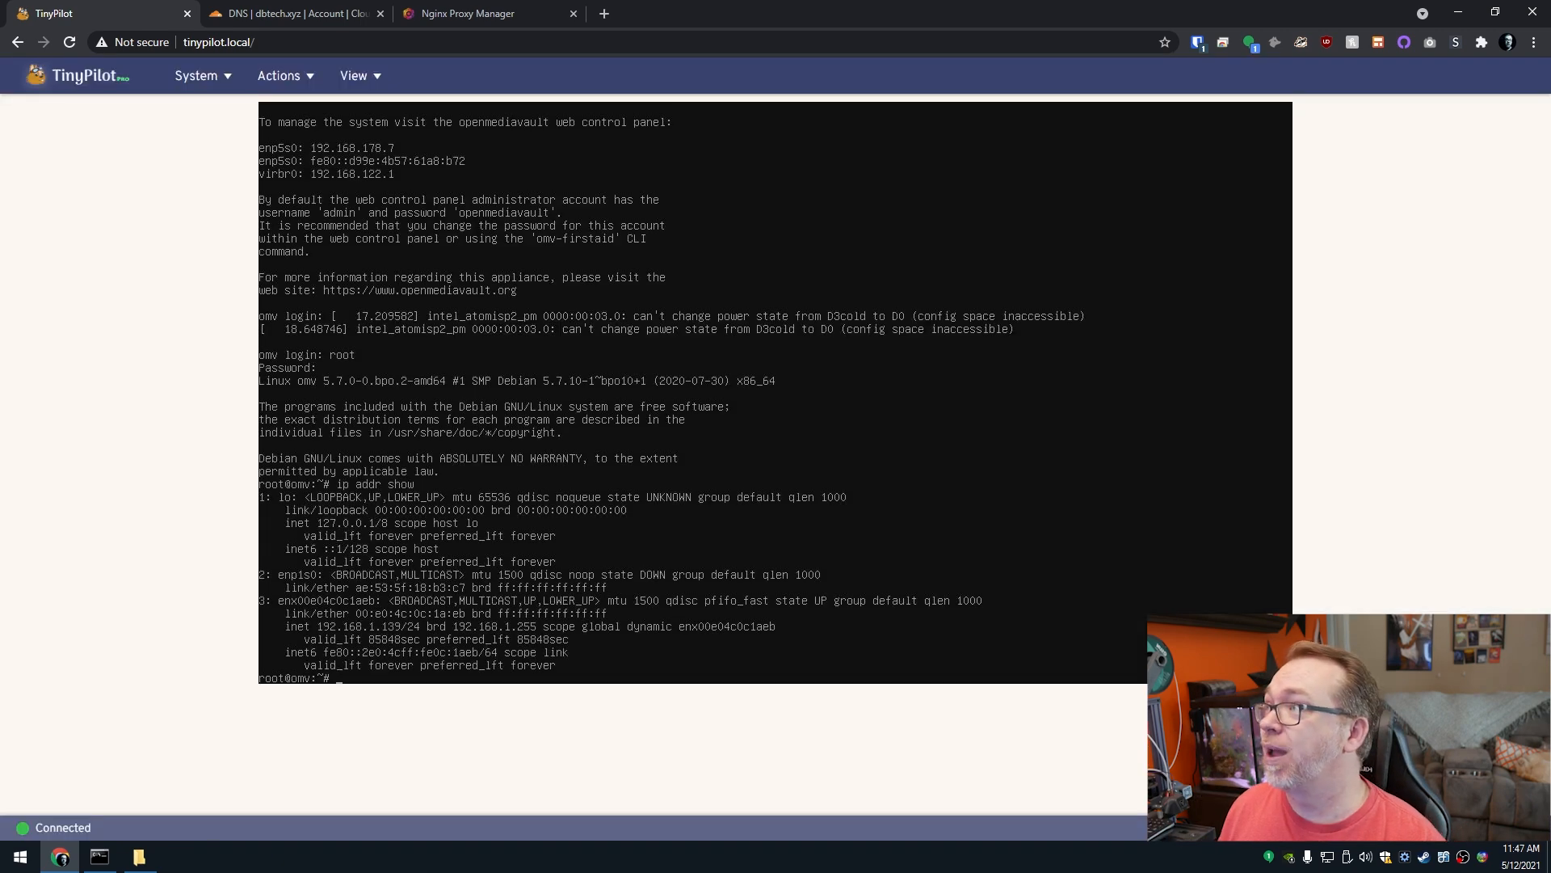
left_click(196, 76)
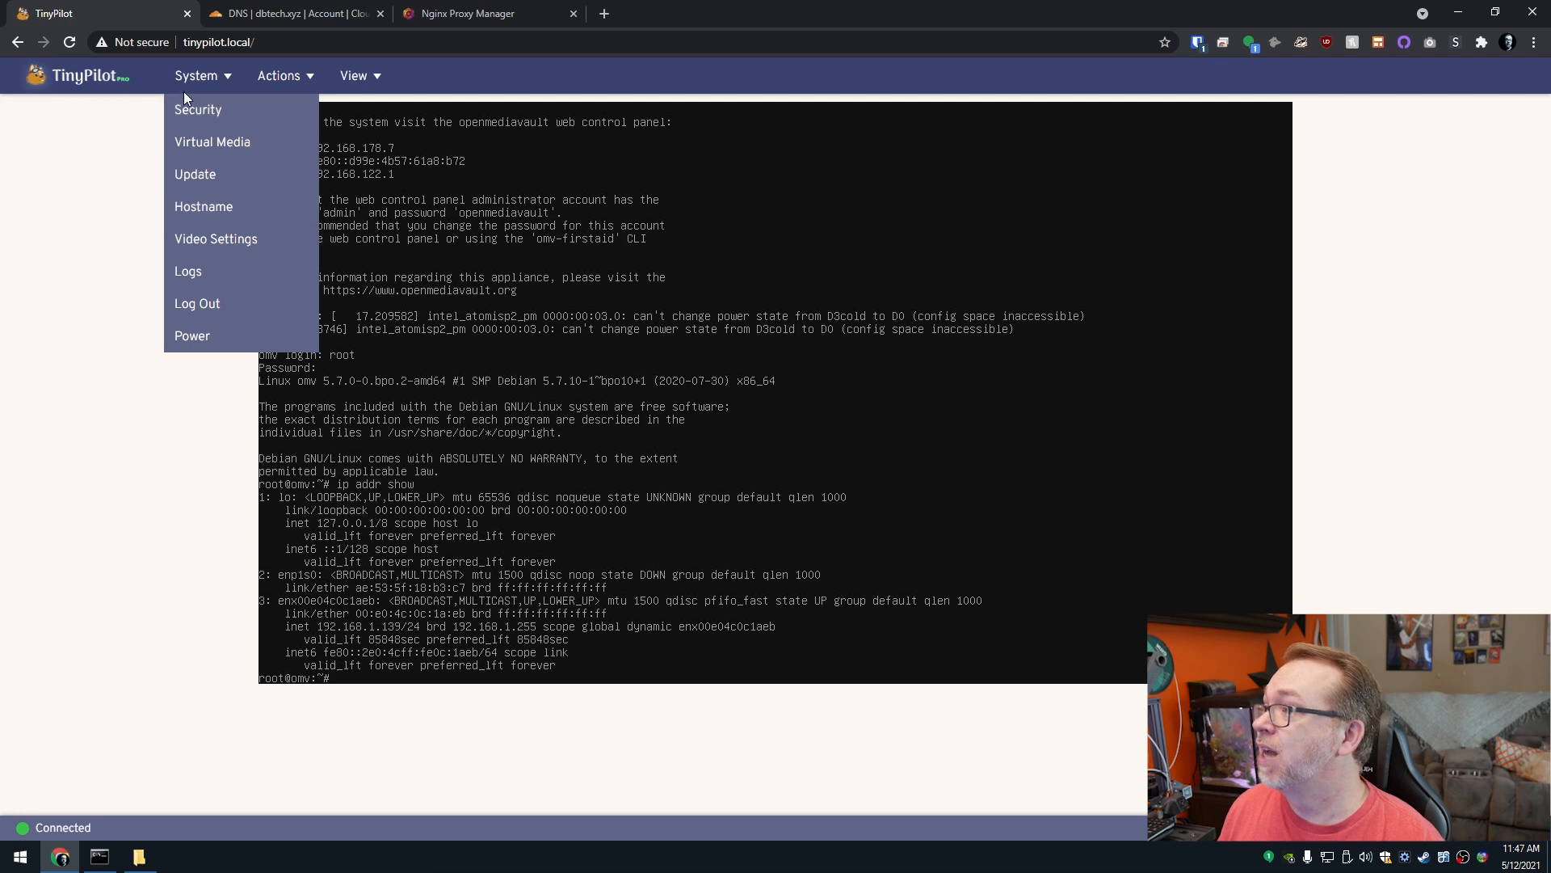
mouse_move(215, 239)
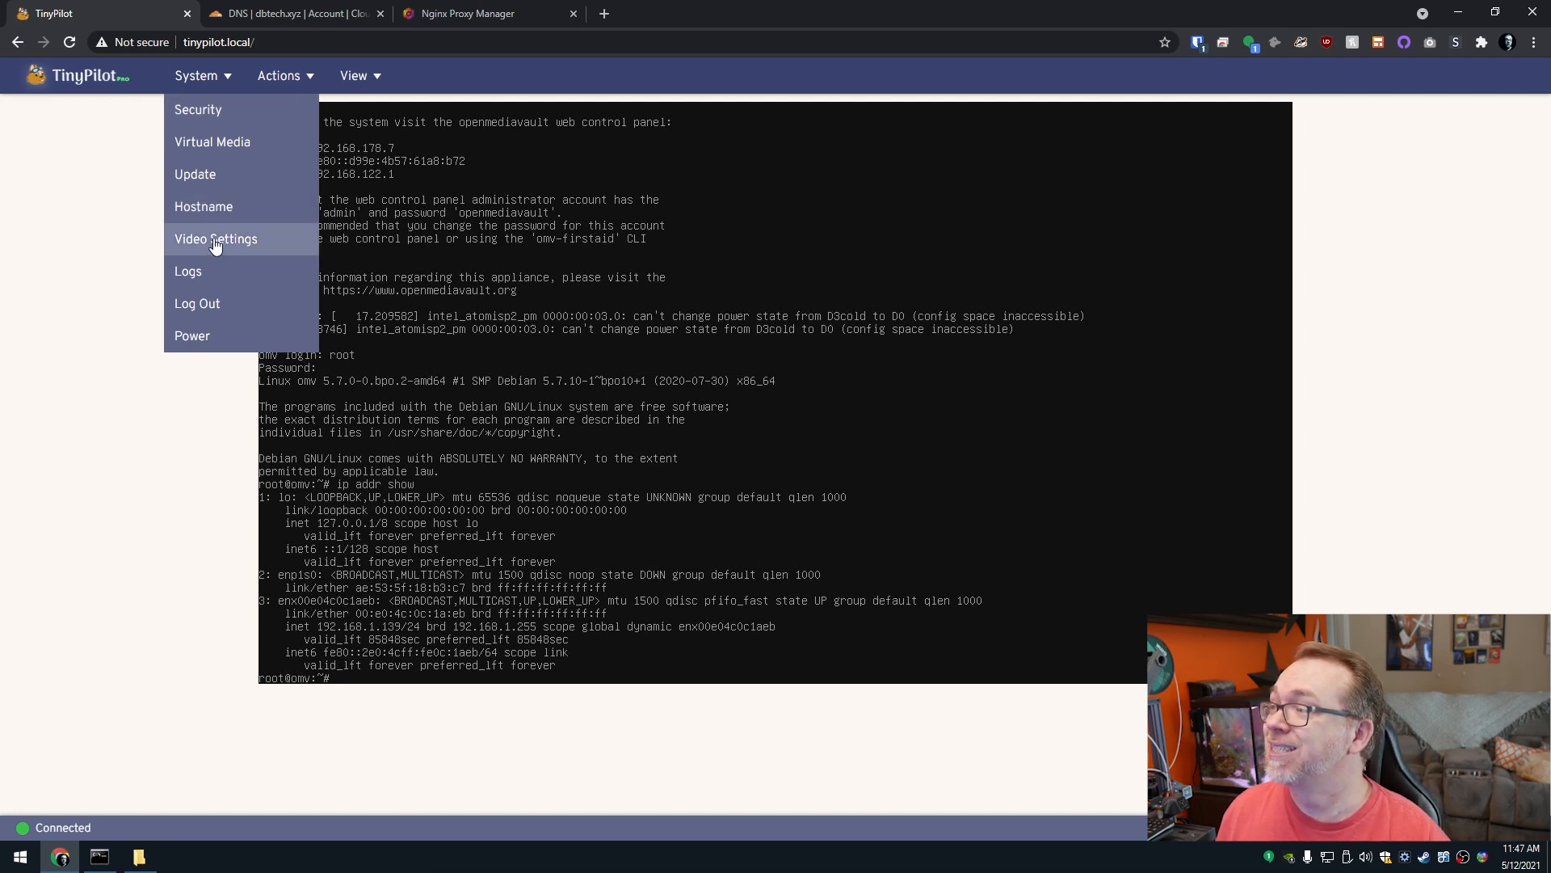
left_click(215, 240)
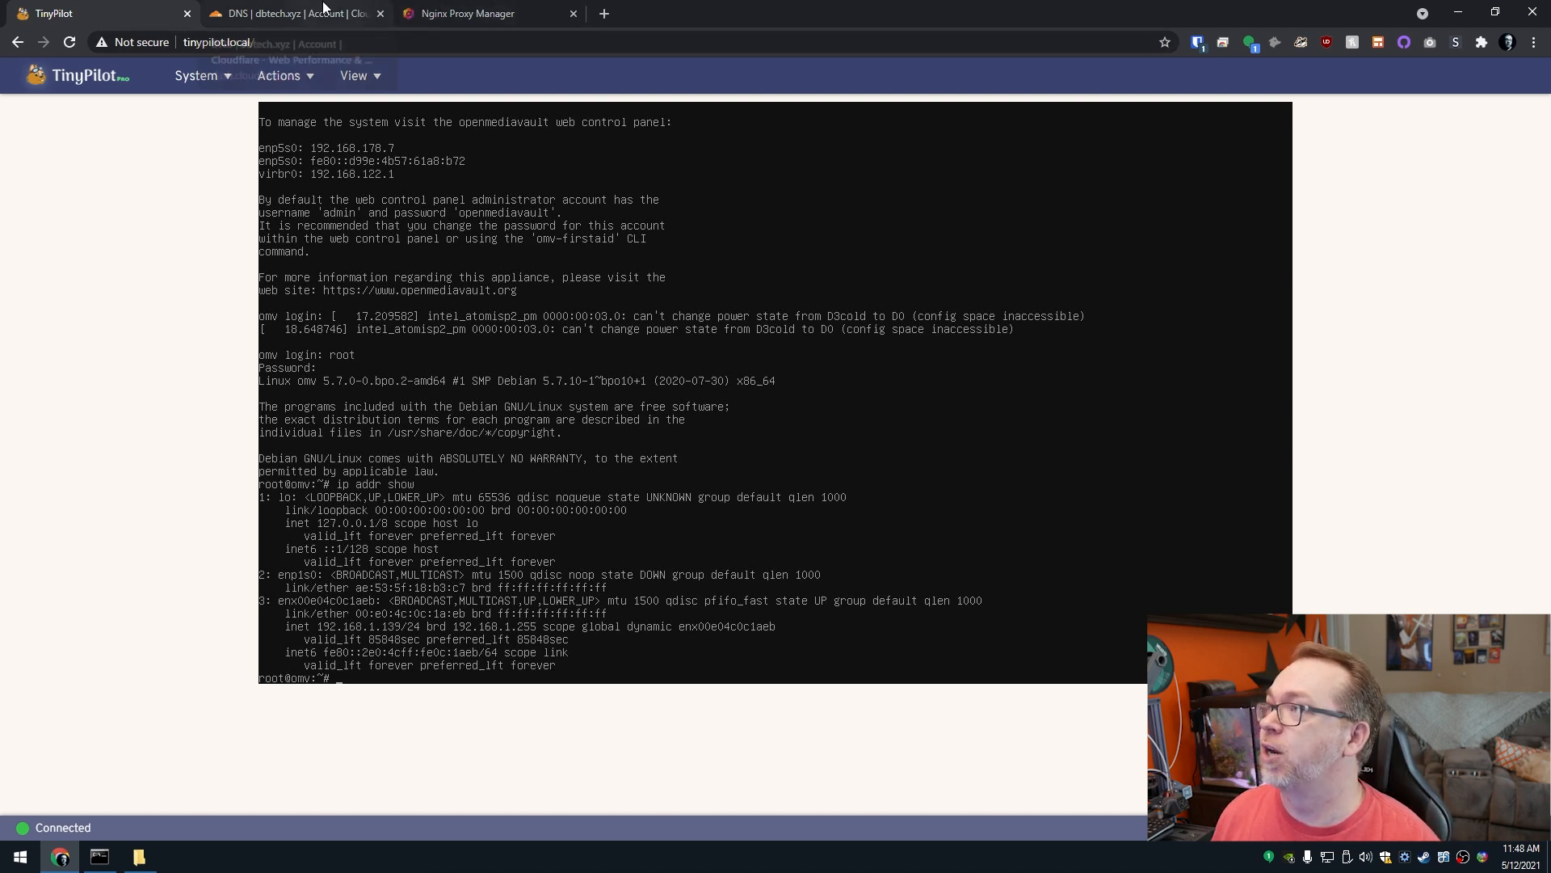
- On Cloudflare's DNS page for dbtech.xyz, start a new record with its type set to CNAME
left_click(287, 13)
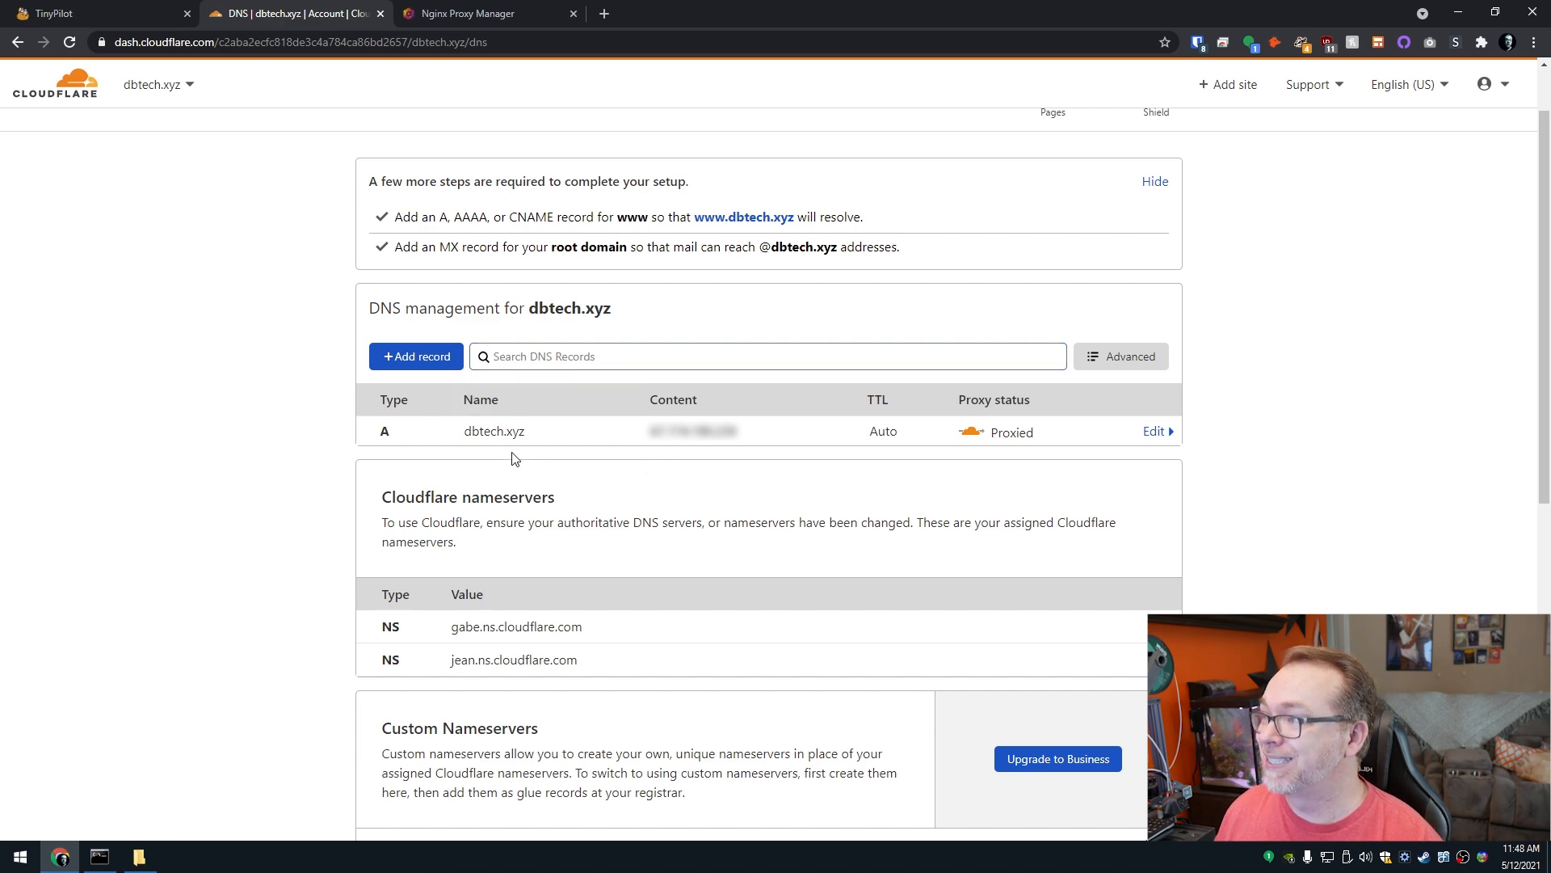
left_click(416, 356)
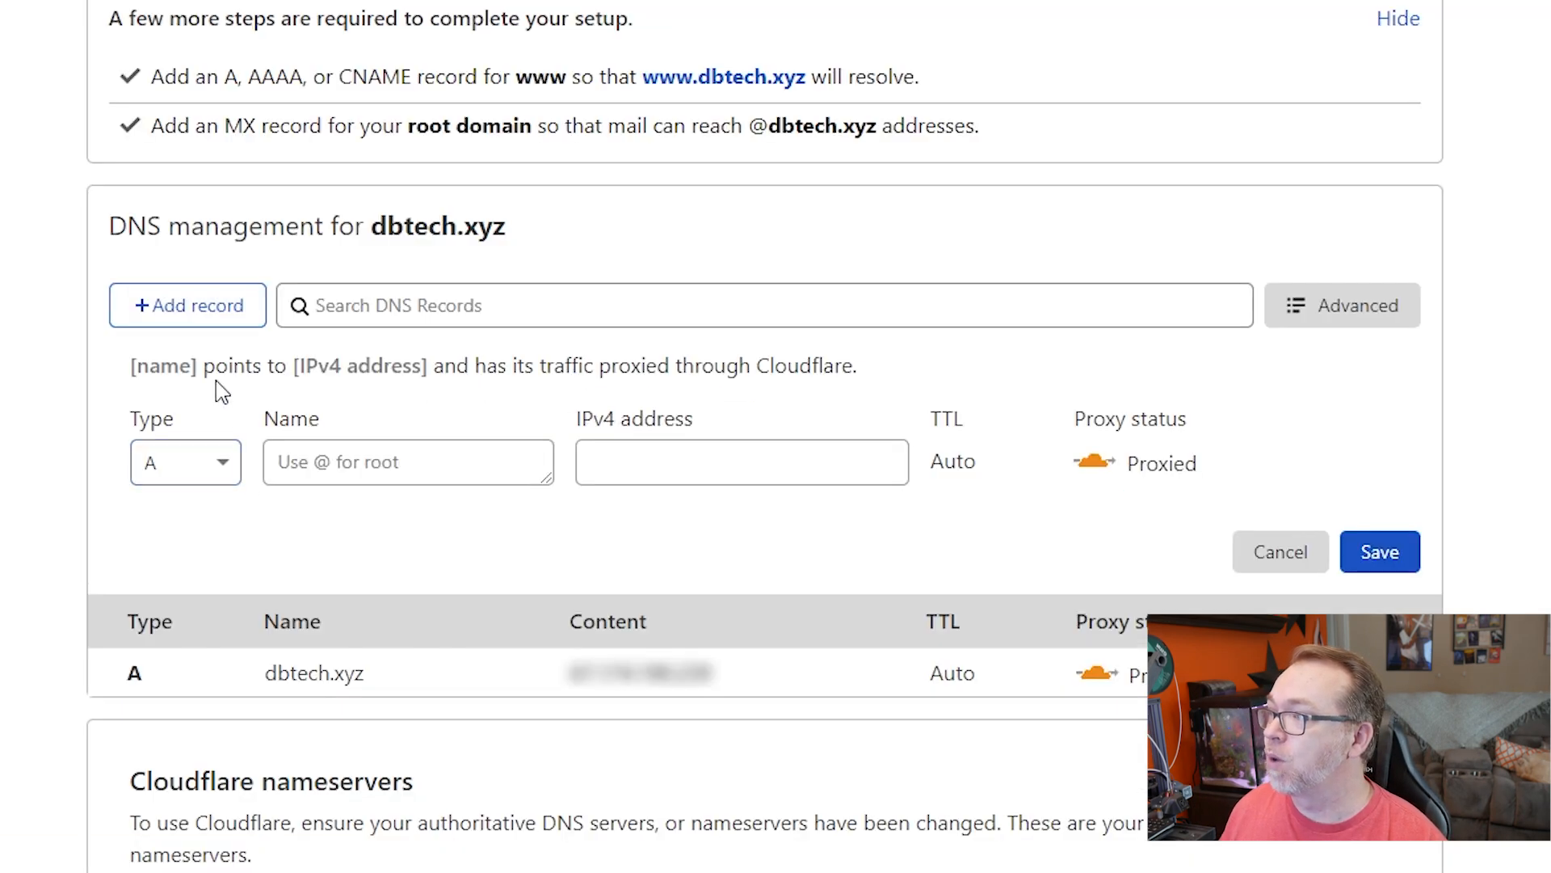
left_click(184, 460)
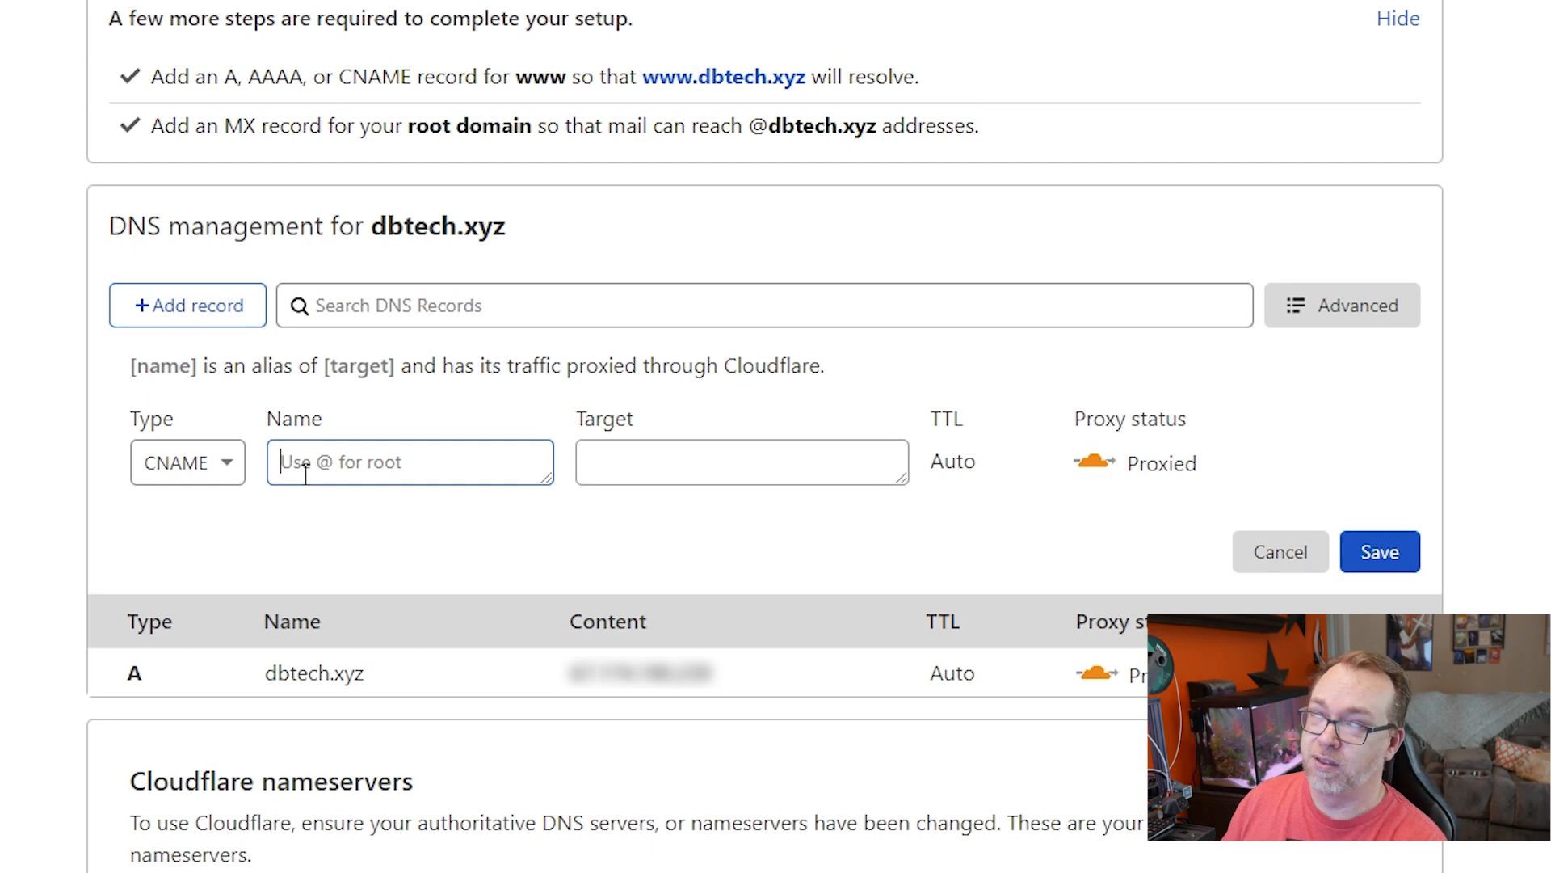
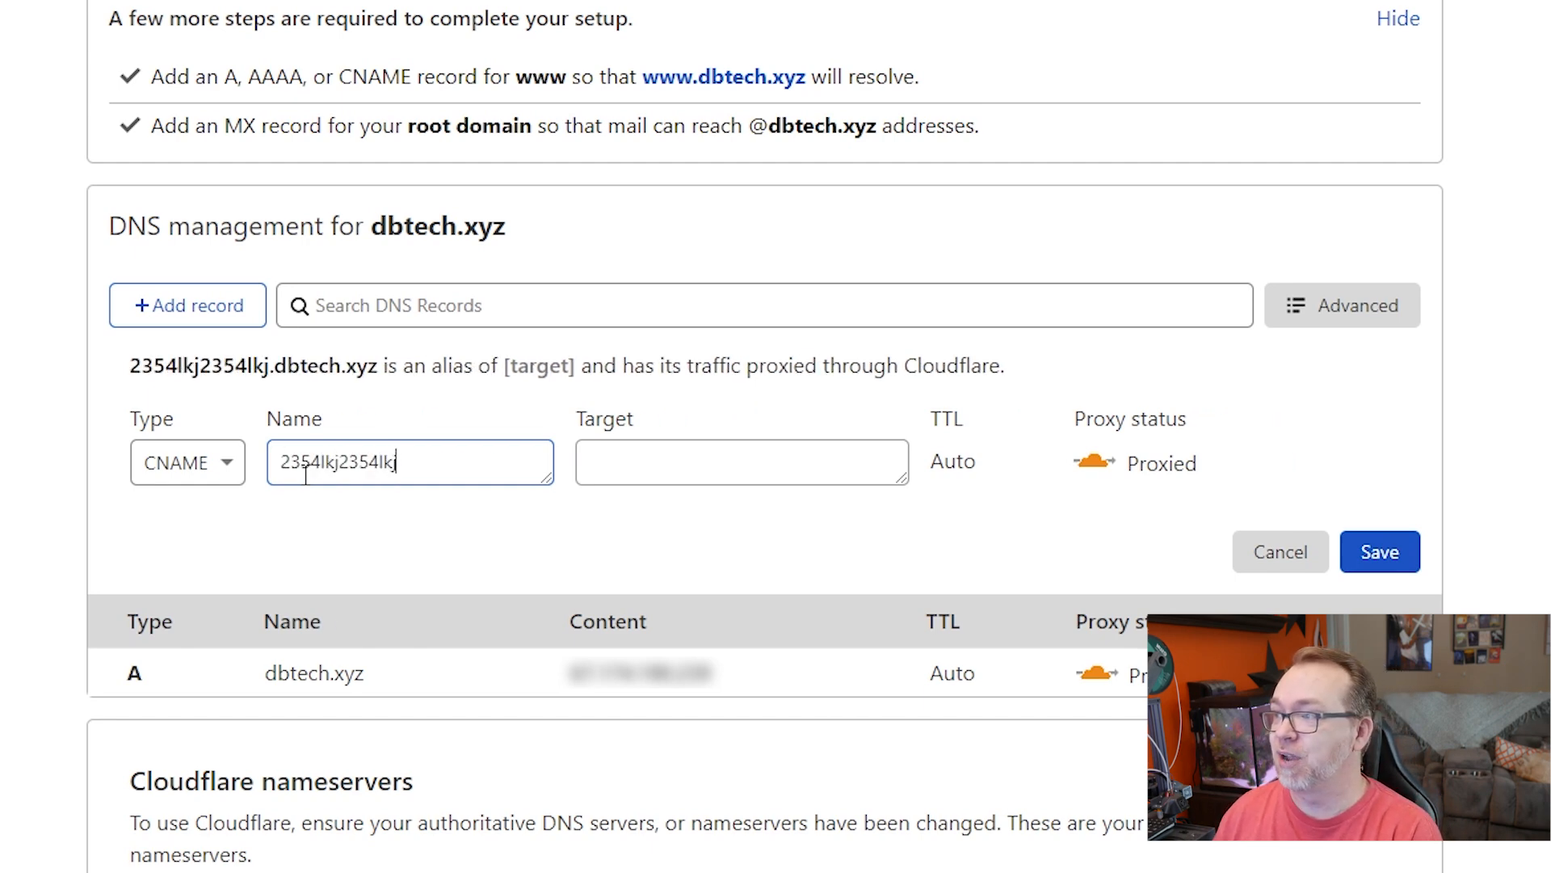
type("534")
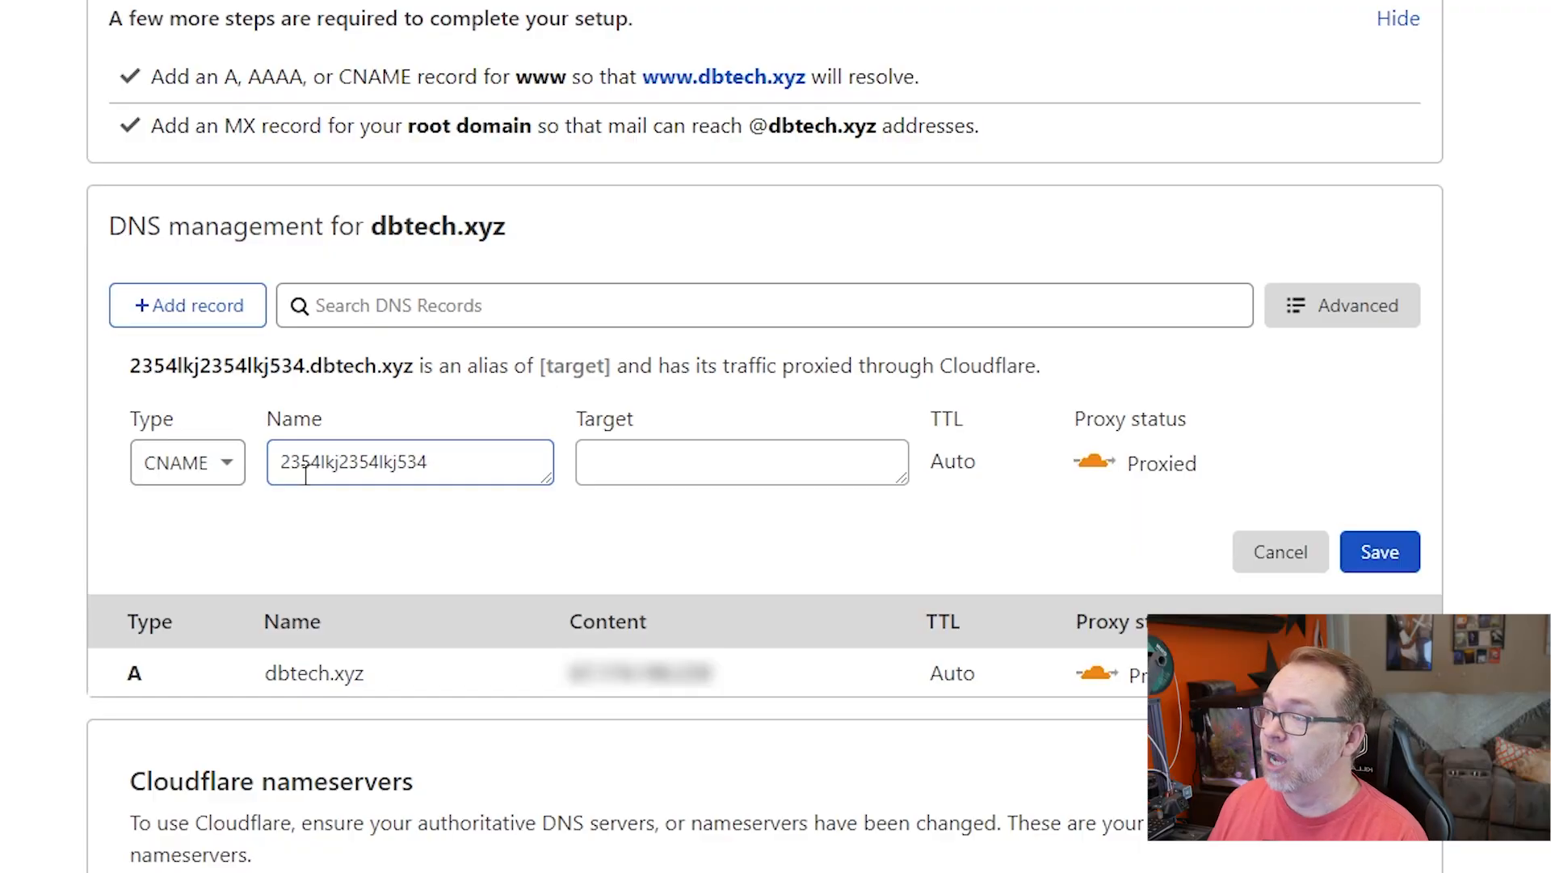
type("remote")
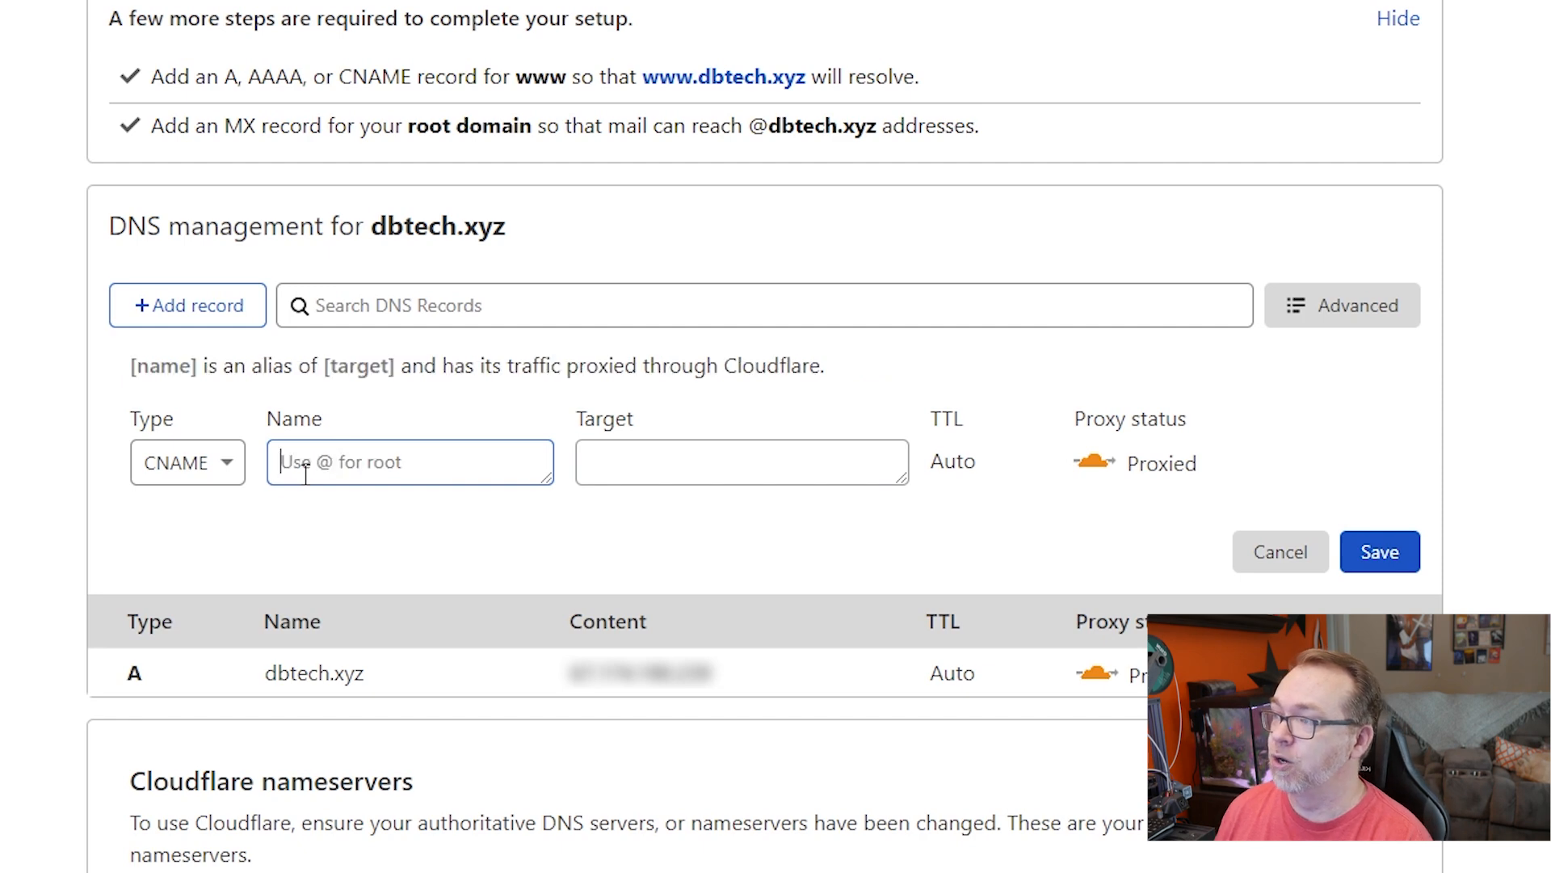
- Save a CNAME record named wiimote pointing to dbtech.xyz with proxy status set to DNS only
type("wiimote")
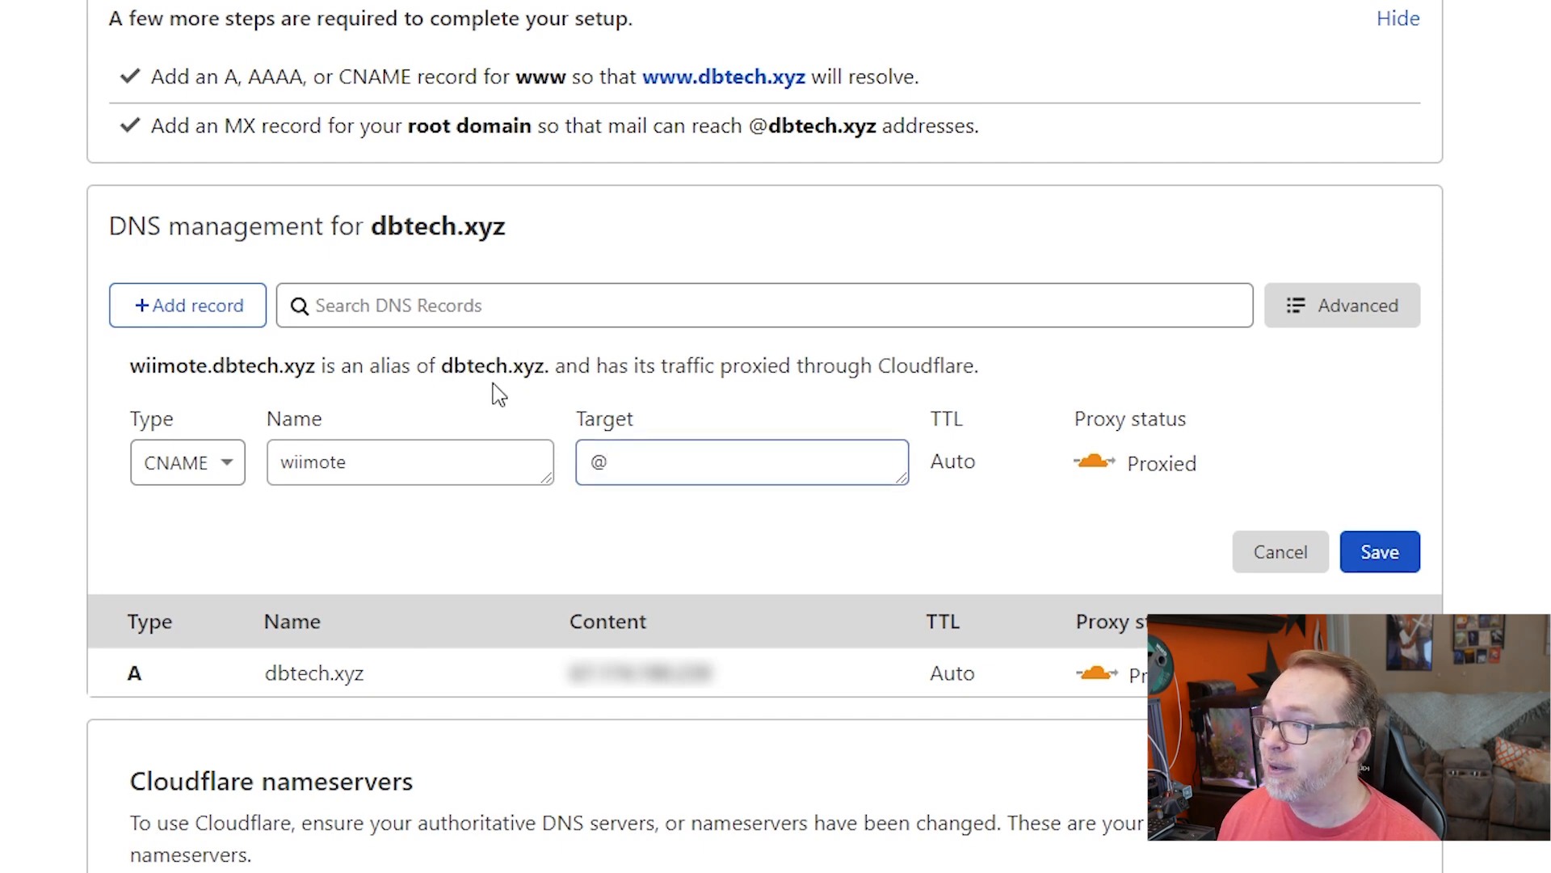
double_click(223, 365)
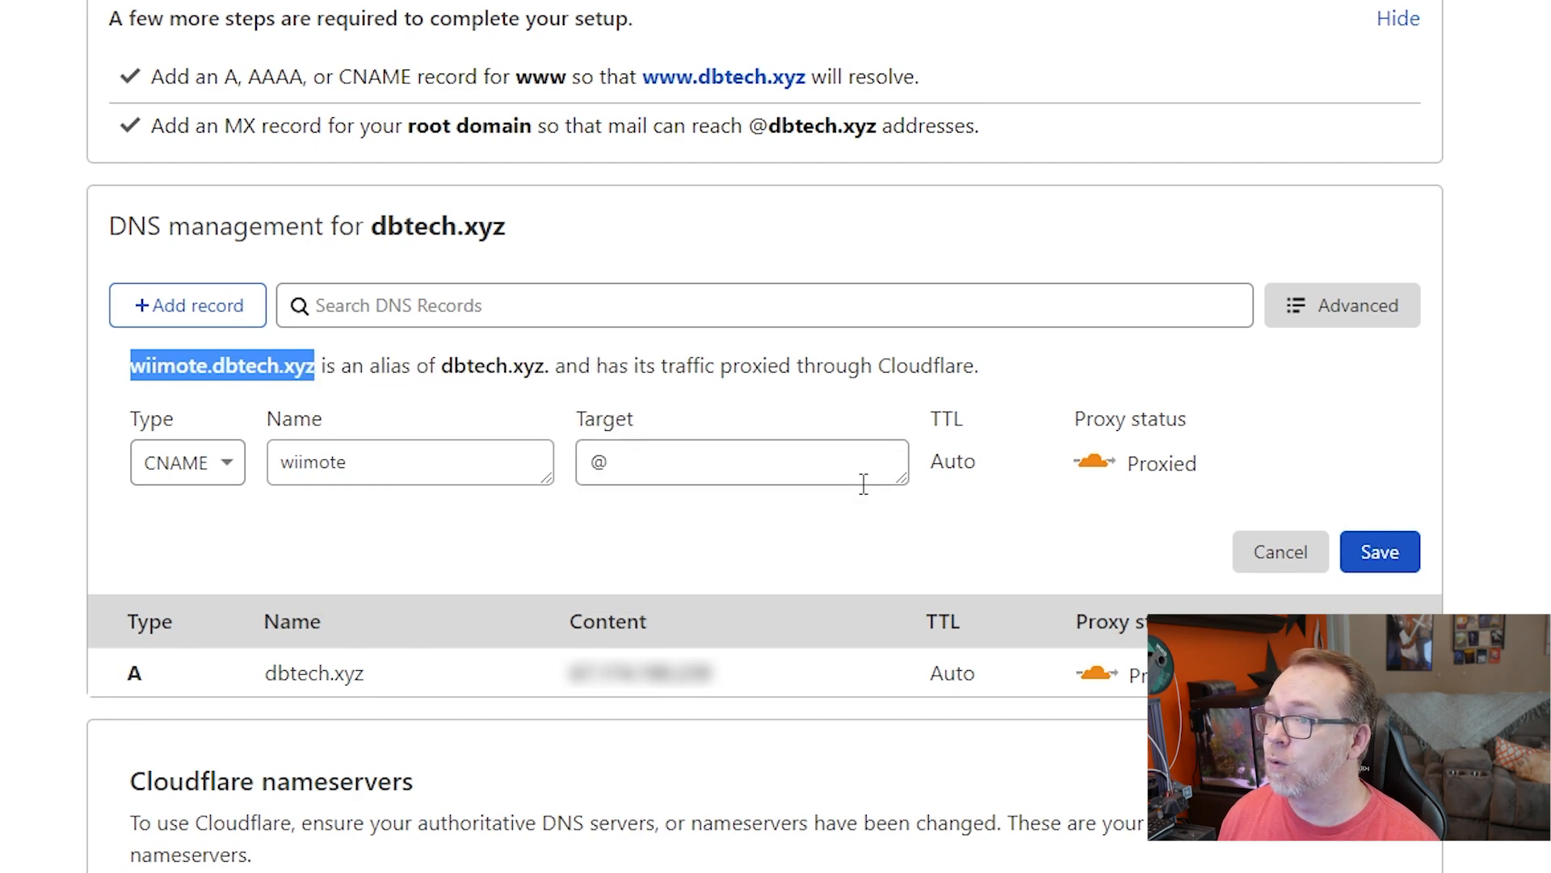
left_click(1094, 456)
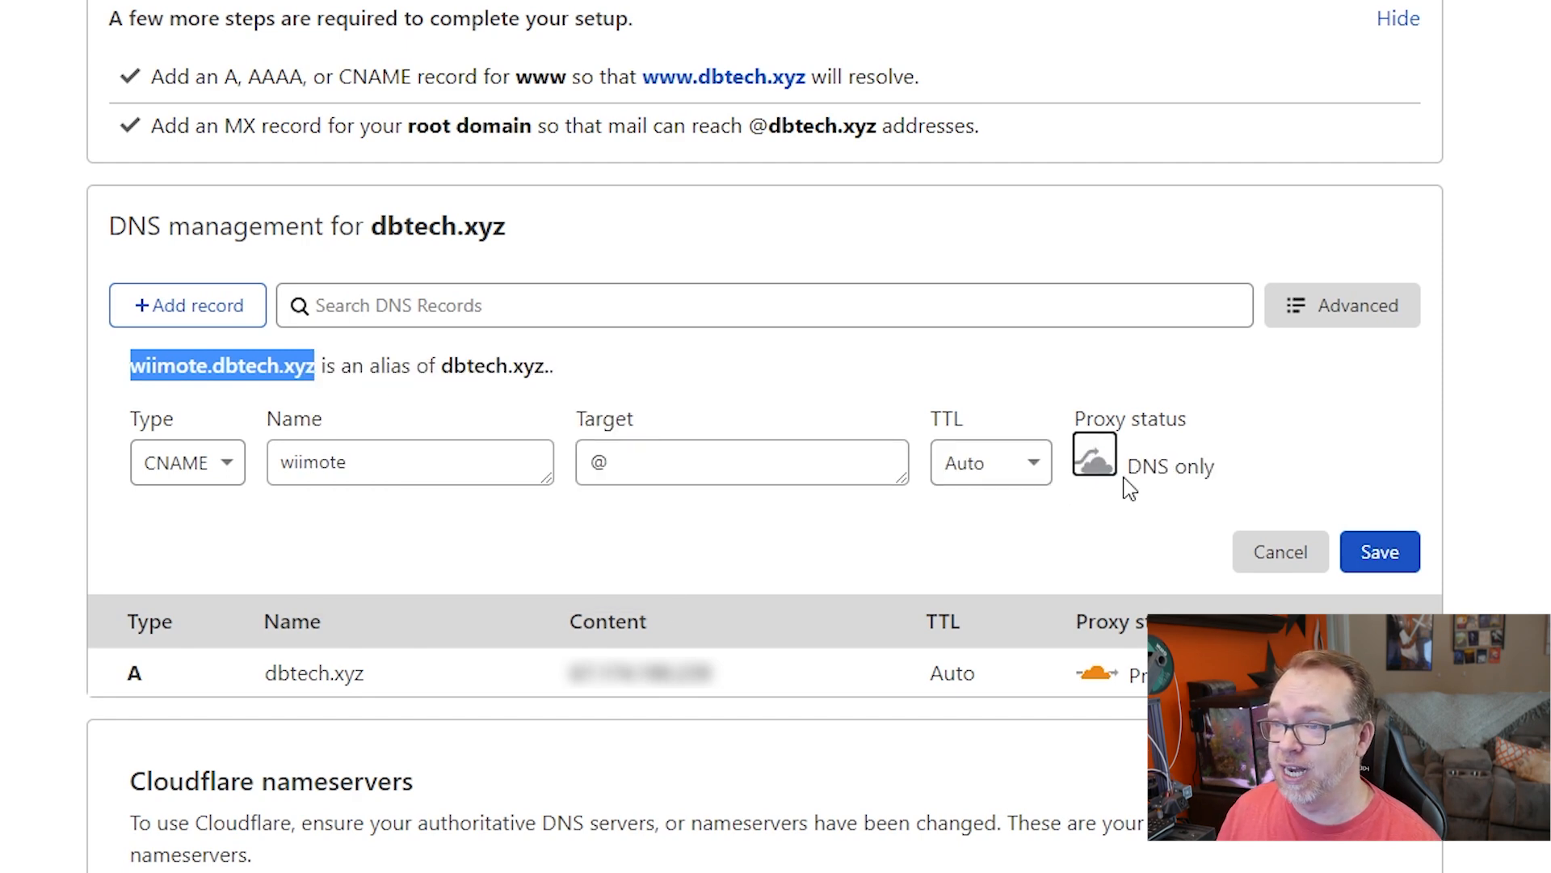
left_click(1378, 551)
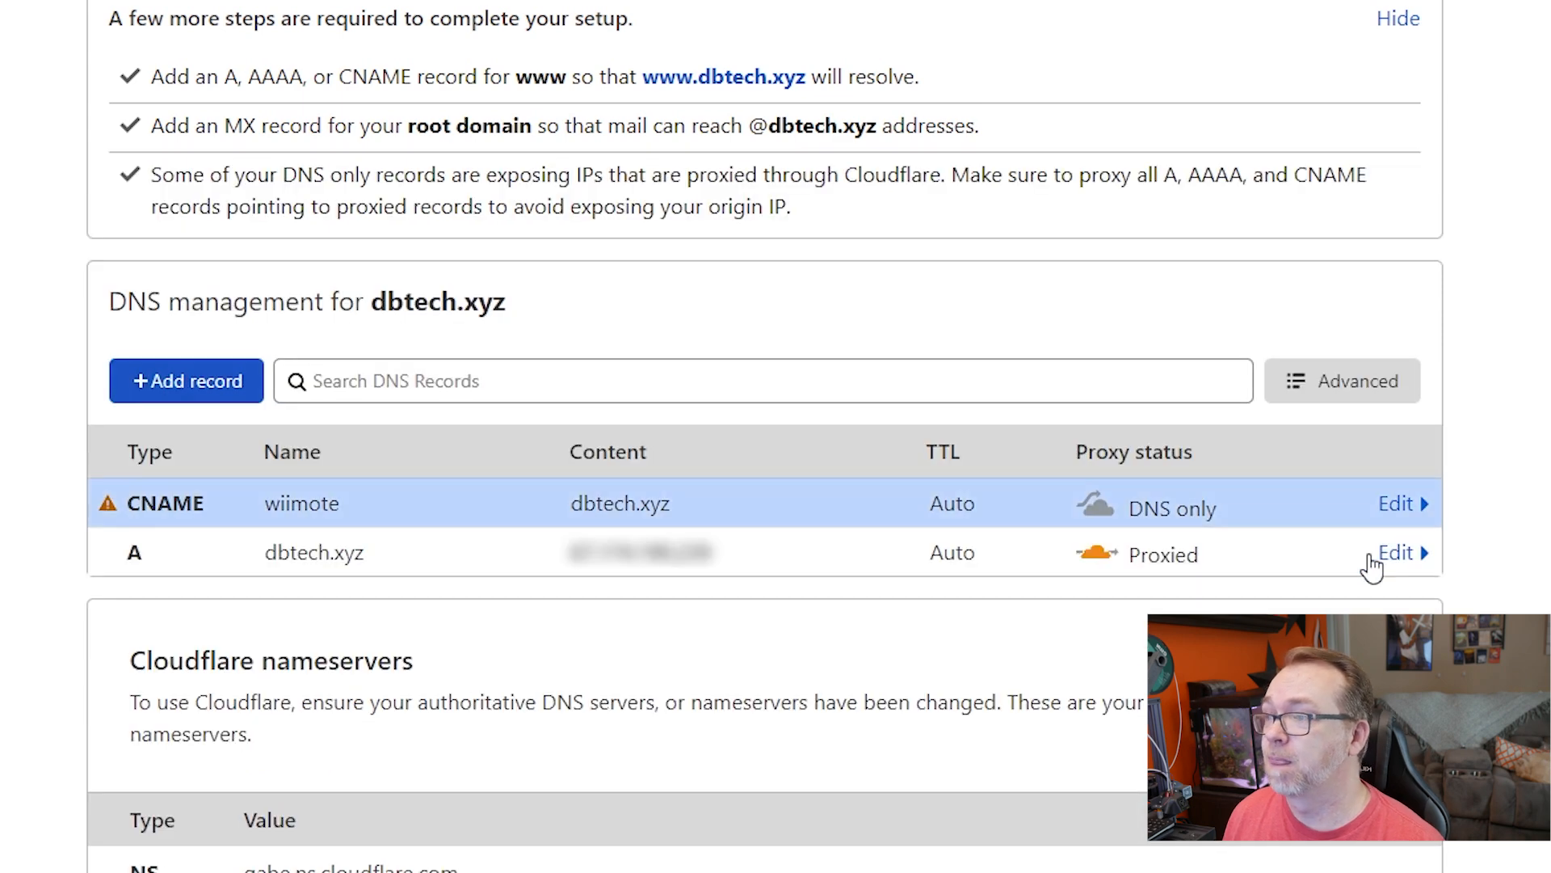
mouse_move(1002, 168)
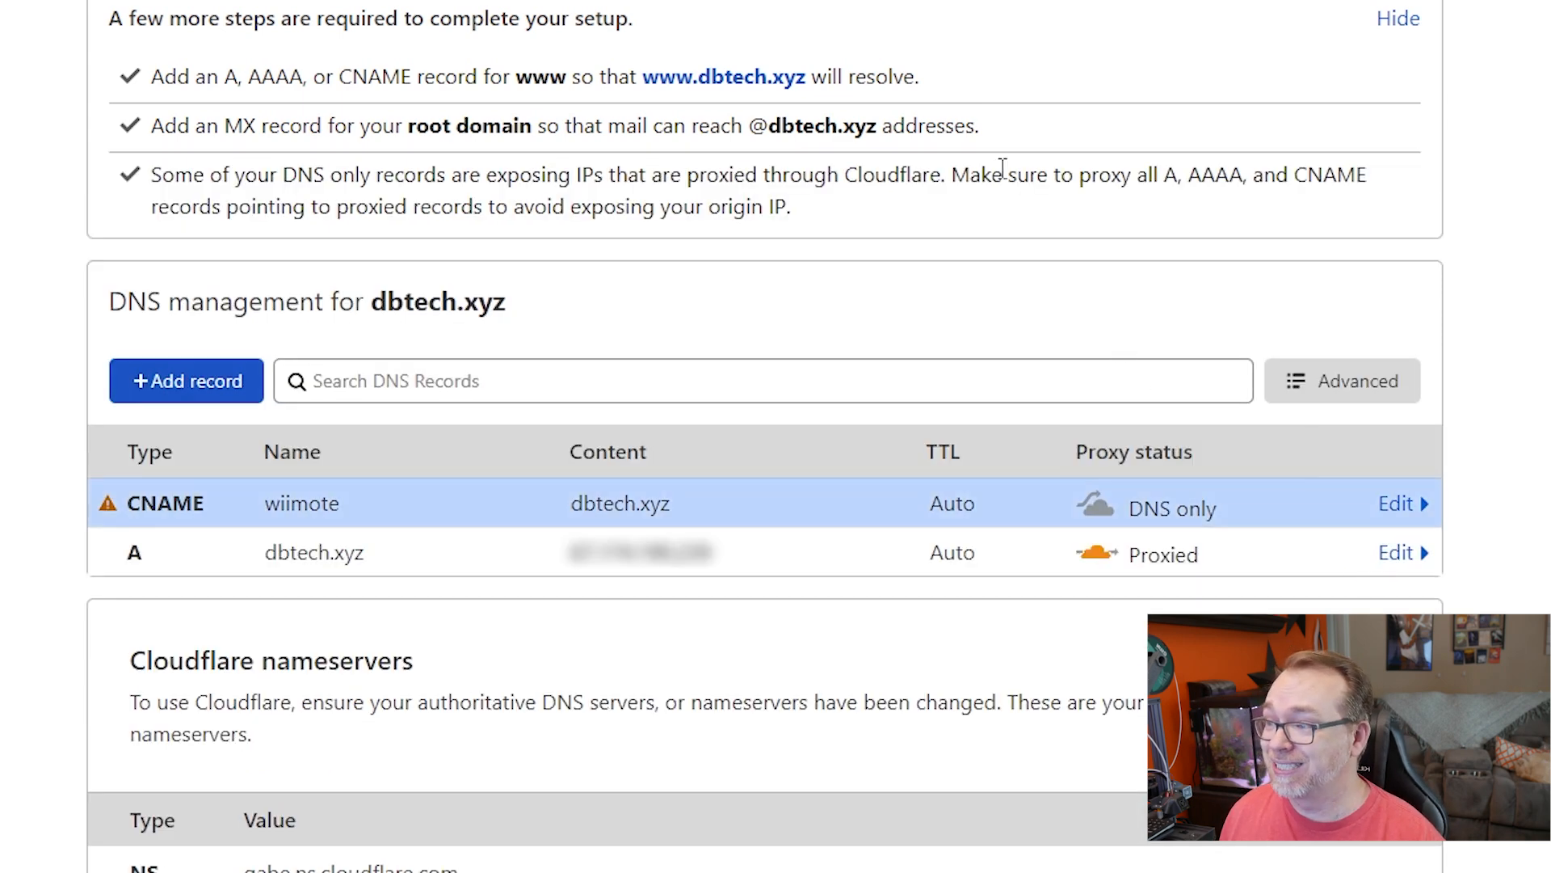
- Create a new proxy host with domain wiimote.dbtech.xyz and copy TinyPilot's address for the forward target
left_click(466, 13)
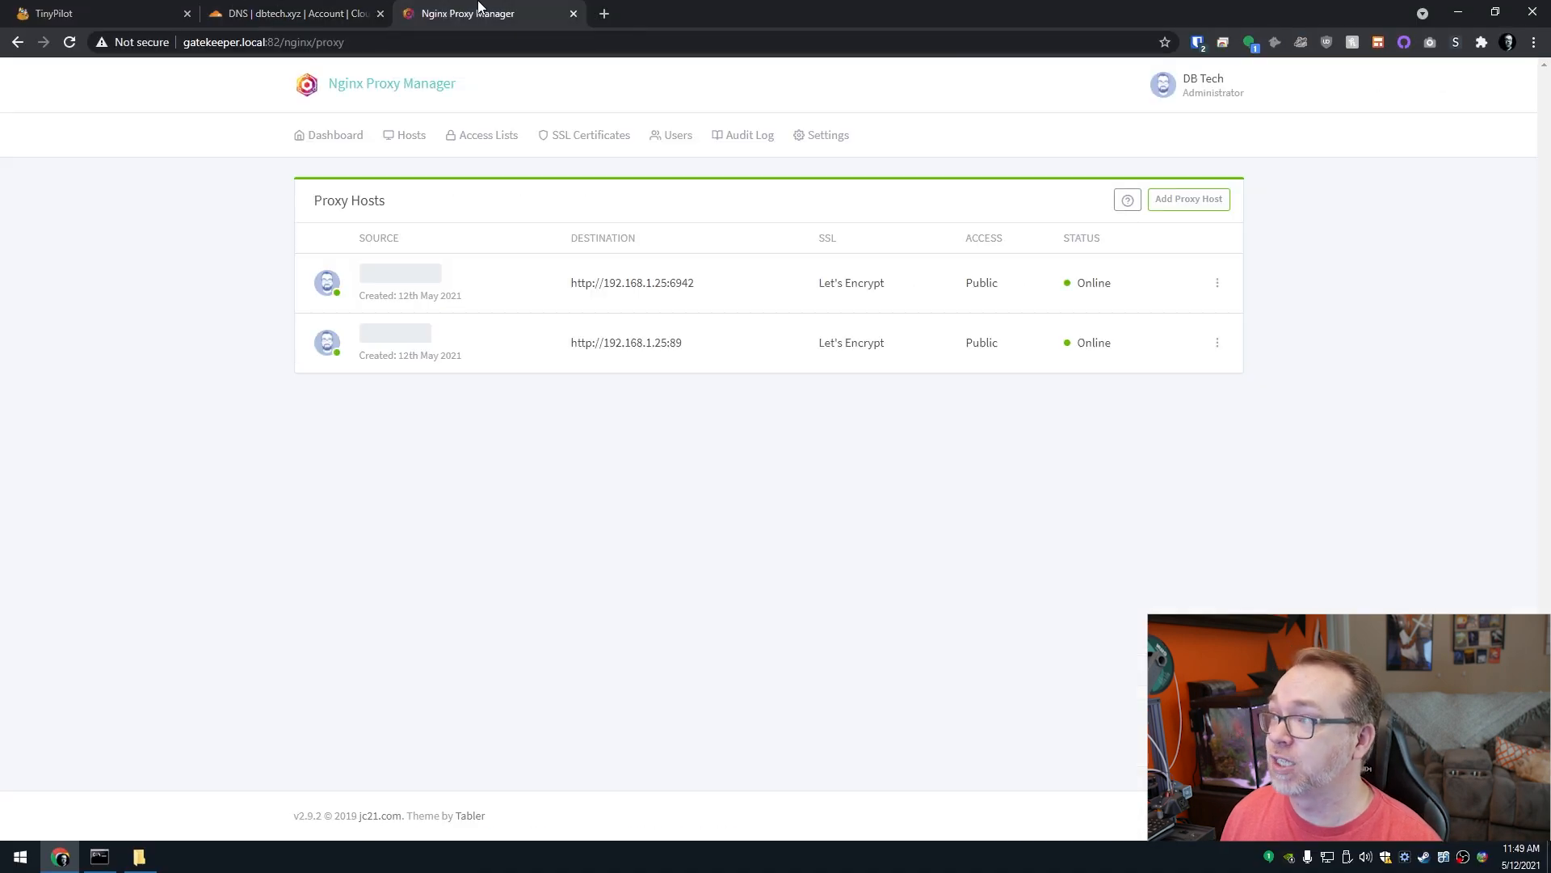
mouse_move(1165, 220)
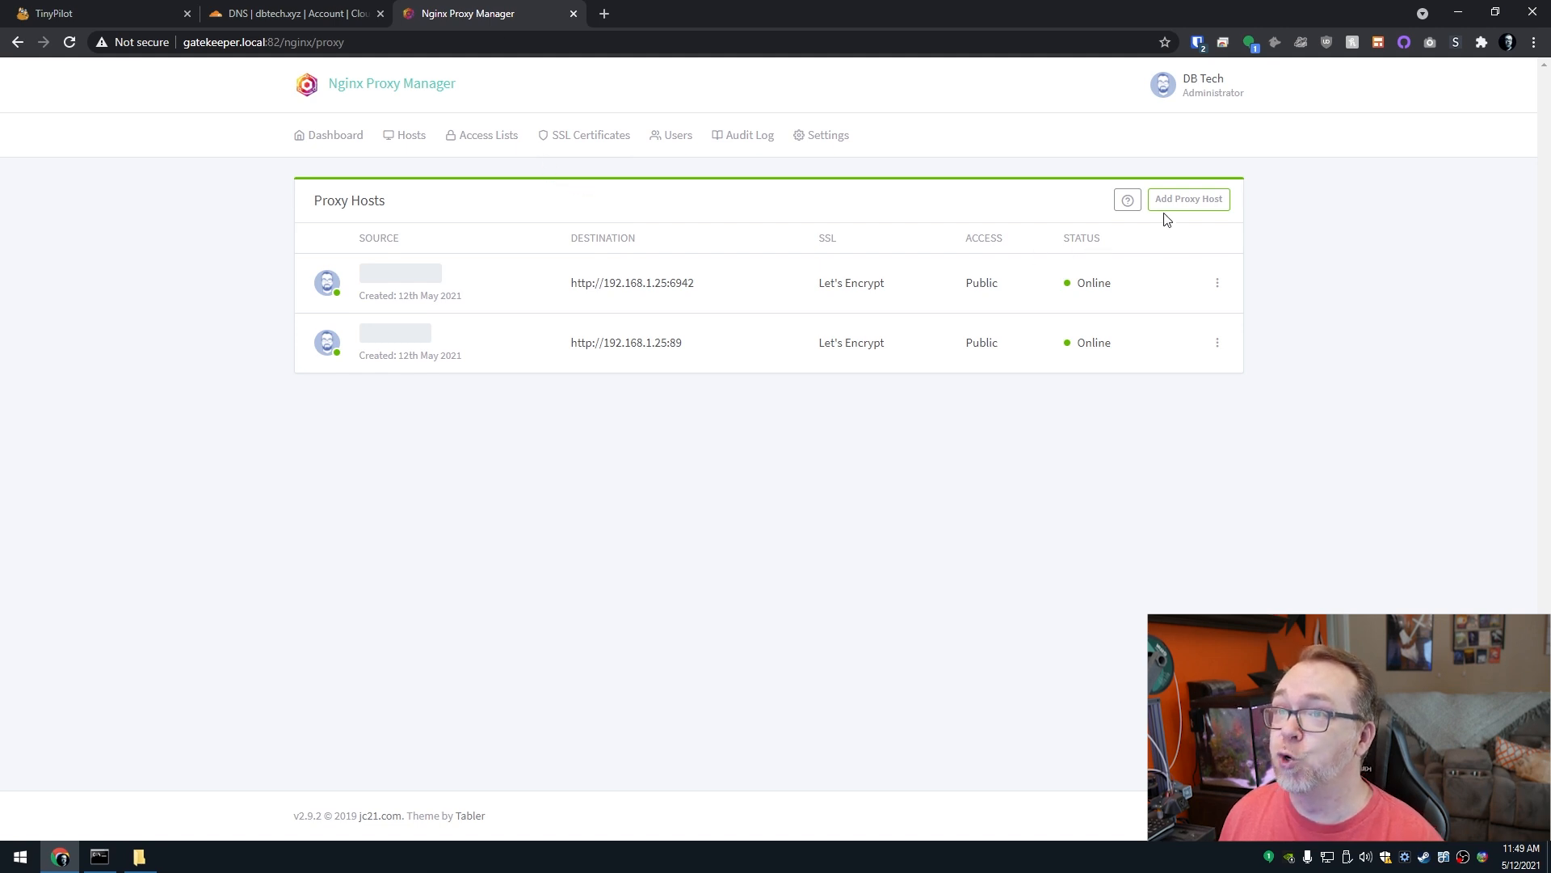
left_click(1187, 197)
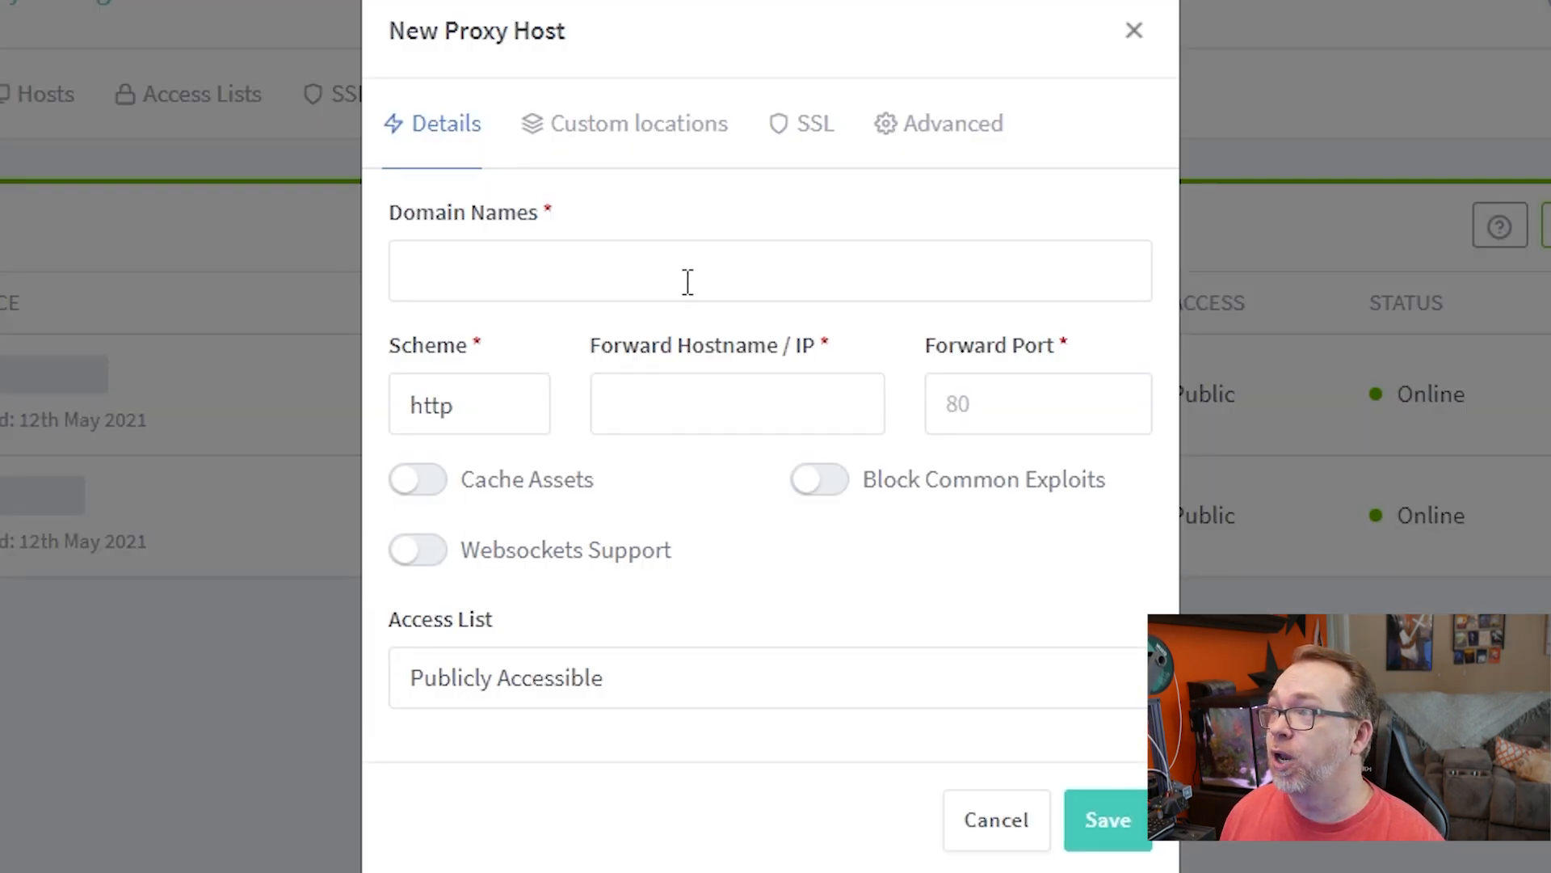
type("wiimote.dbtech.xyz")
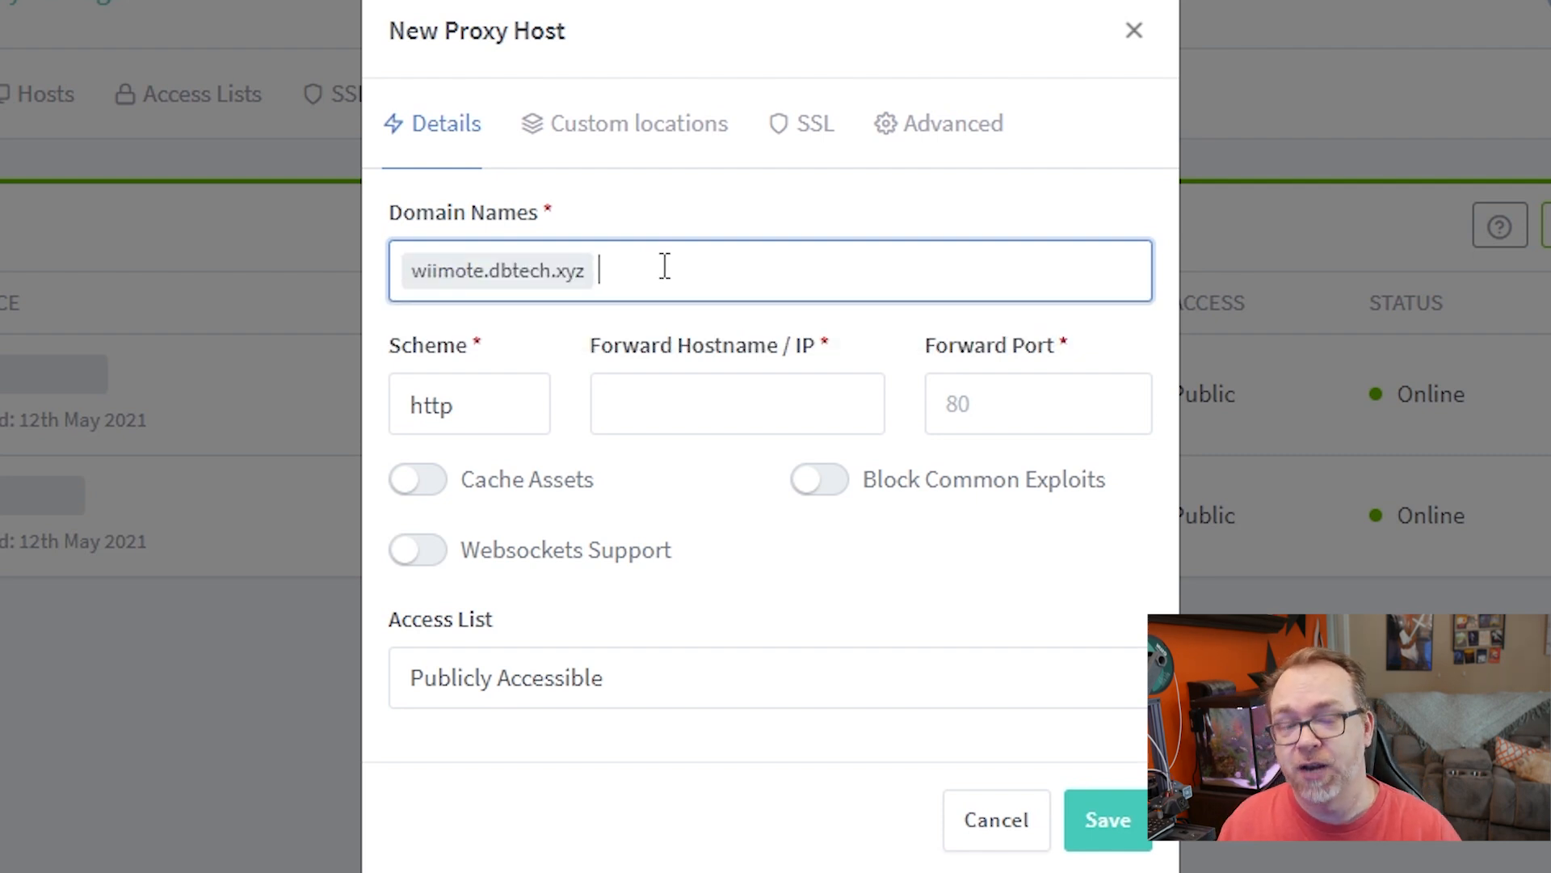
mouse_move(473, 415)
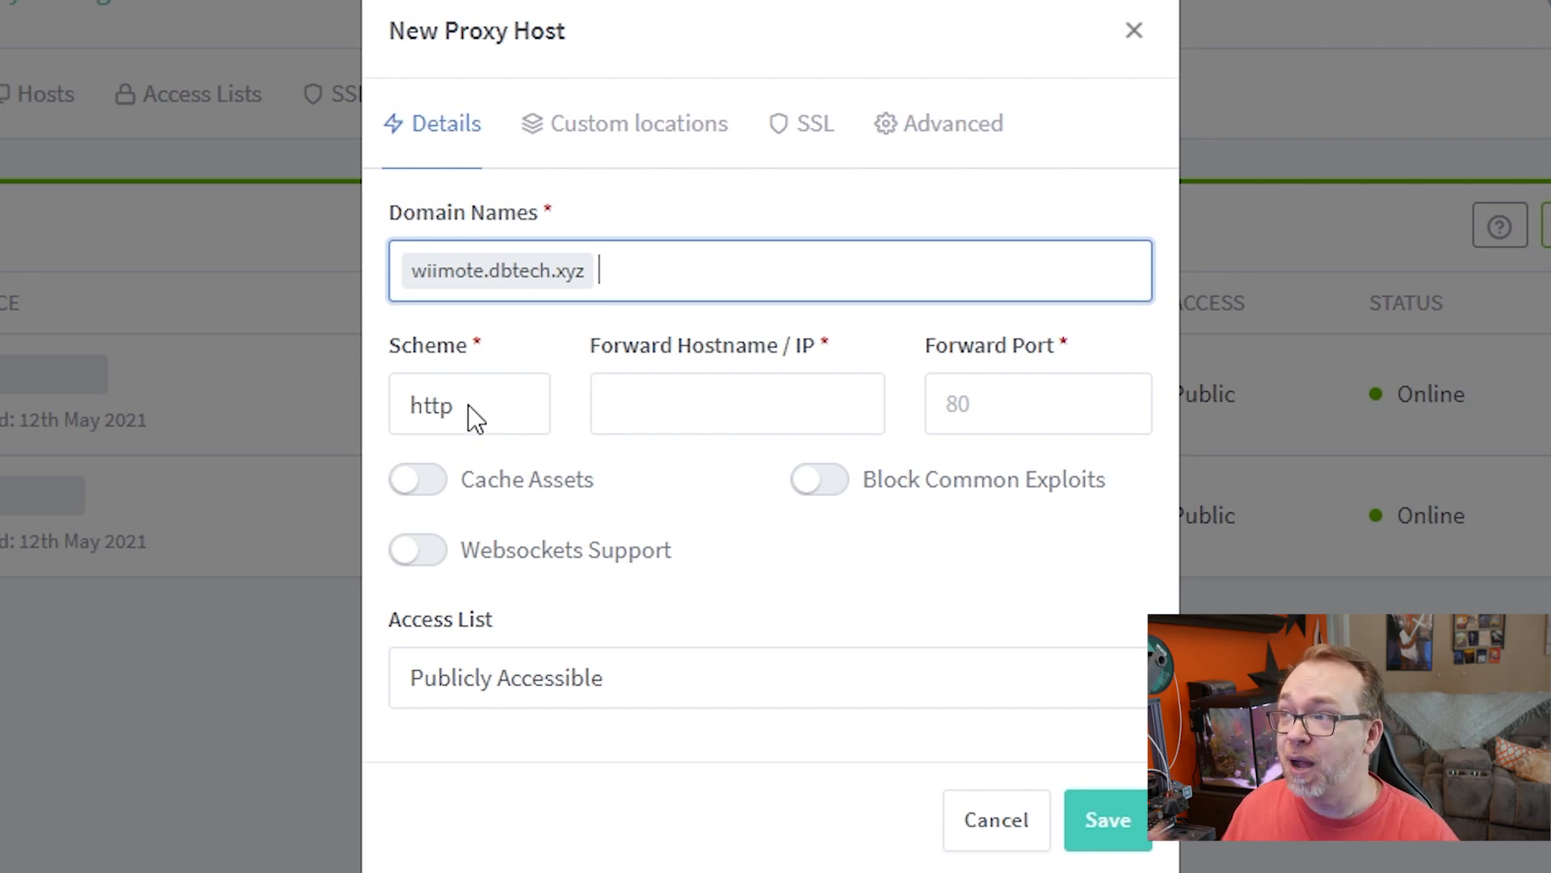
left_click(87, 23)
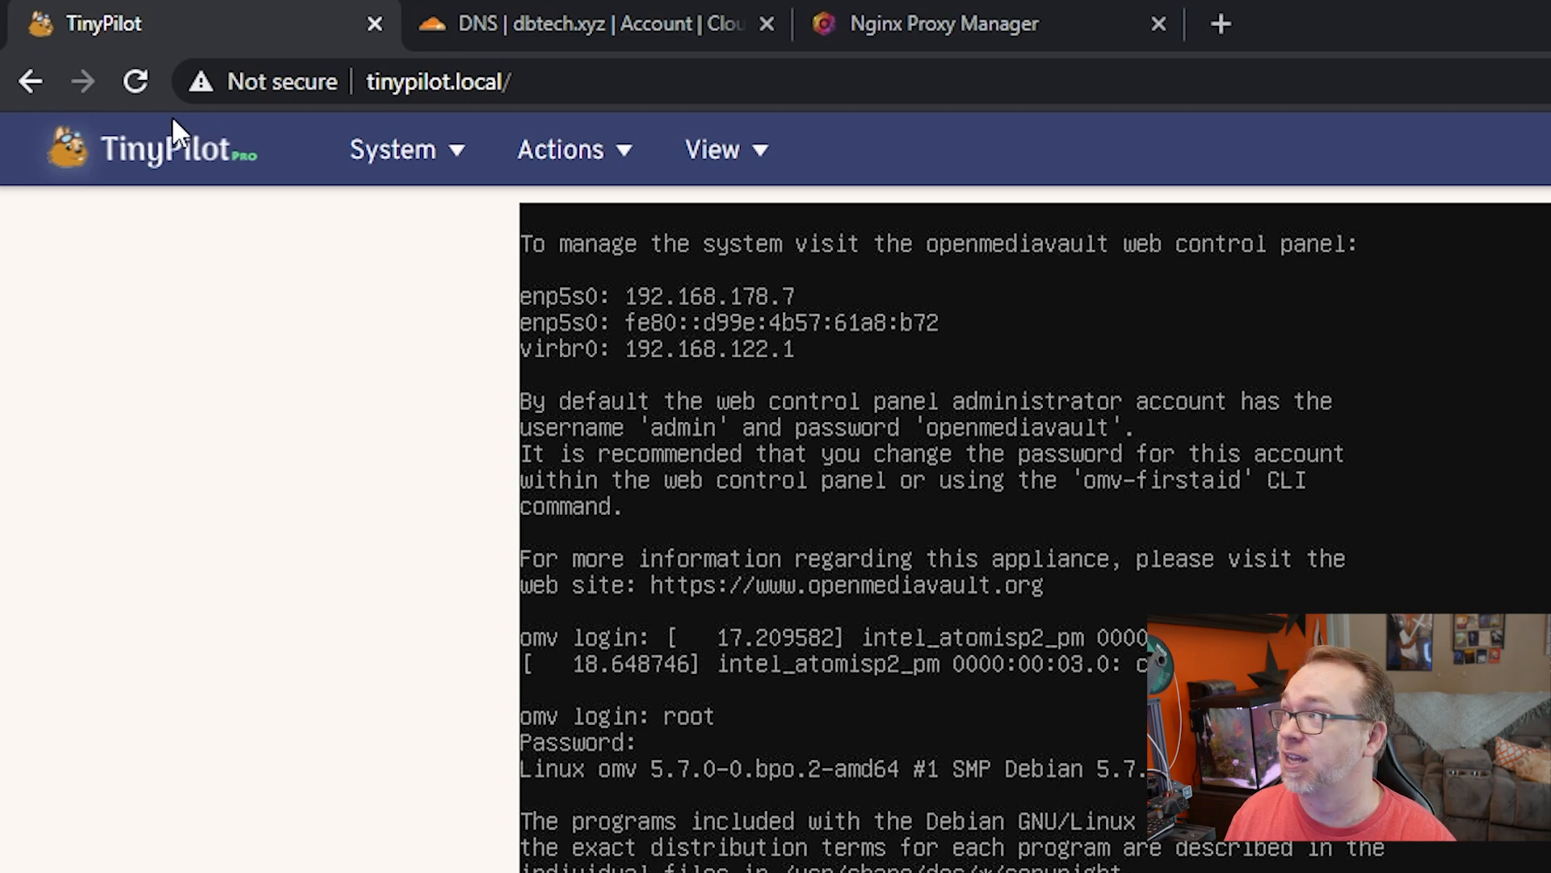
left_click(439, 81)
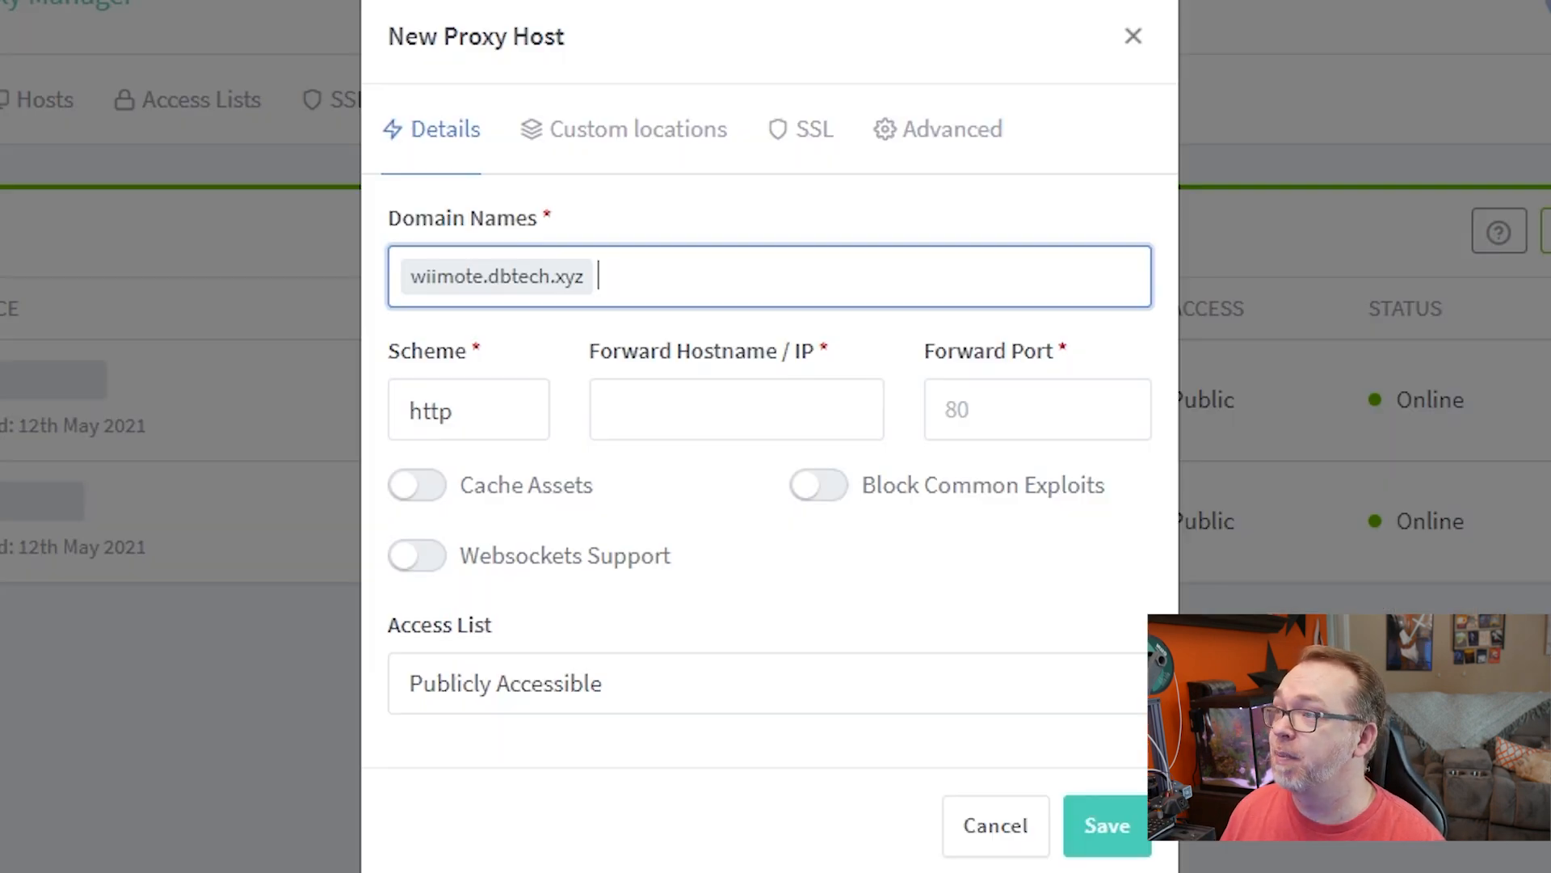
- Forward the host via https to 192.168.1.105 port 443 with Block Common Exploits and Websockets Support enabled
left_click(469, 408)
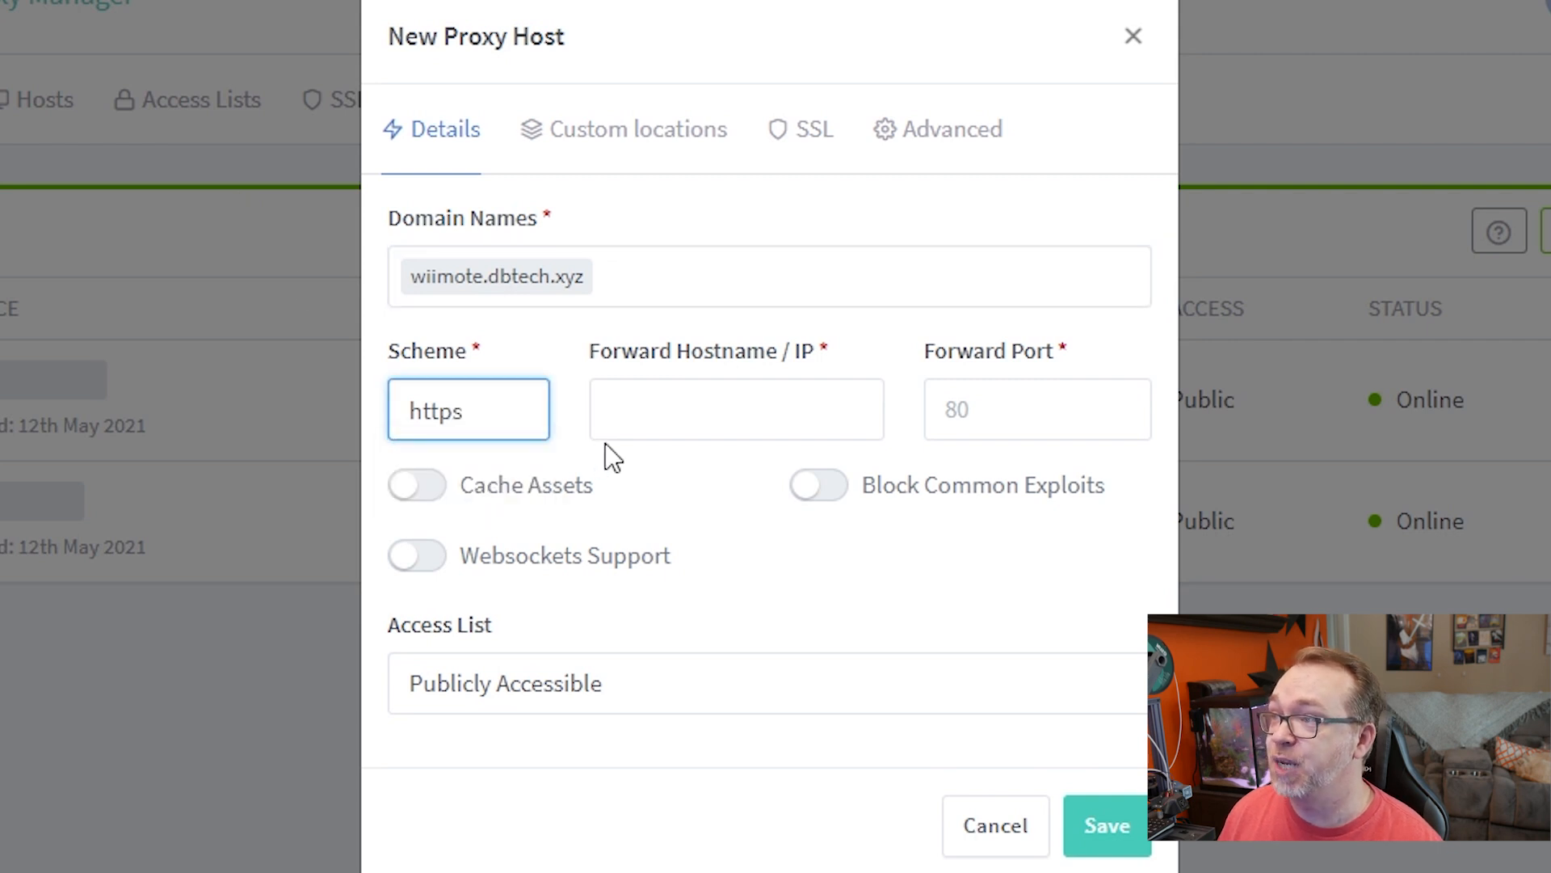
left_click(735, 409)
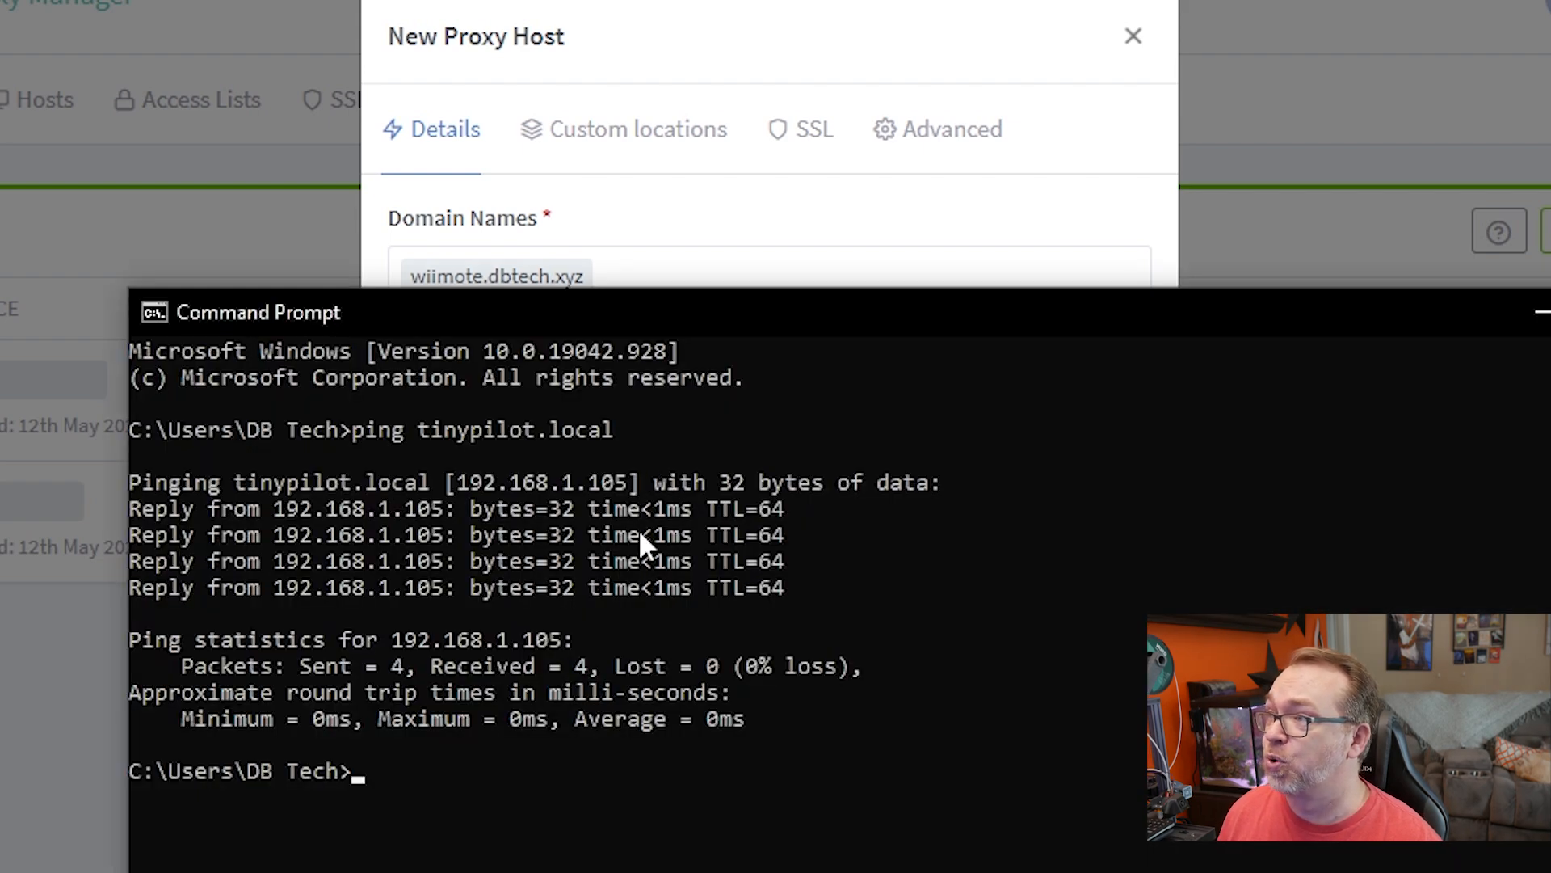
mouse_move(514, 439)
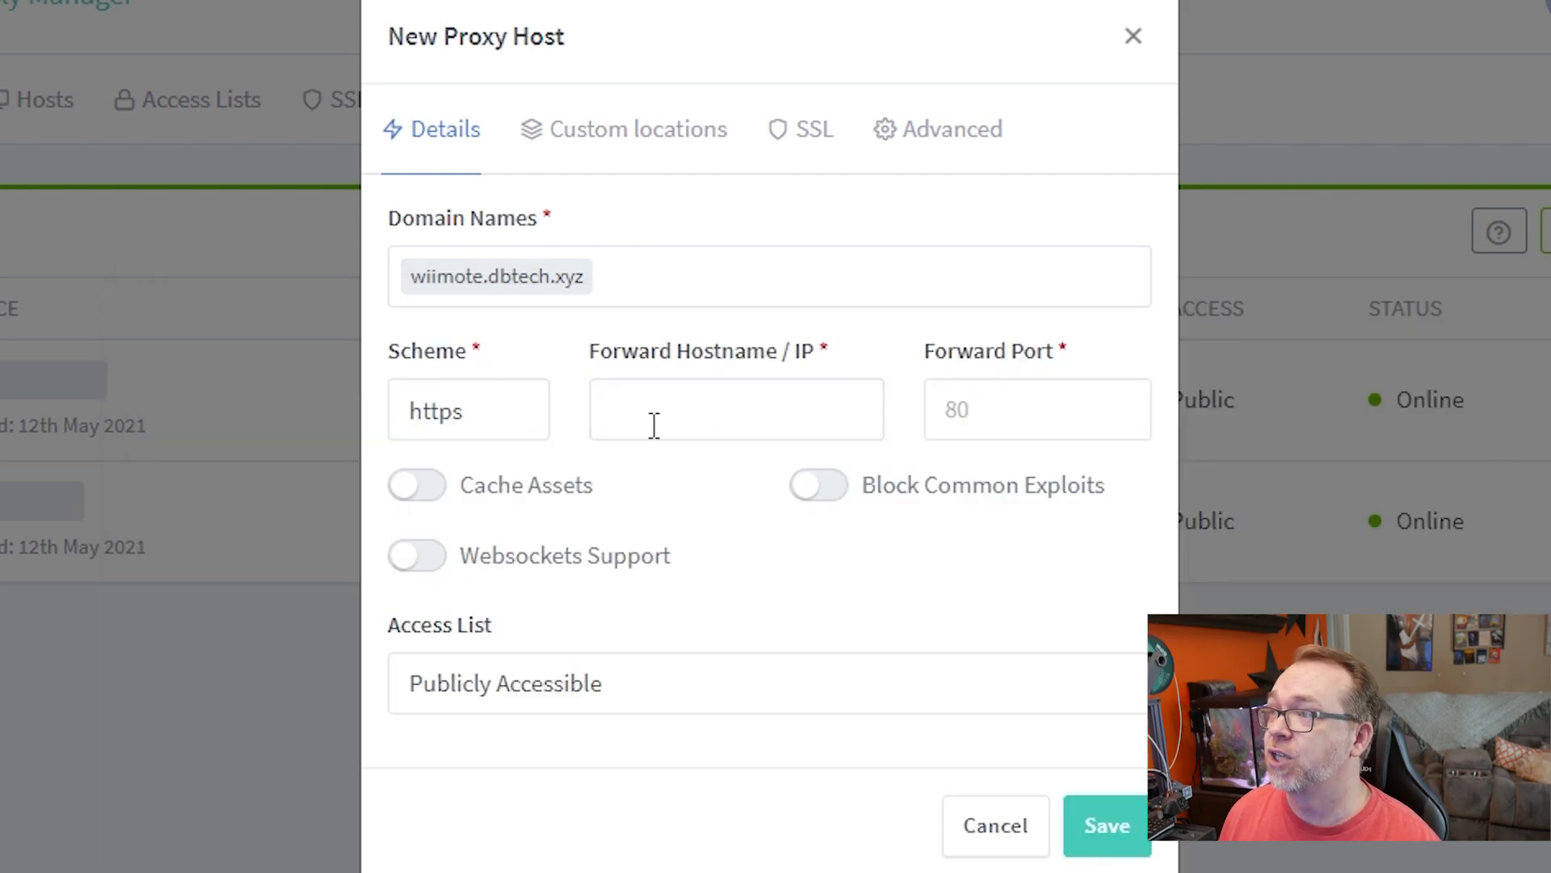
type("192.168.1.105")
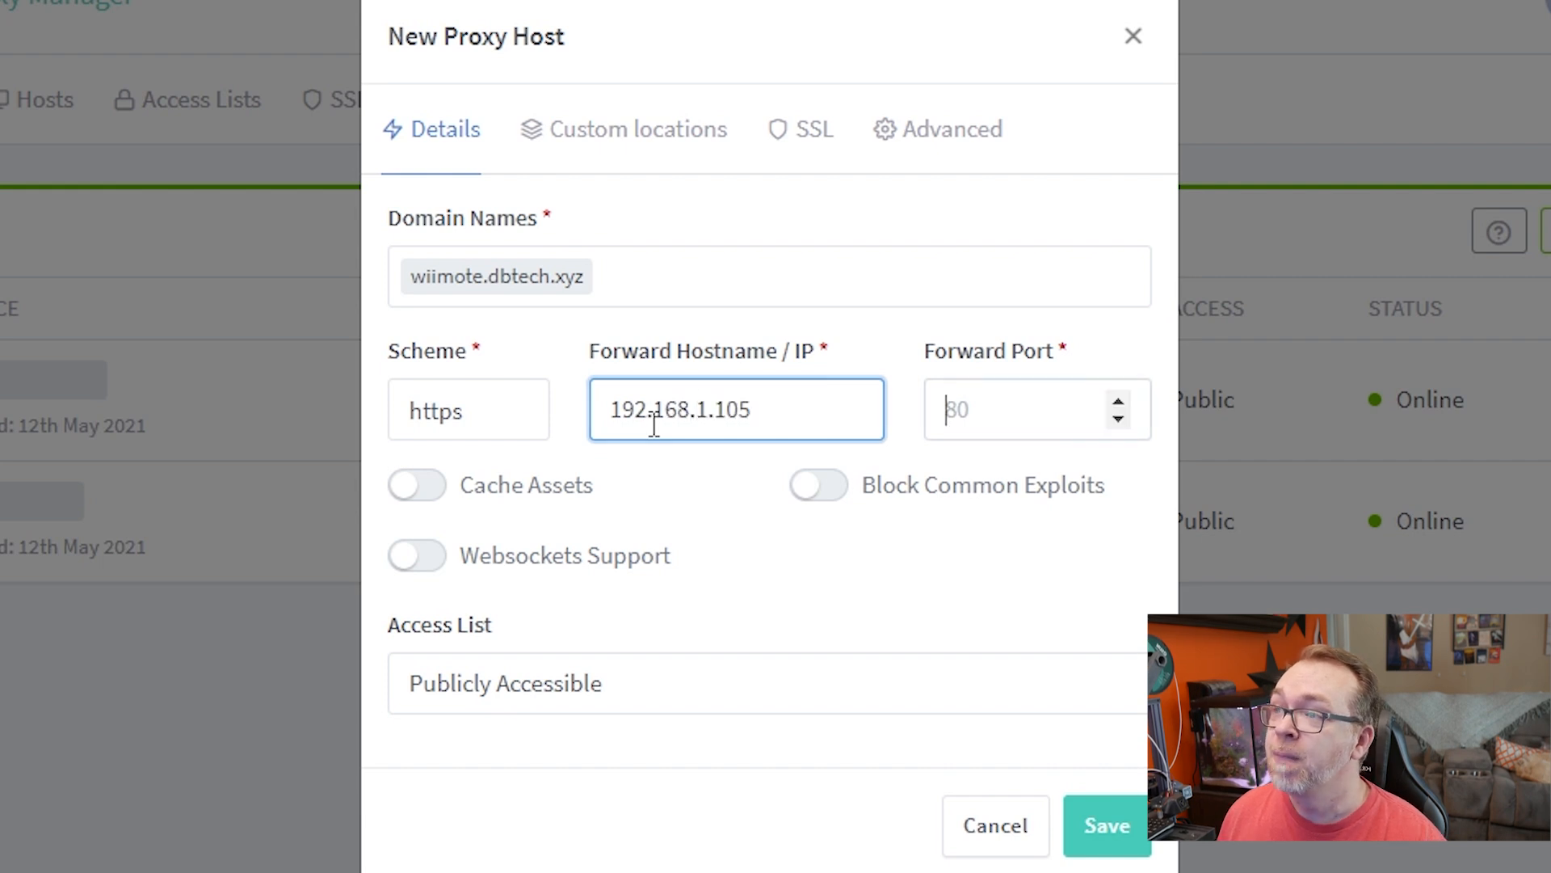
left_click(1029, 408)
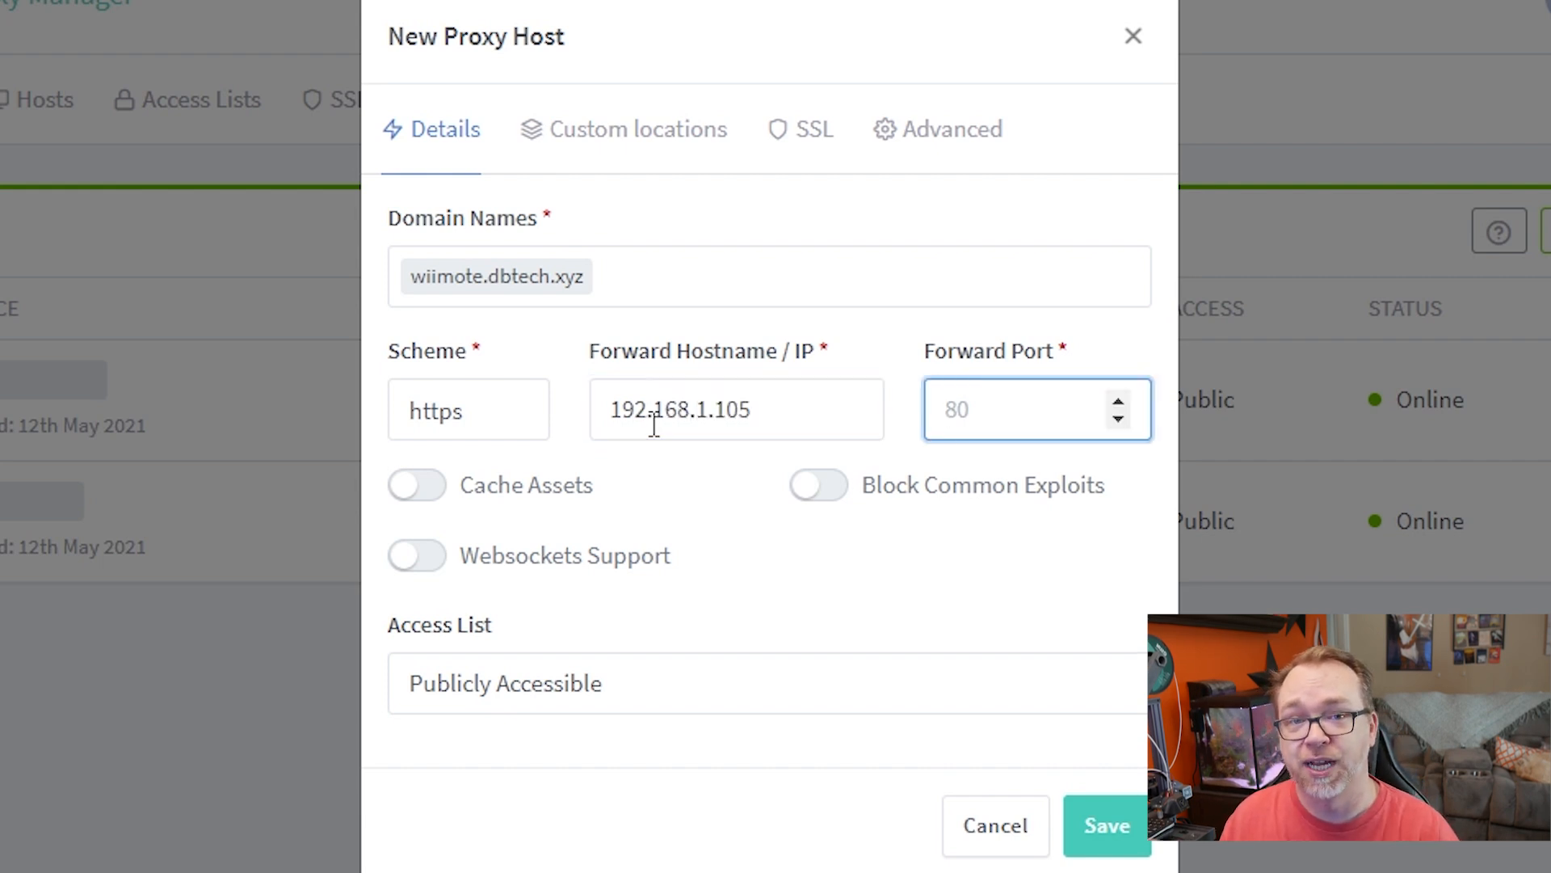
type("443")
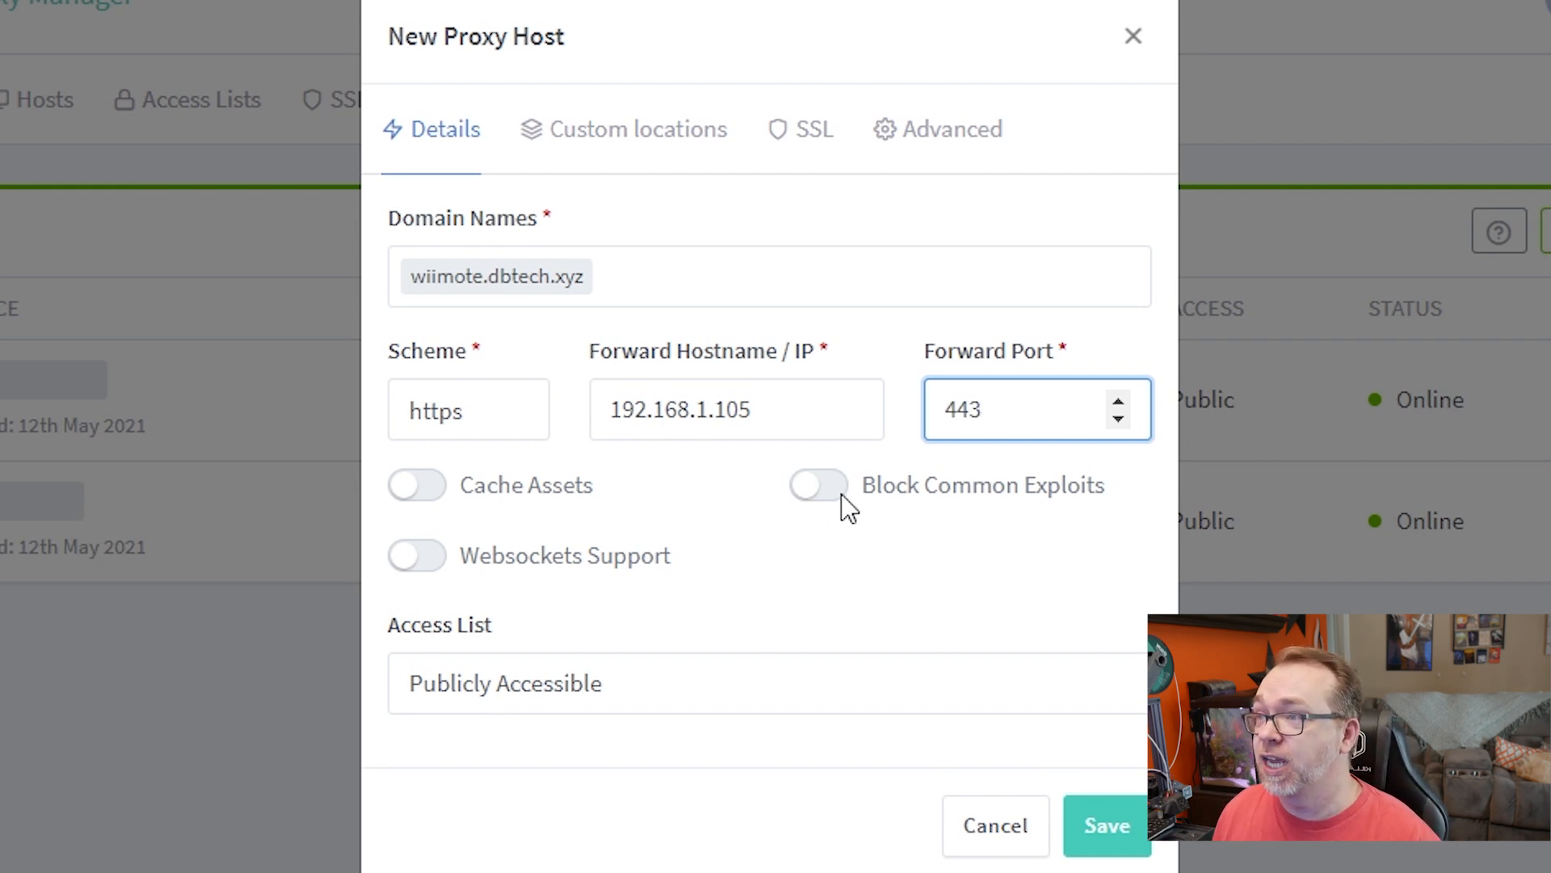
left_click(417, 555)
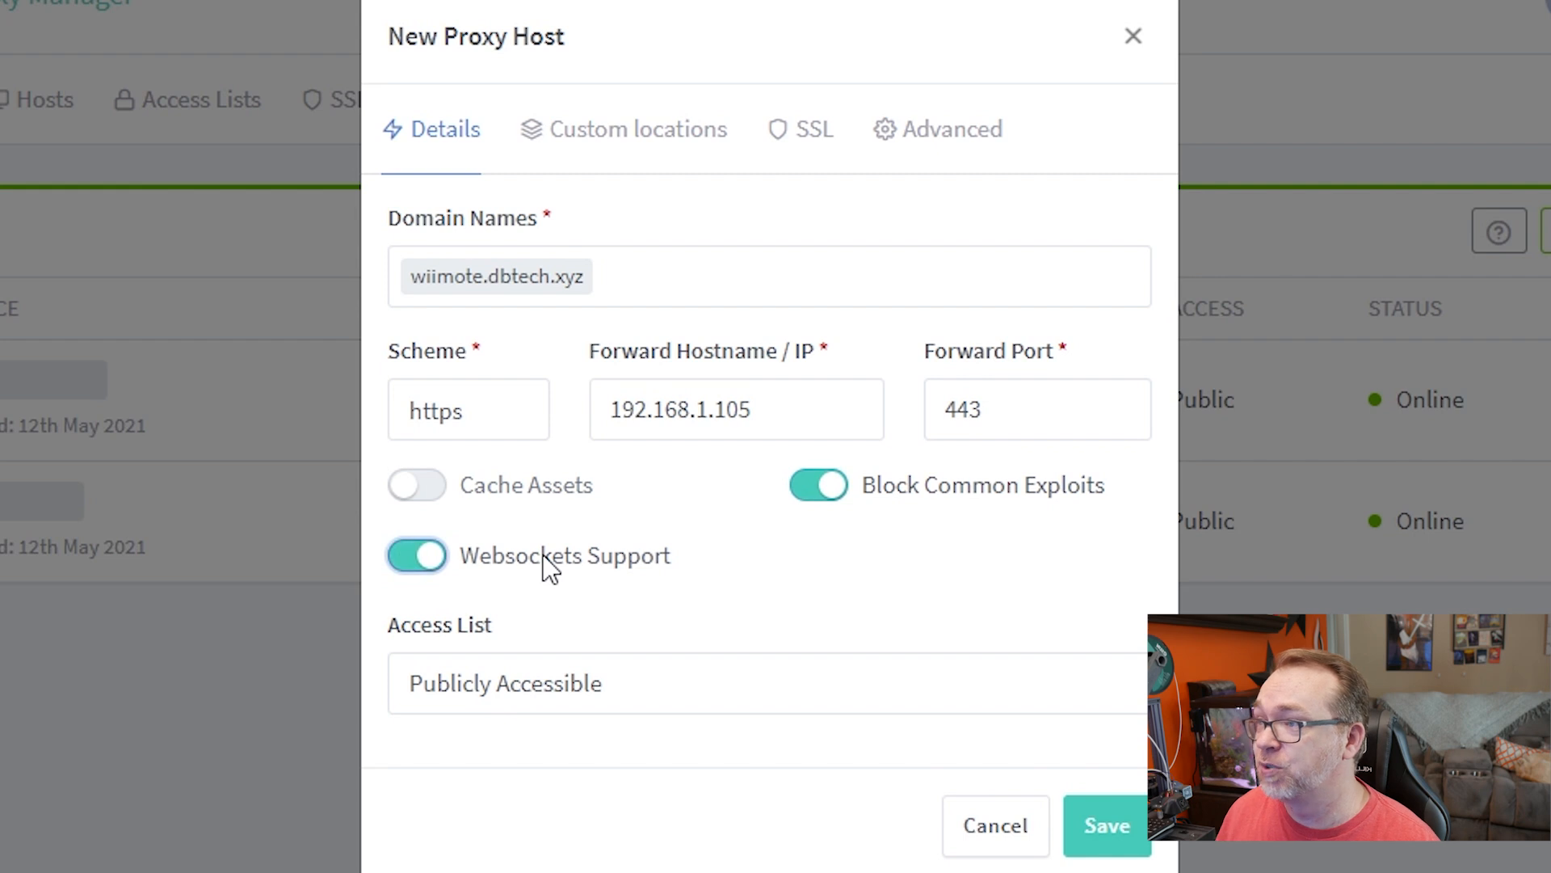
left_click(813, 129)
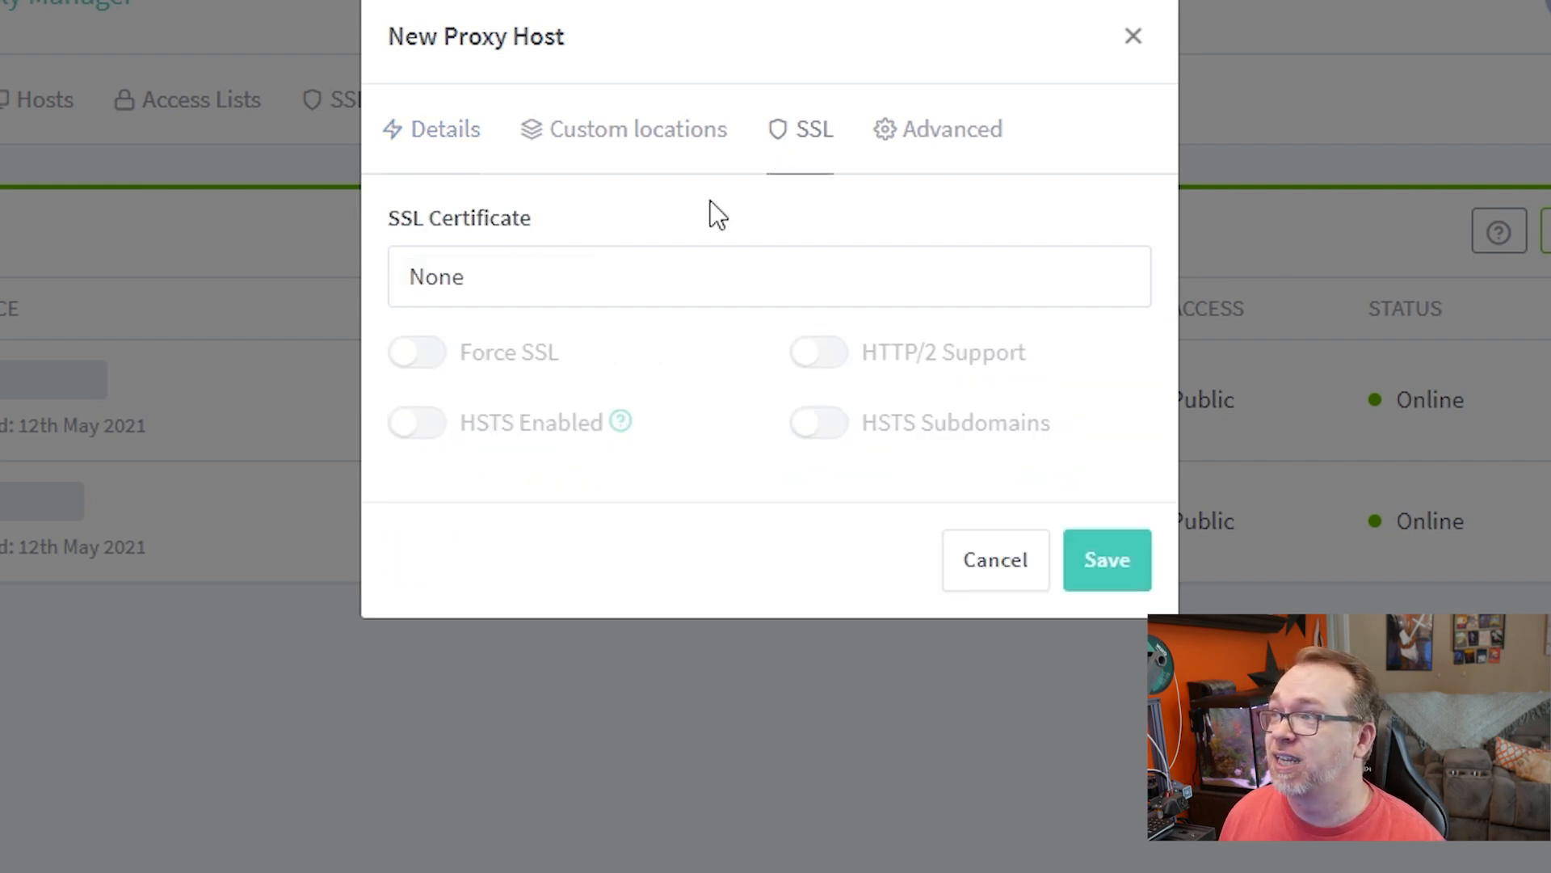
- Request a new Let's Encrypt certificate with Force SSL and HTTP/2 enabled, accept the terms and save the proxy host
left_click(767, 277)
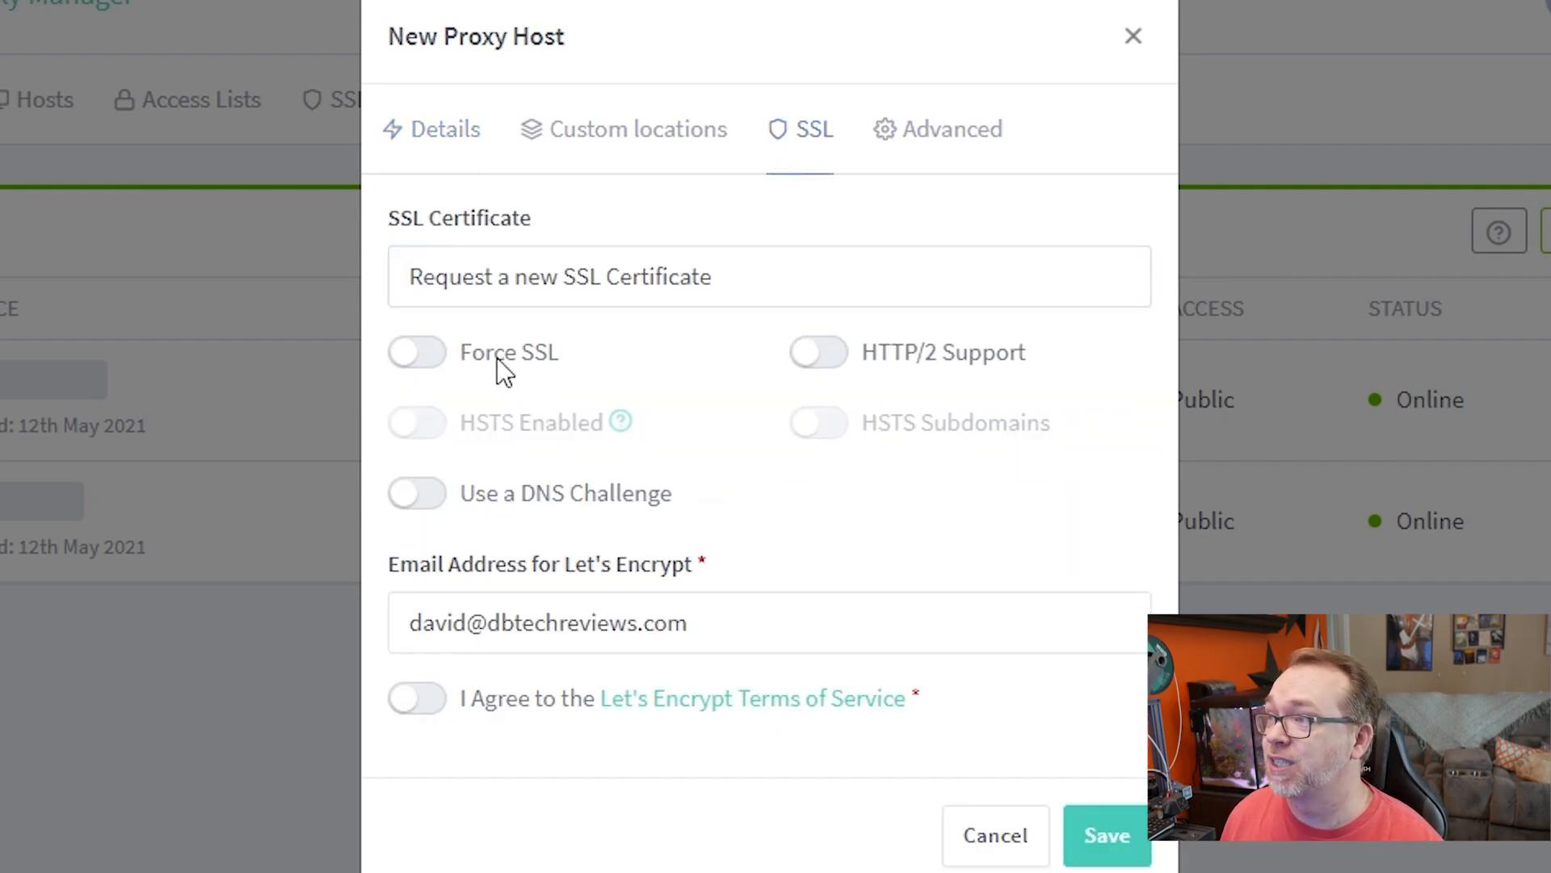
left_click(417, 352)
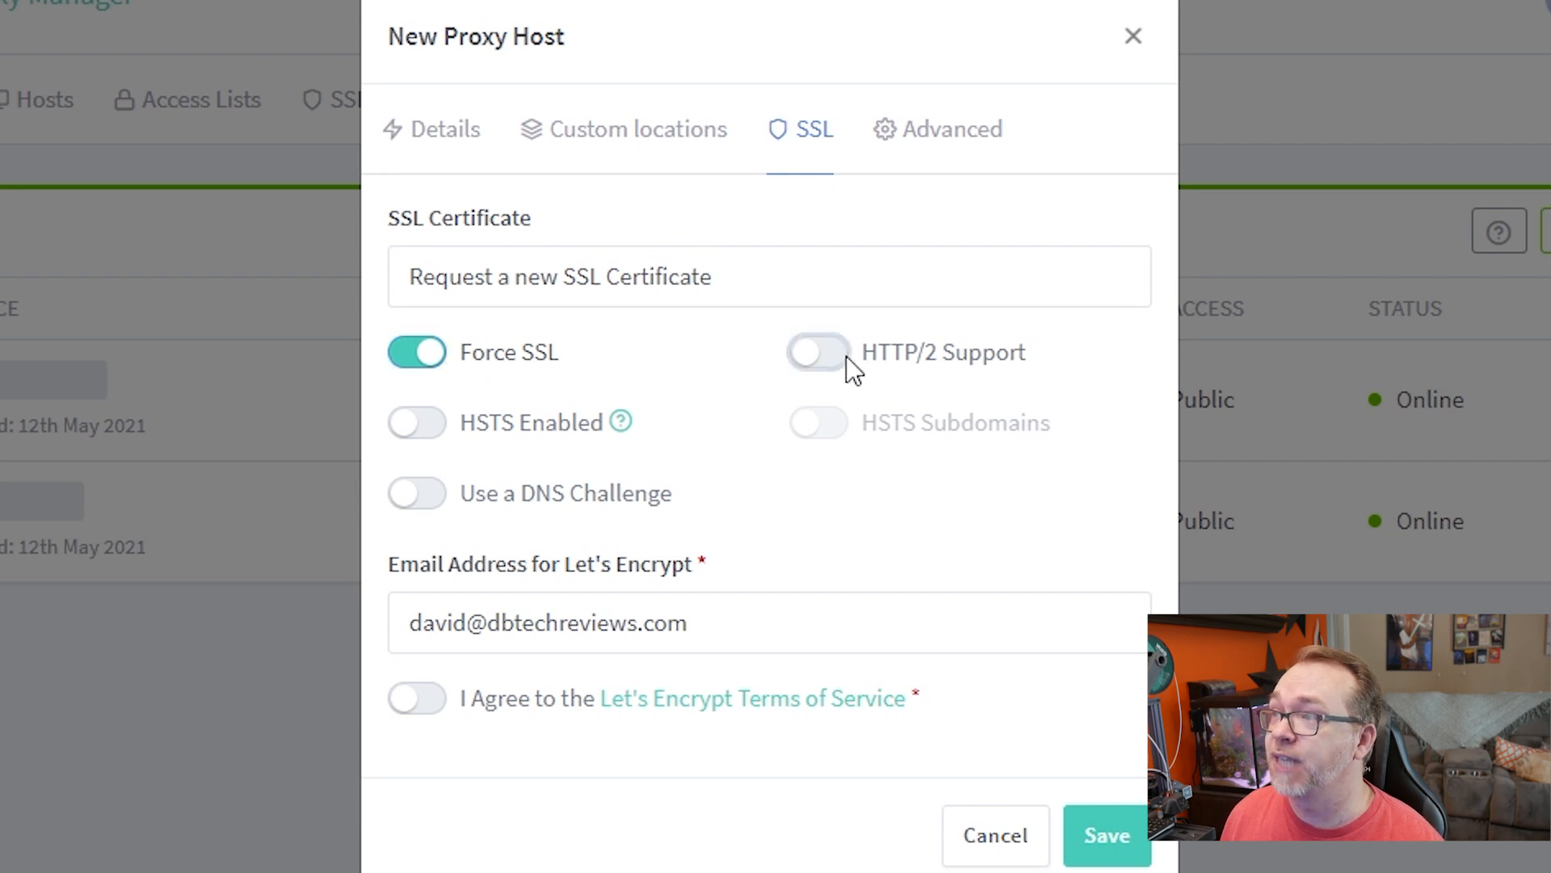
left_click(818, 352)
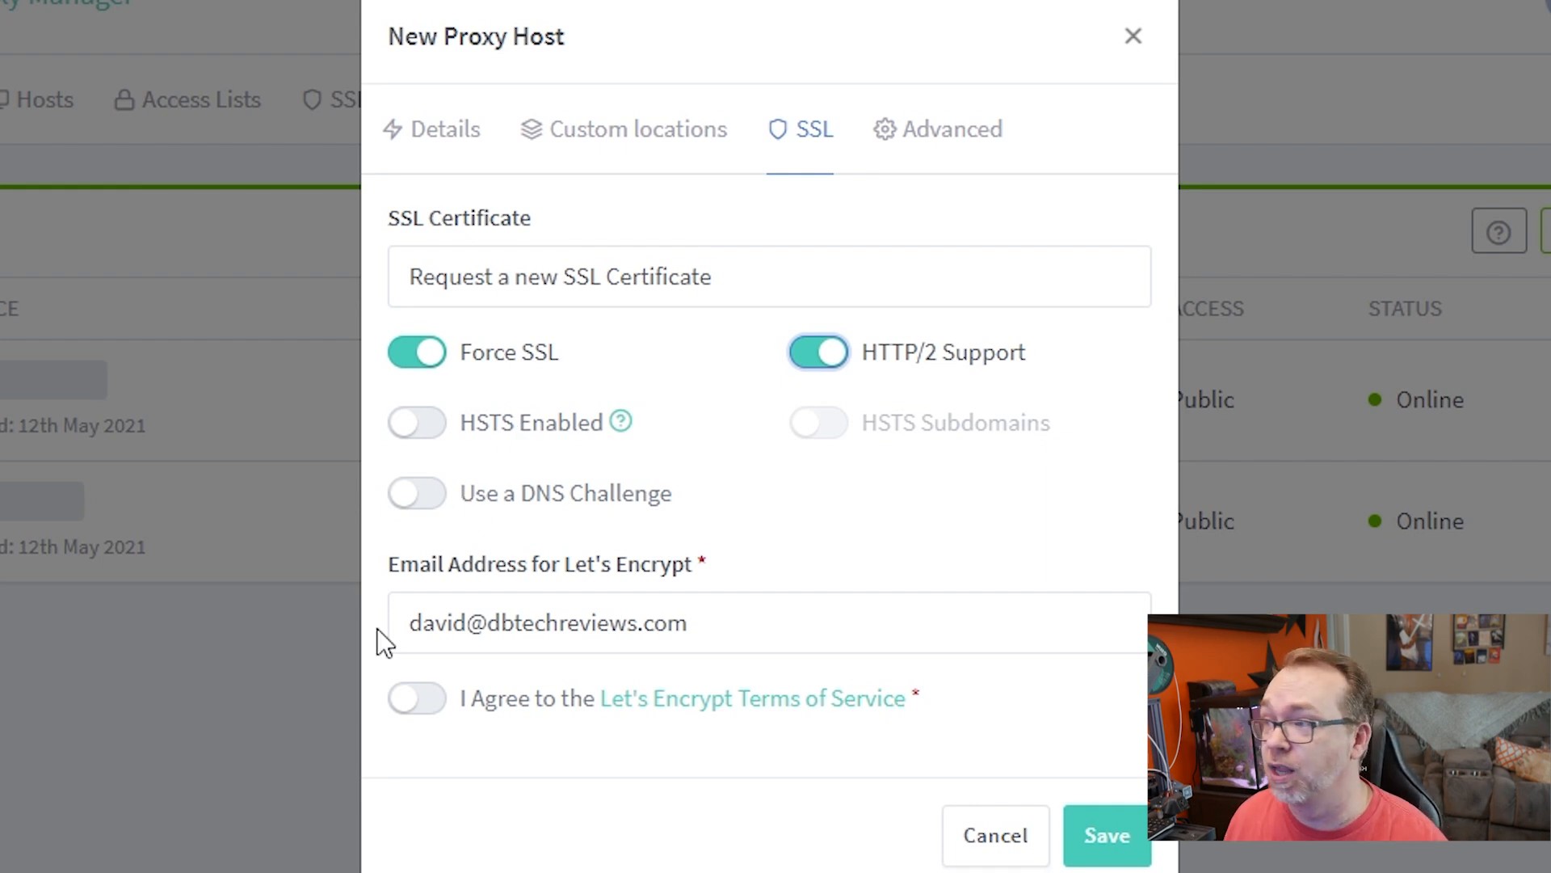
left_click(417, 698)
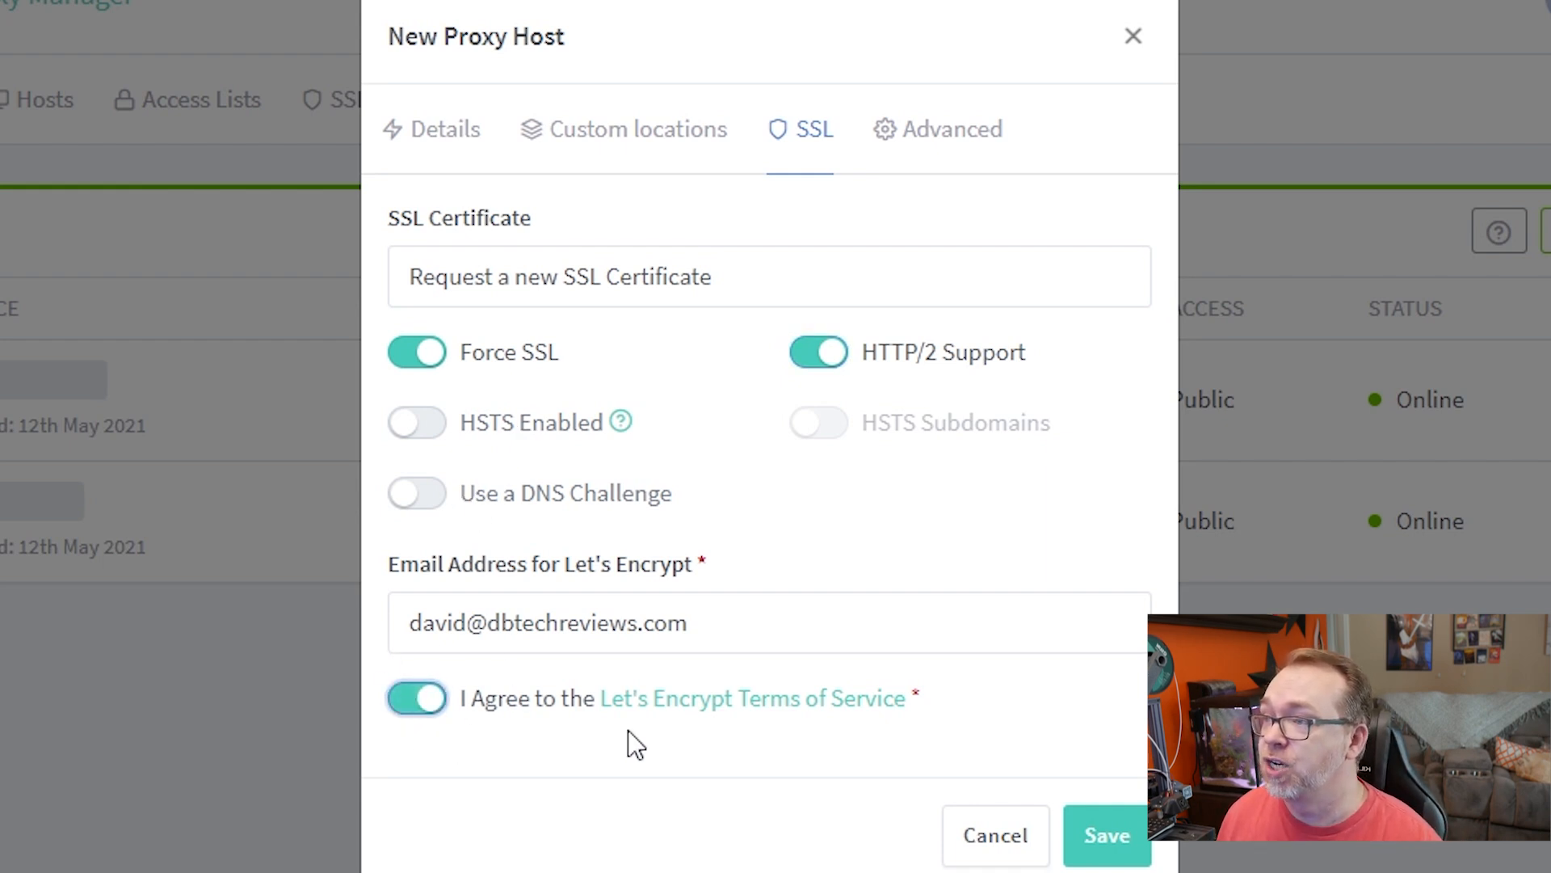
left_click(1105, 835)
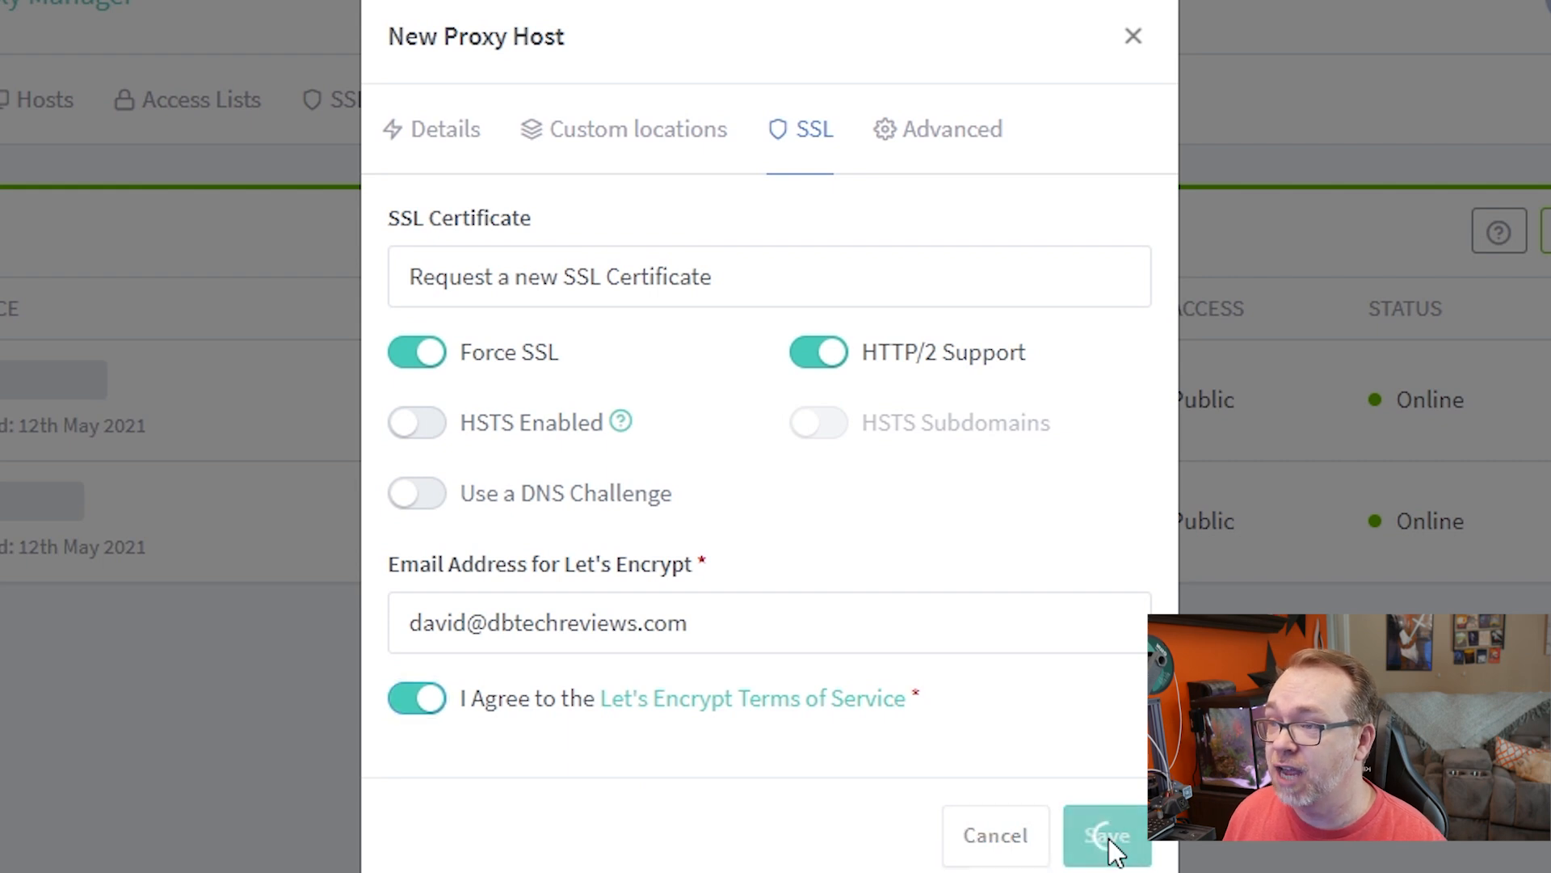
left_click(1106, 835)
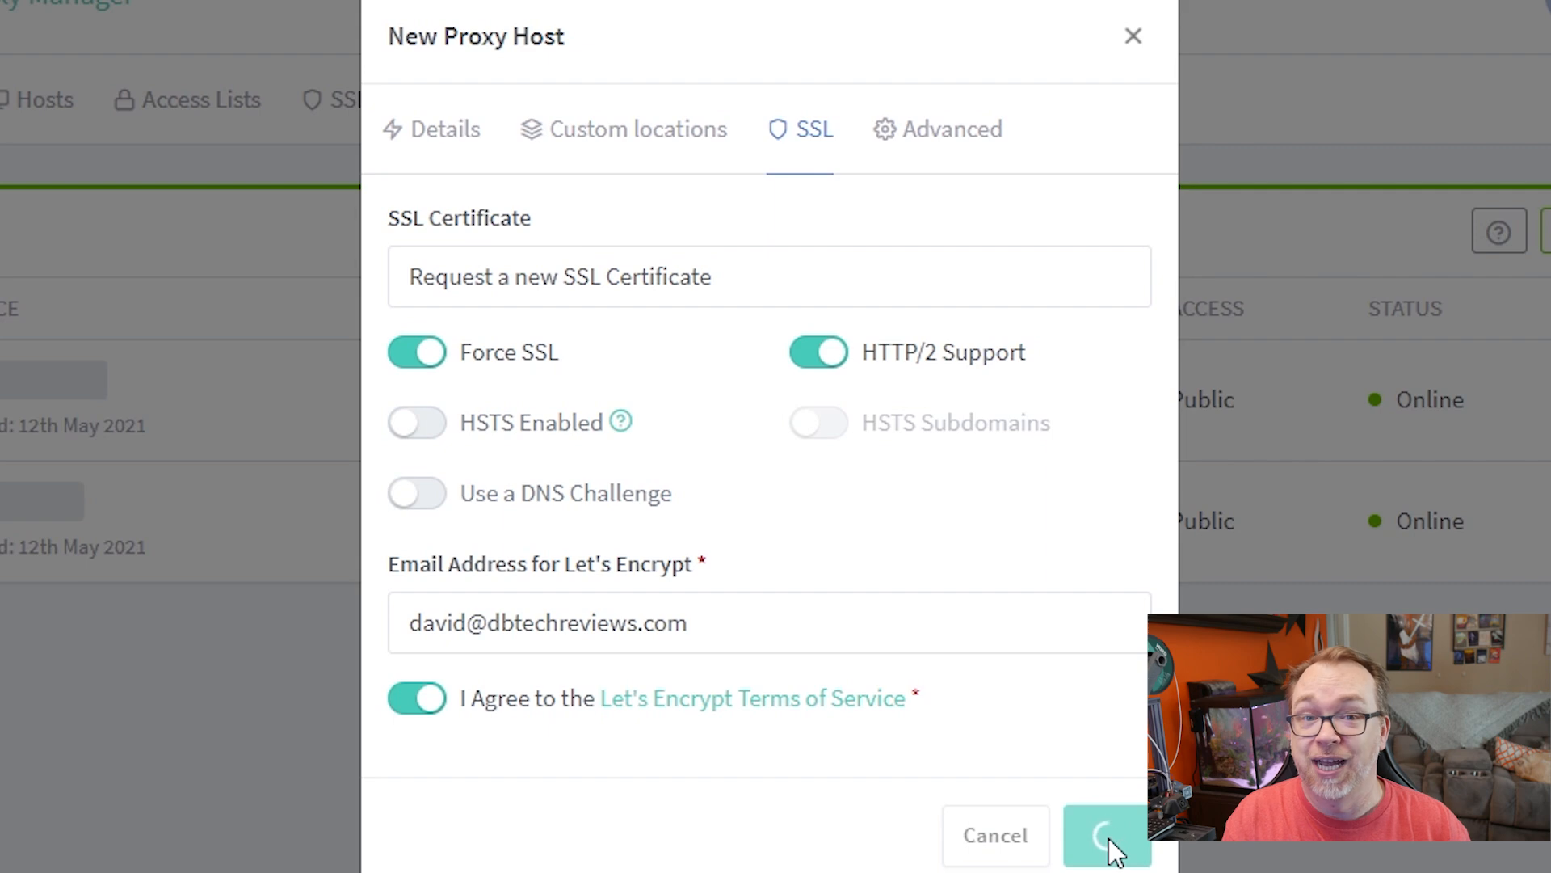
left_click(1105, 834)
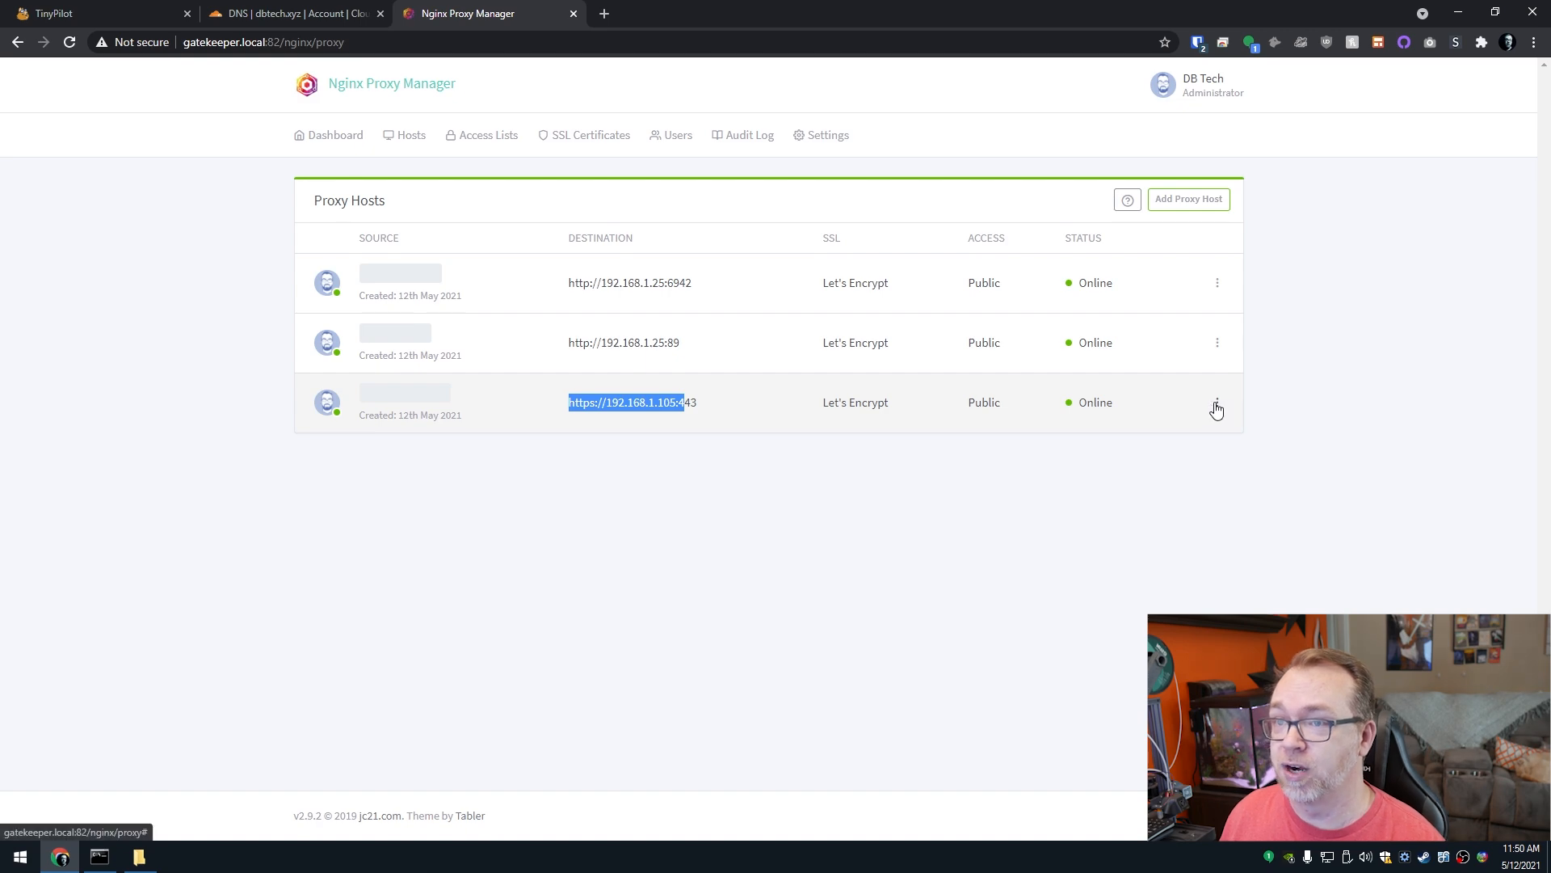
left_click(1217, 402)
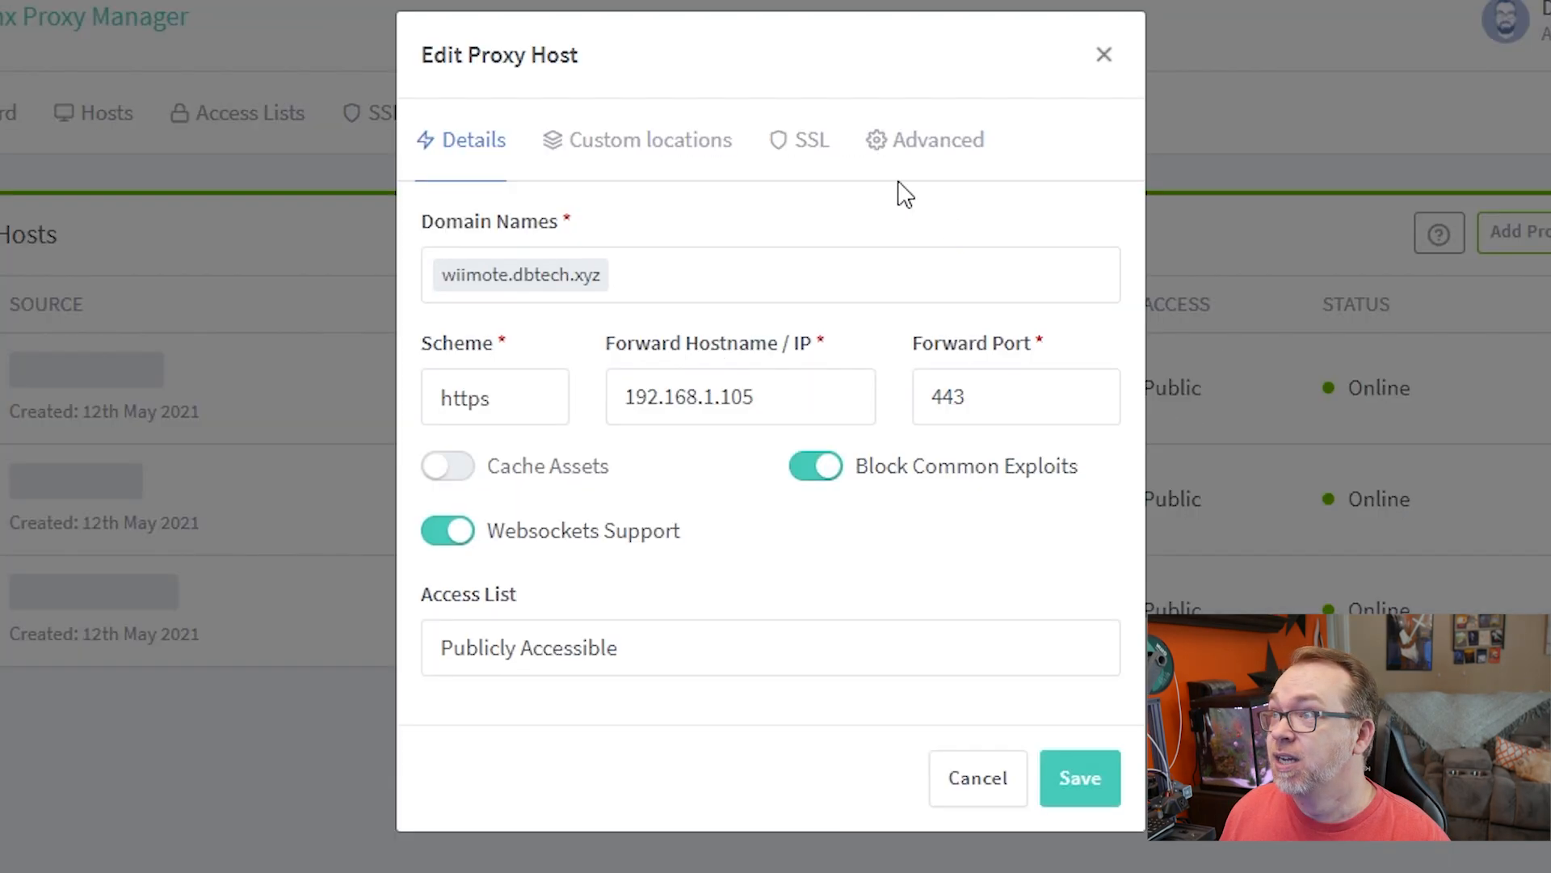
left_click(810, 139)
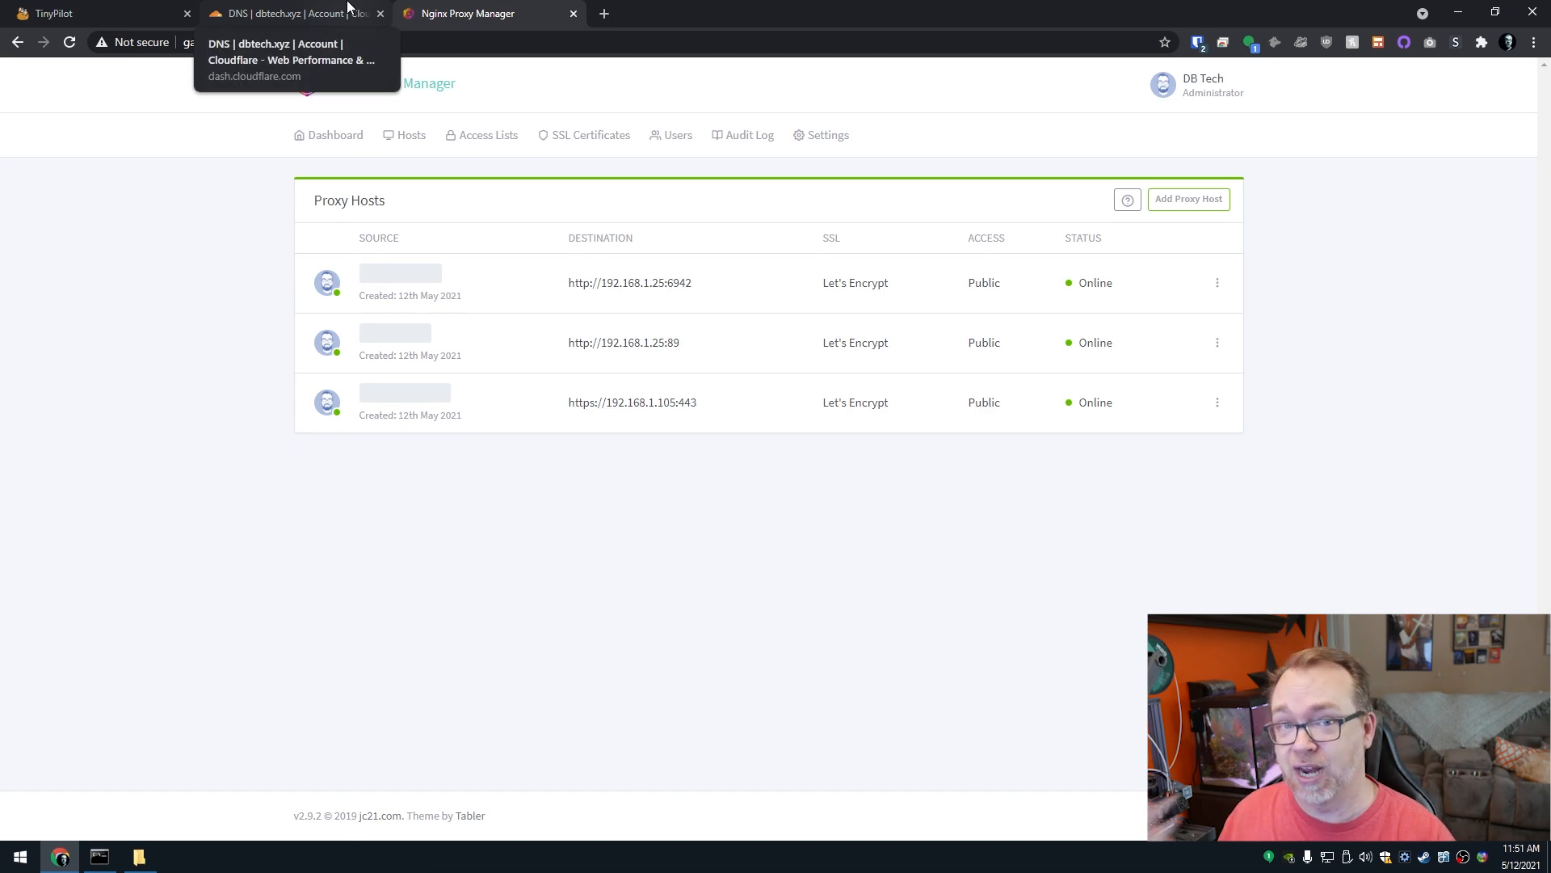
- Switch the wiimote CNAME record's proxy status to Proxied and save it
left_click(297, 13)
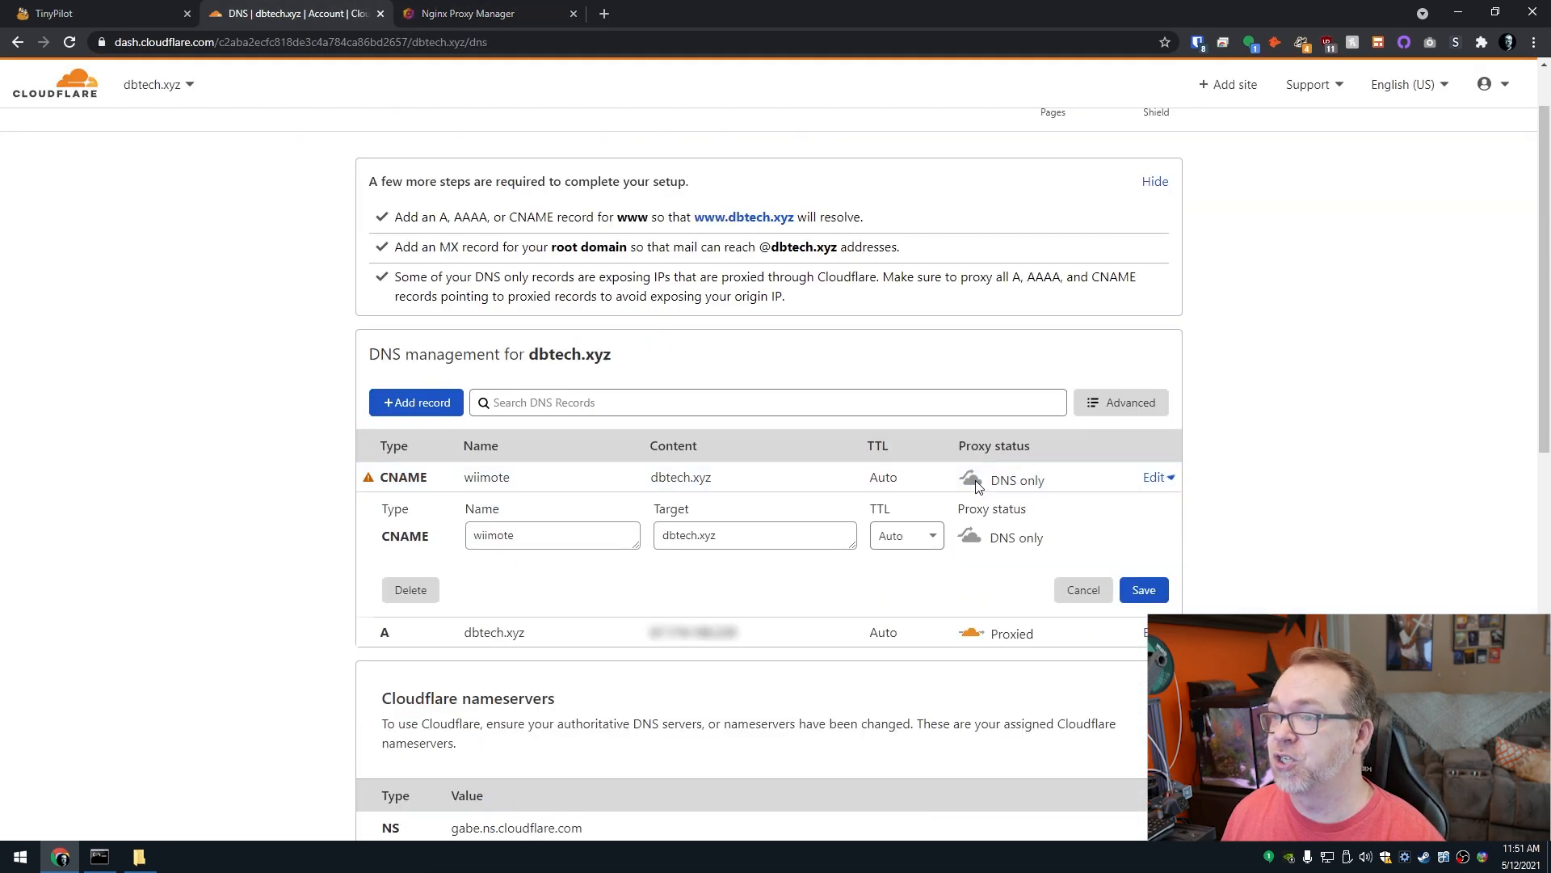
left_click(971, 535)
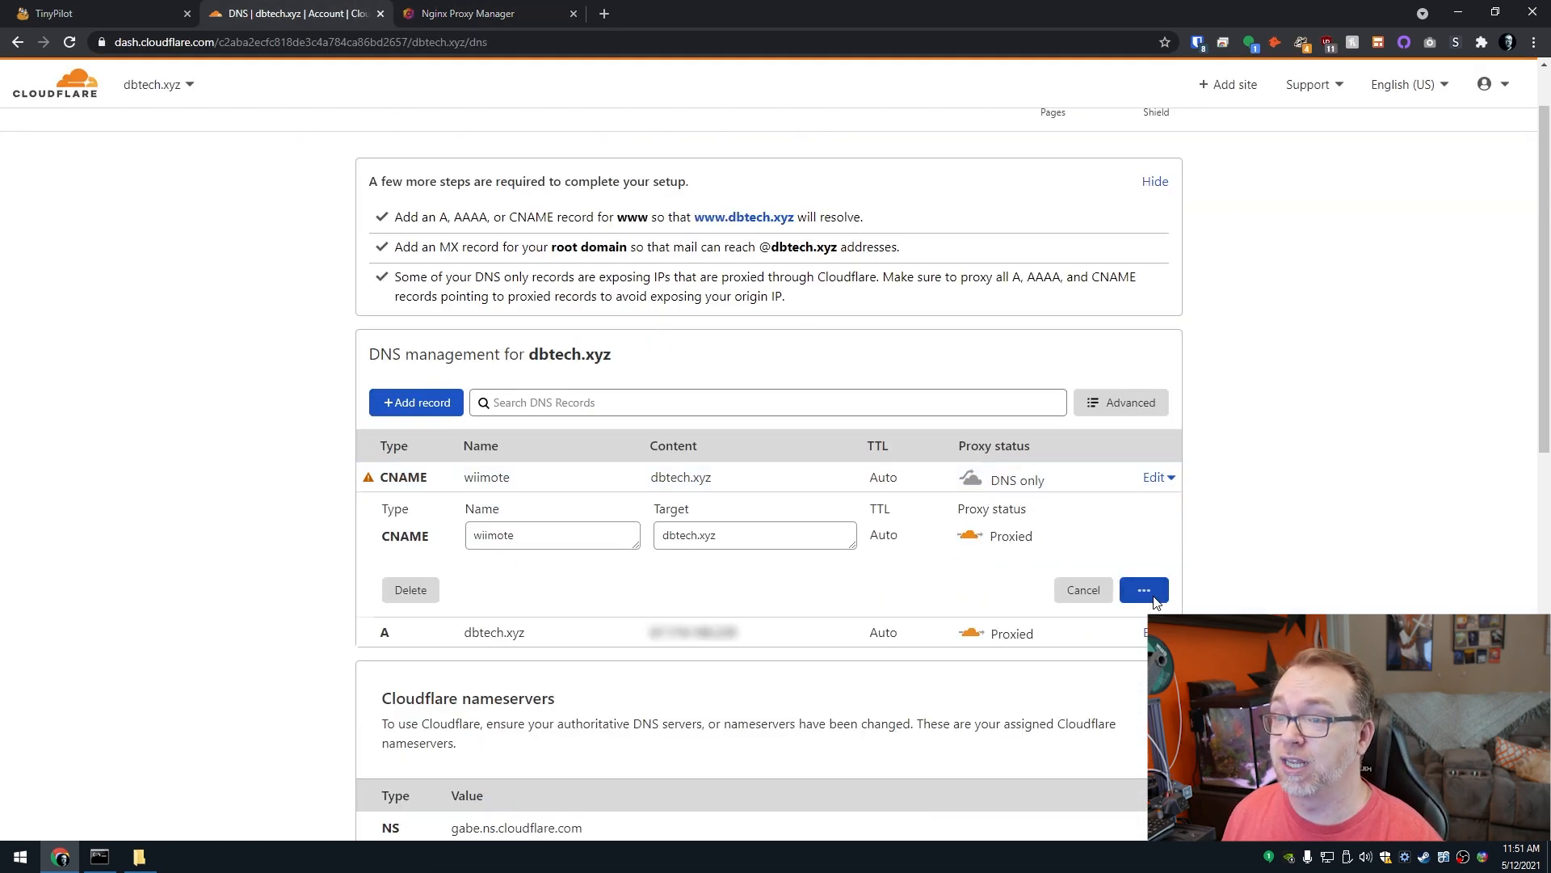
left_click(474, 13)
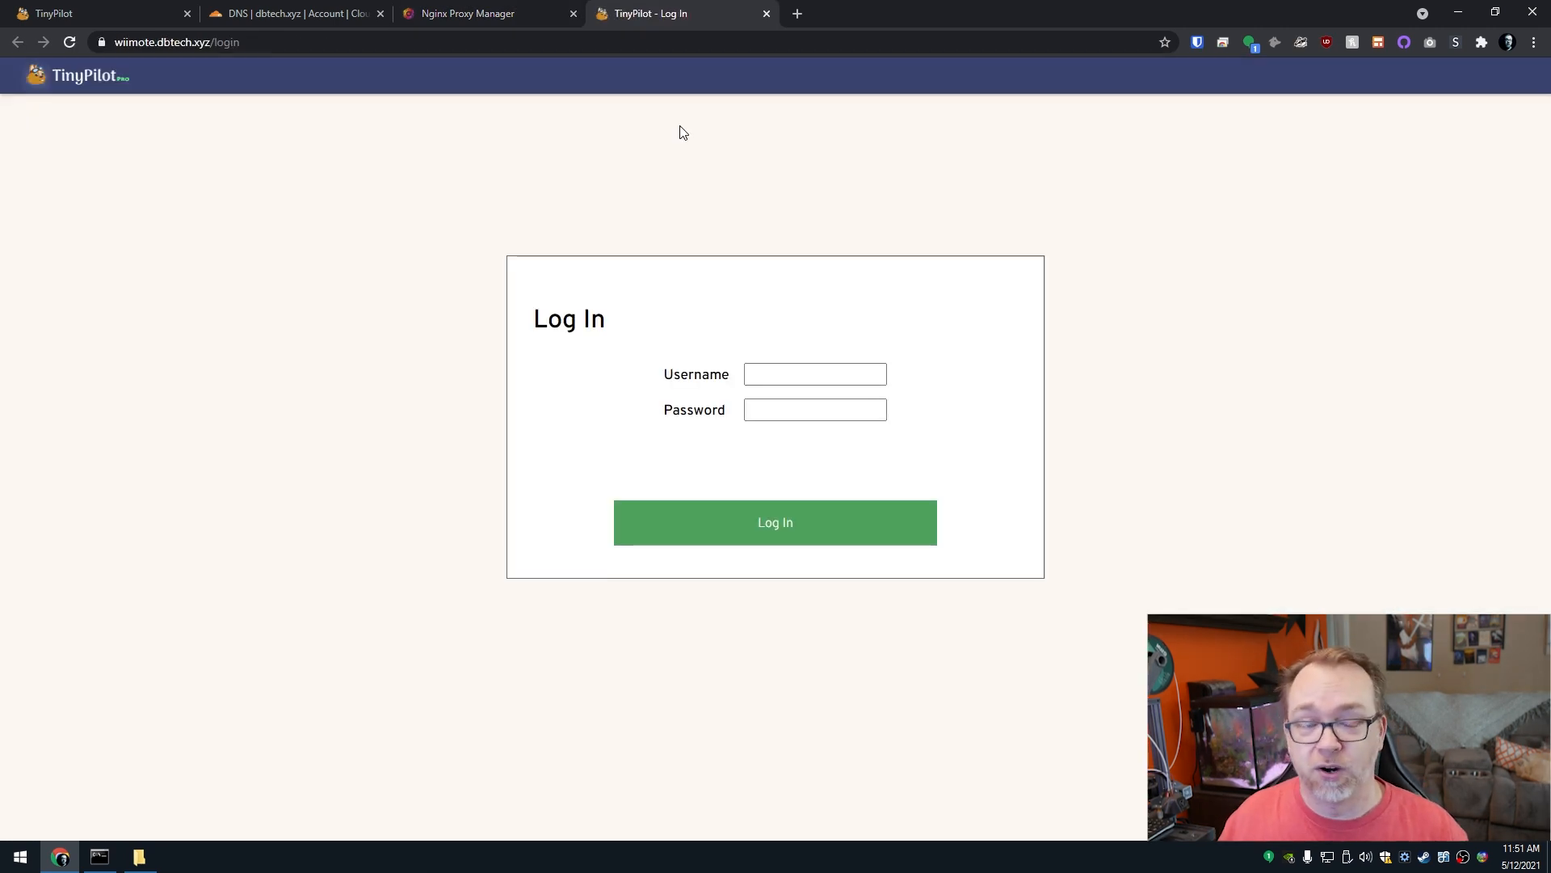
mouse_move(731, 179)
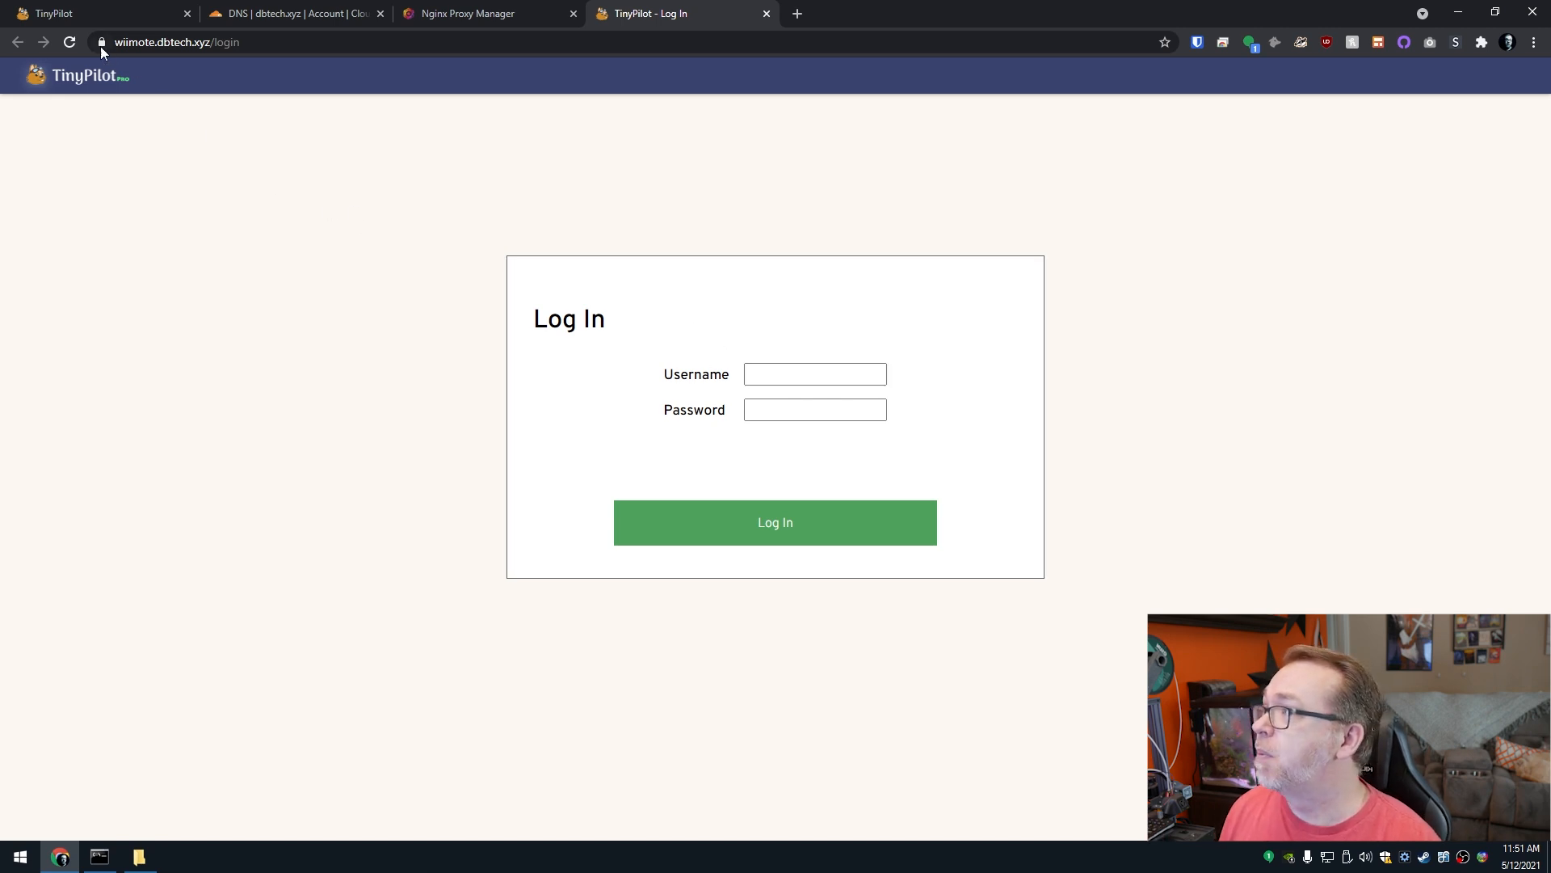
left_click(100, 42)
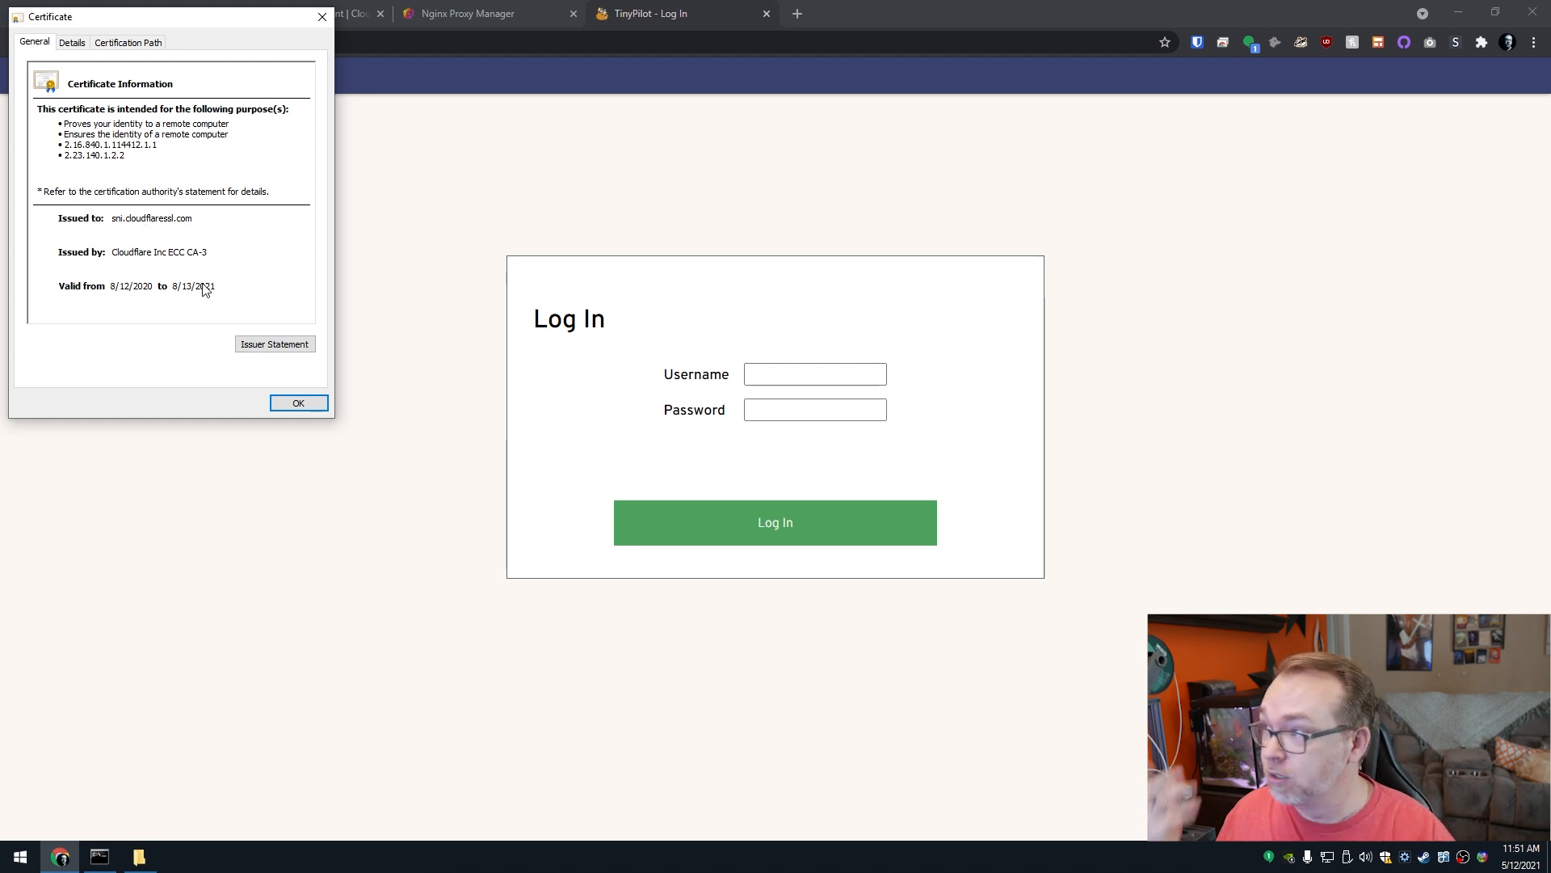
left_click(297, 402)
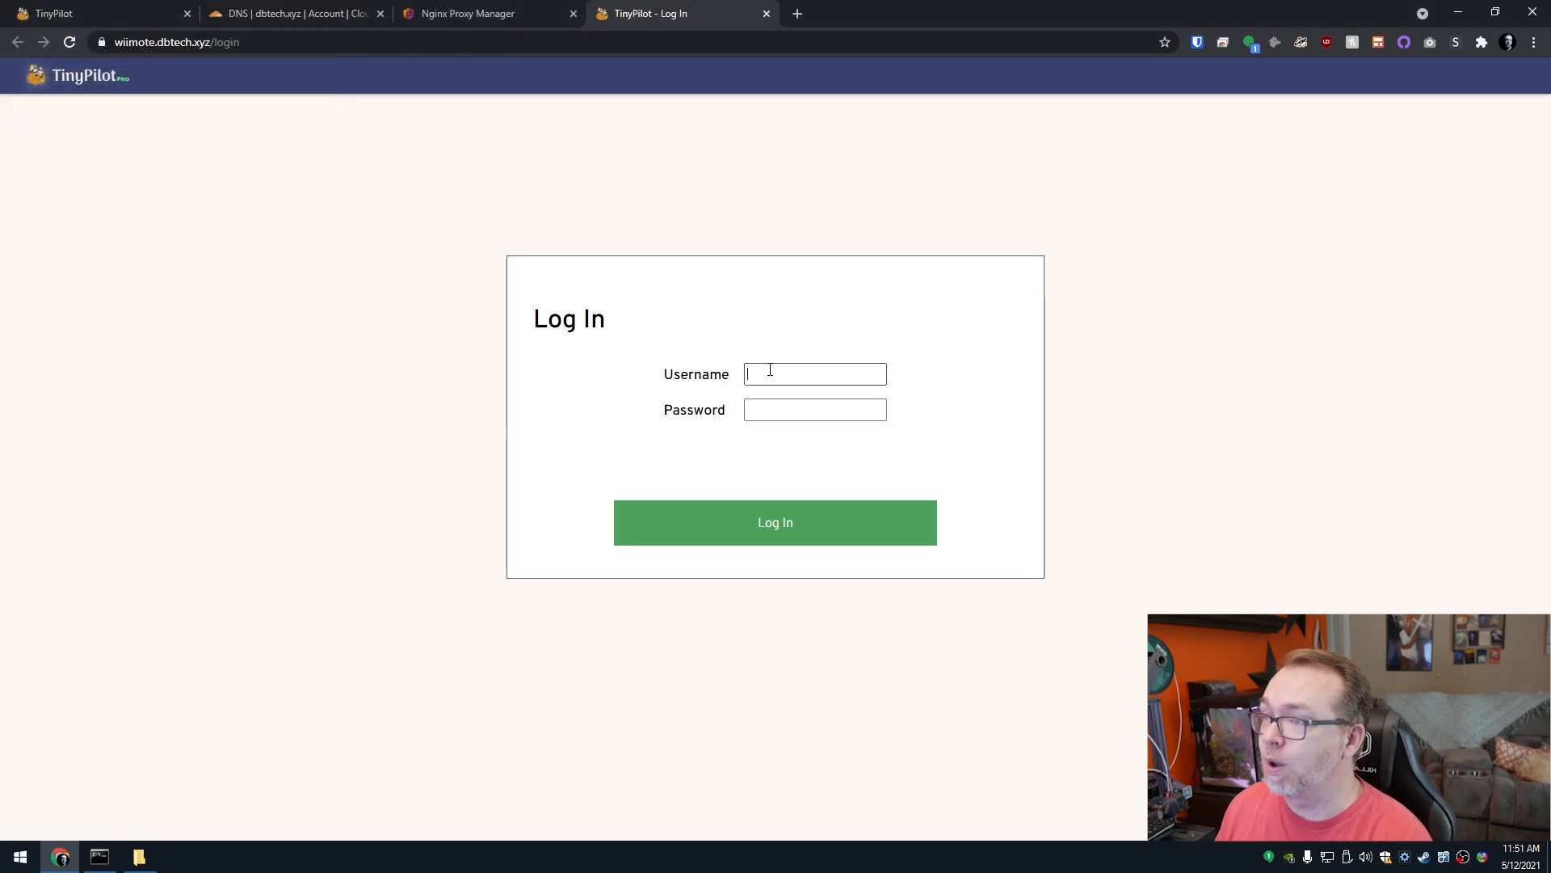
- Log in to TinyPilot as dbtech at wiimote.dbtech.xyz and dismiss the Bitwarden save-password prompt
type("dbtech")
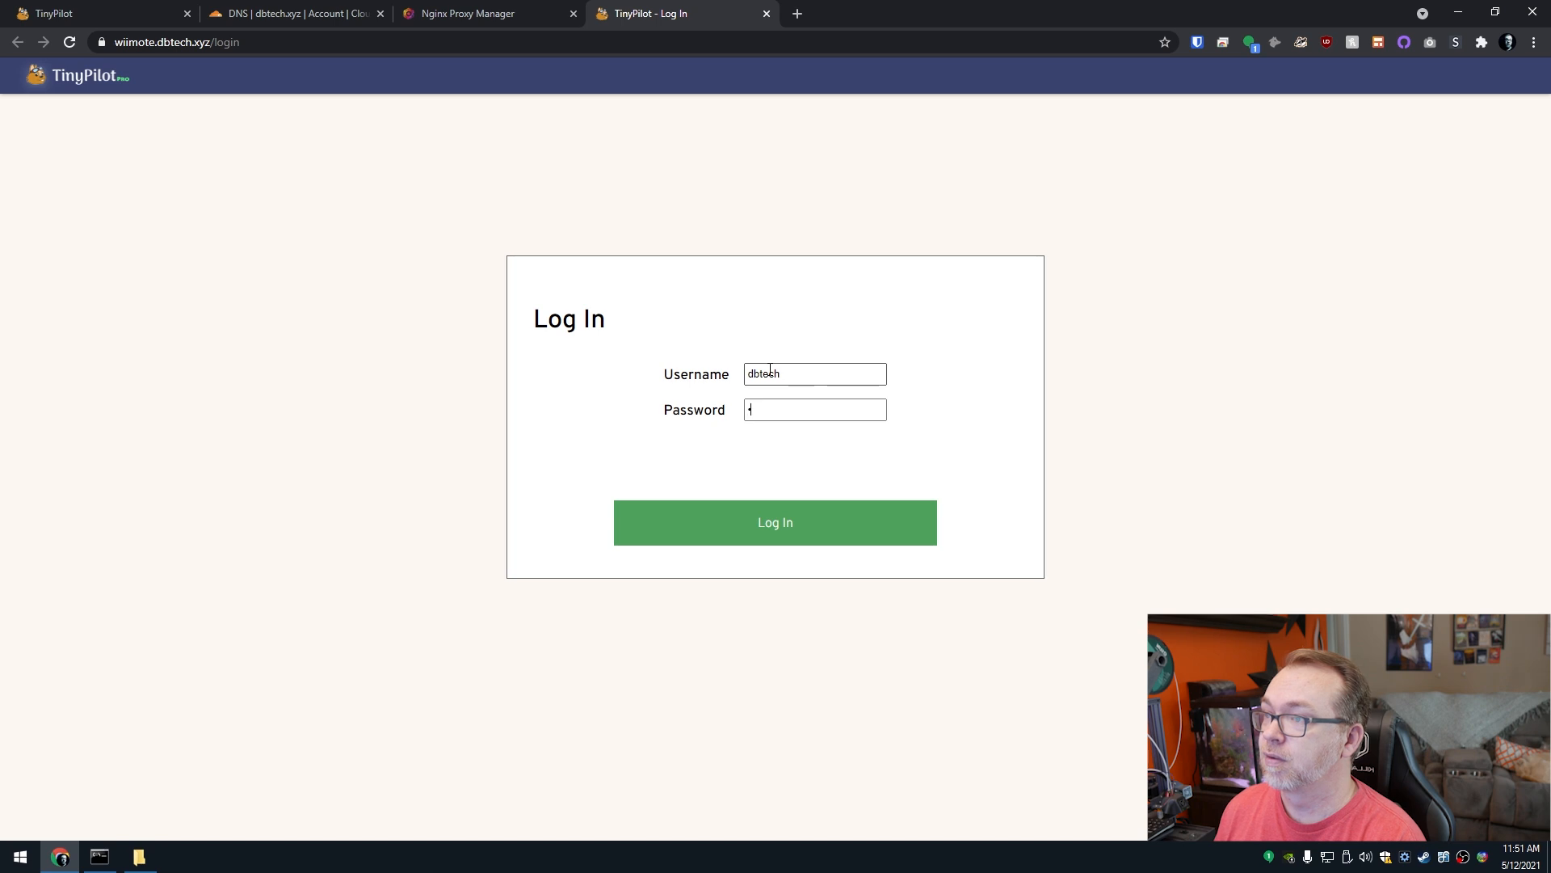
type("password")
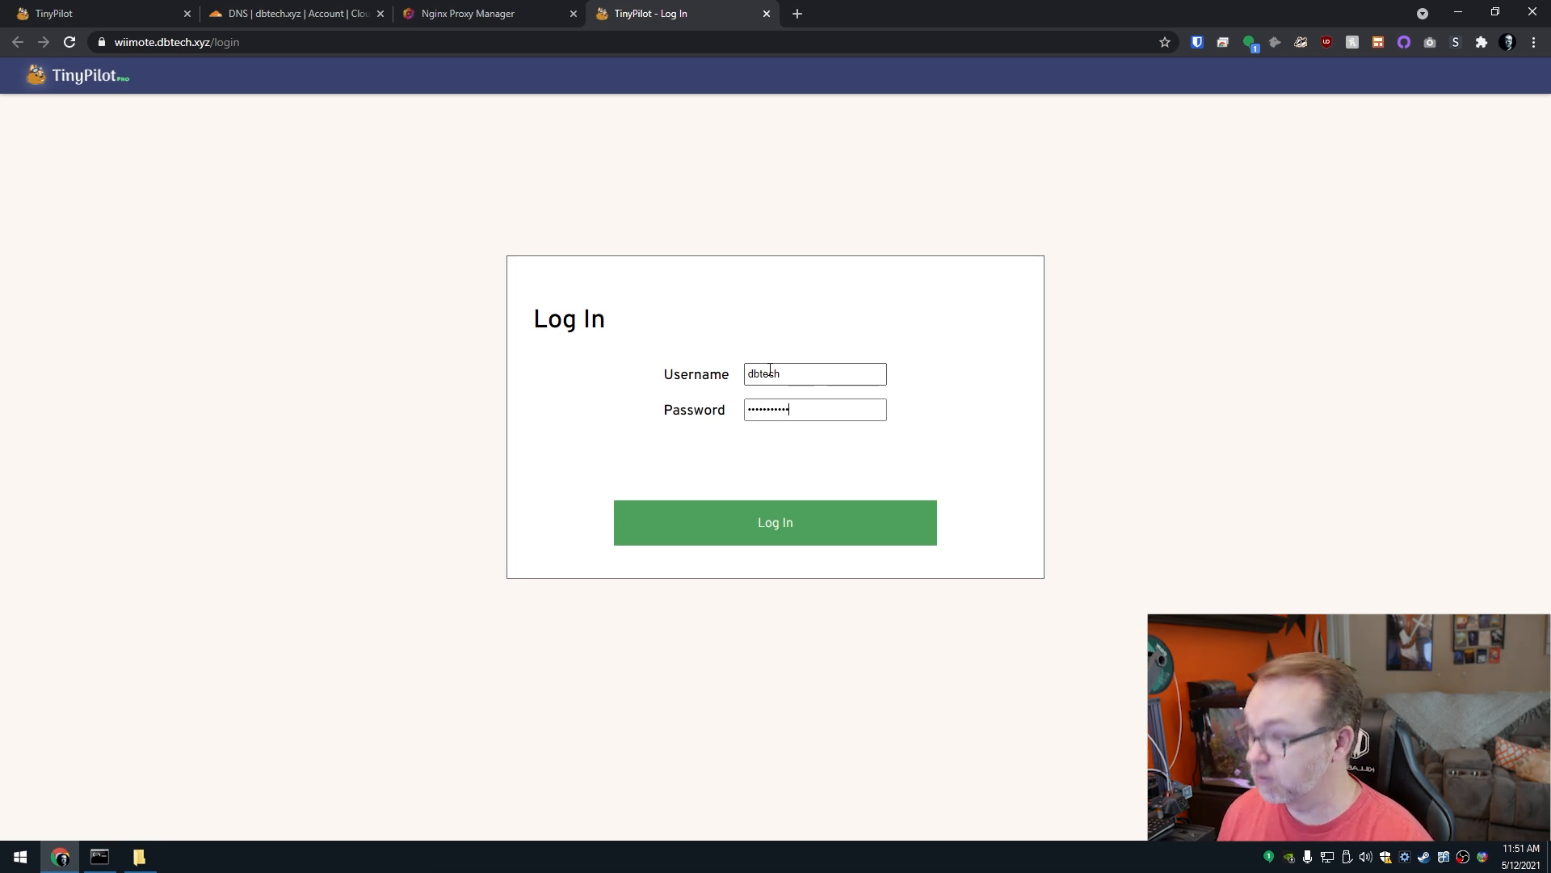
left_click(774, 521)
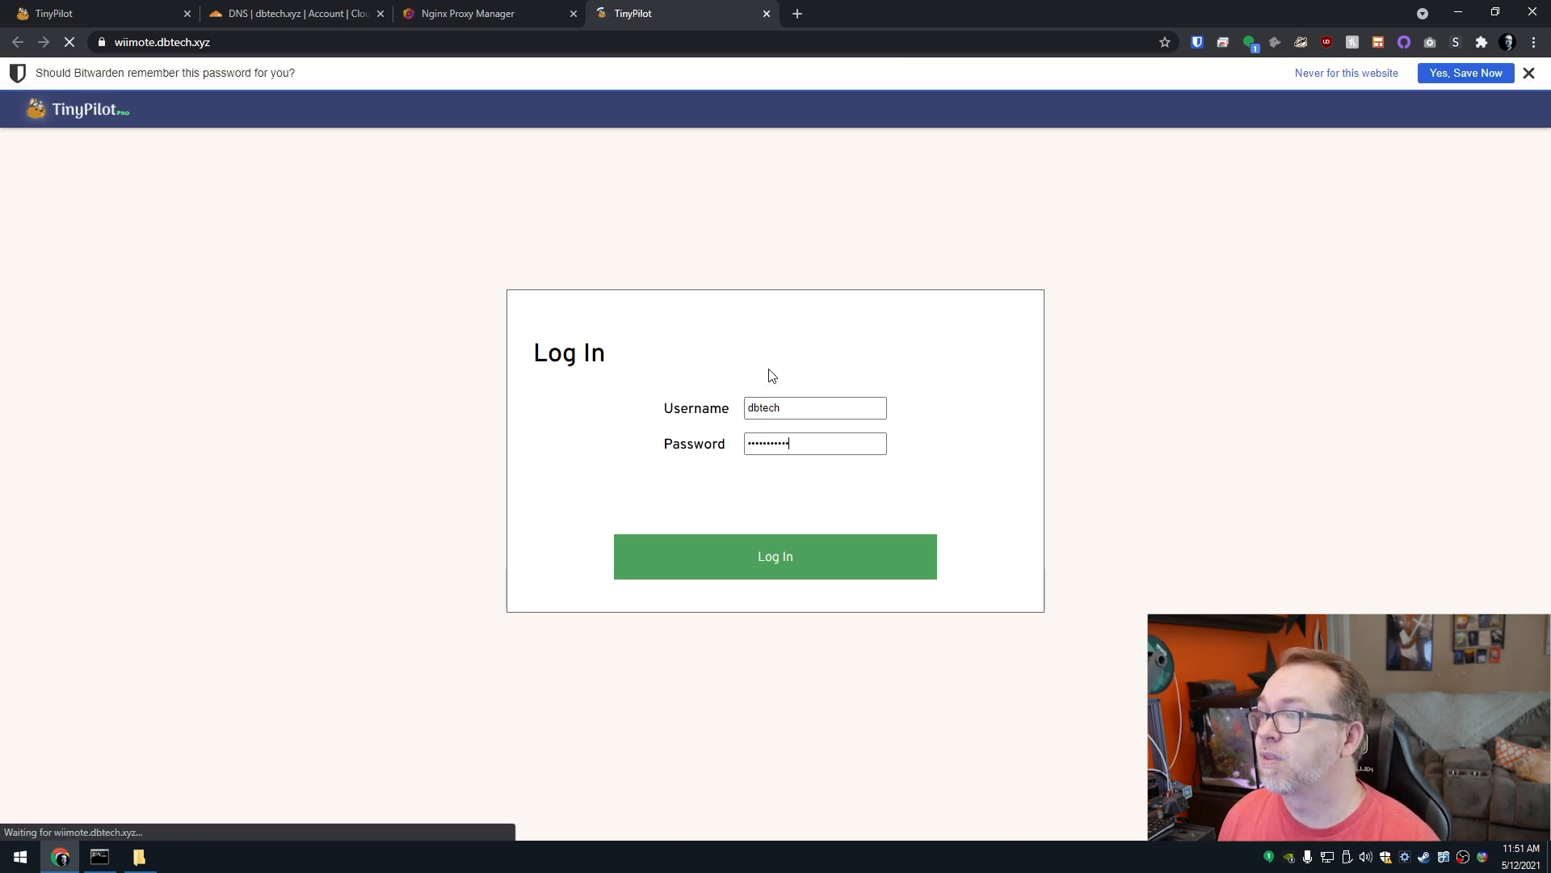
left_click(774, 555)
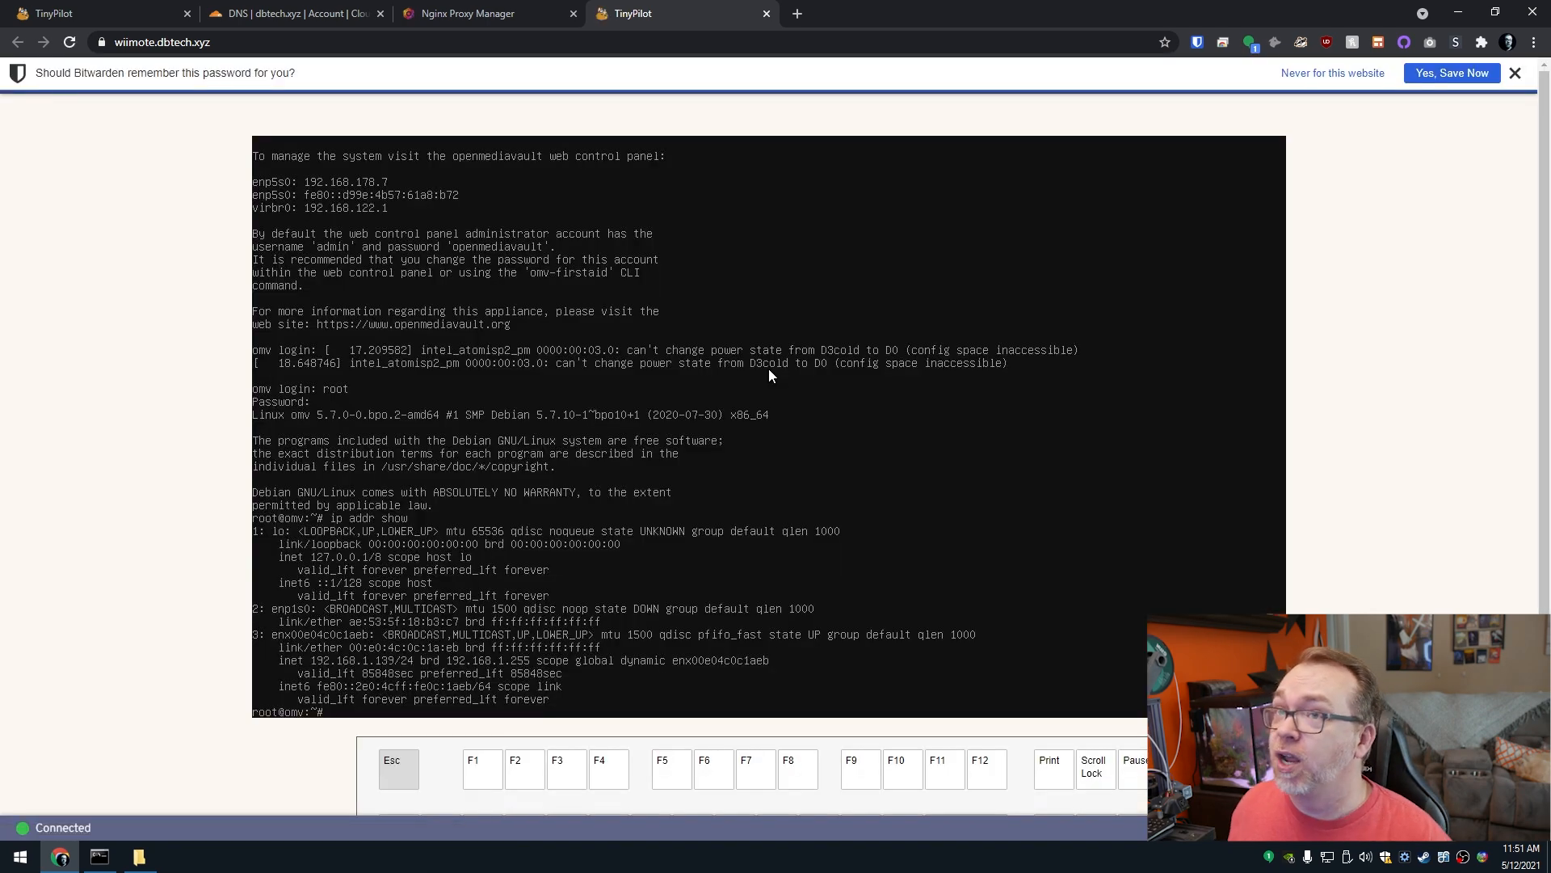
left_click(1514, 73)
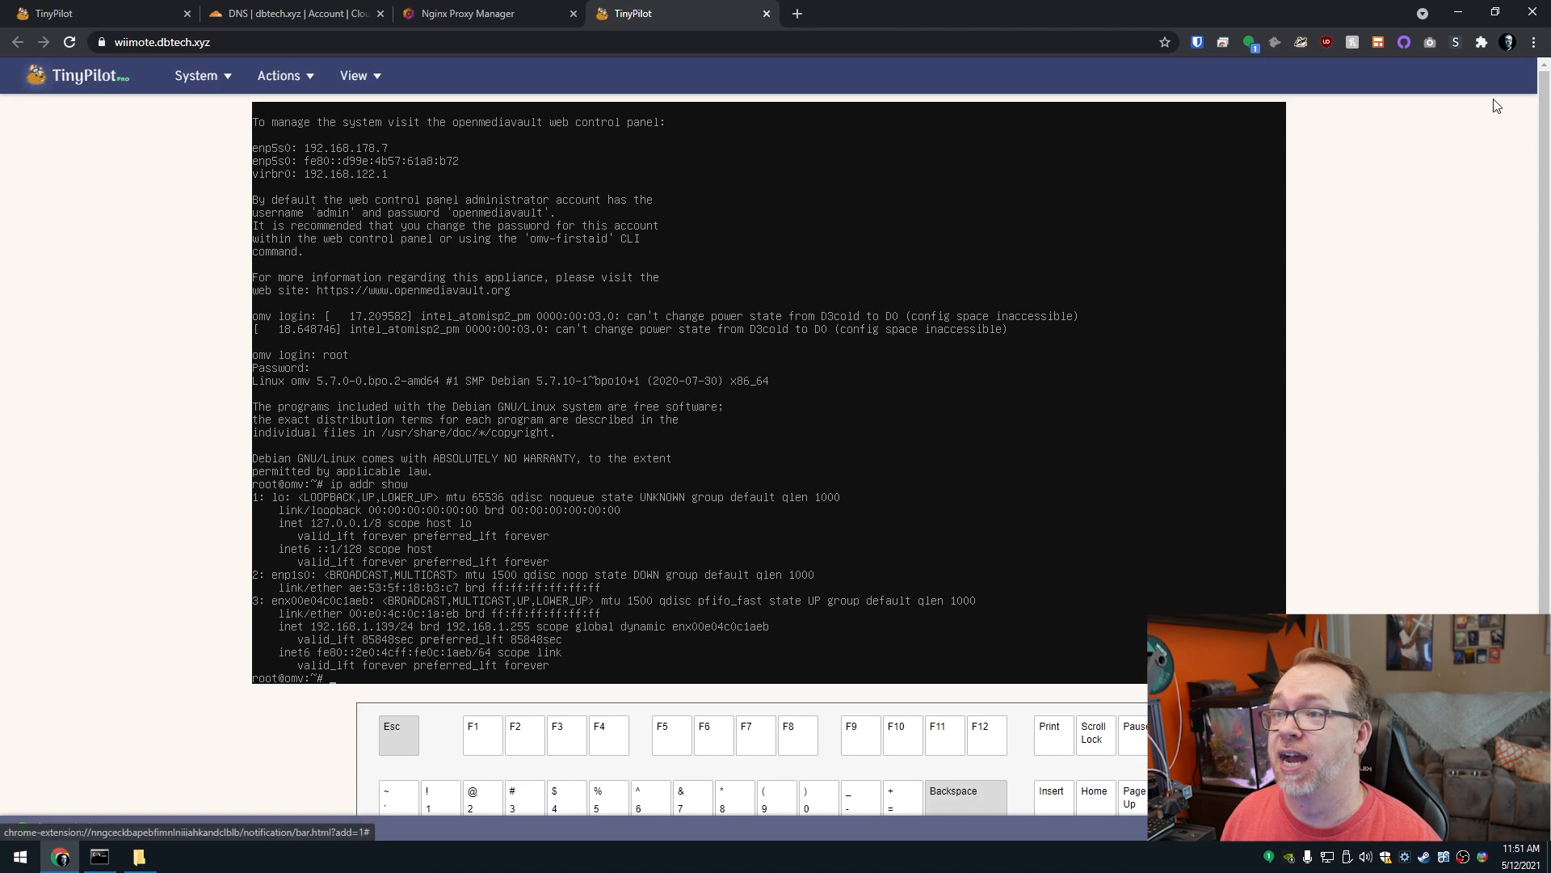